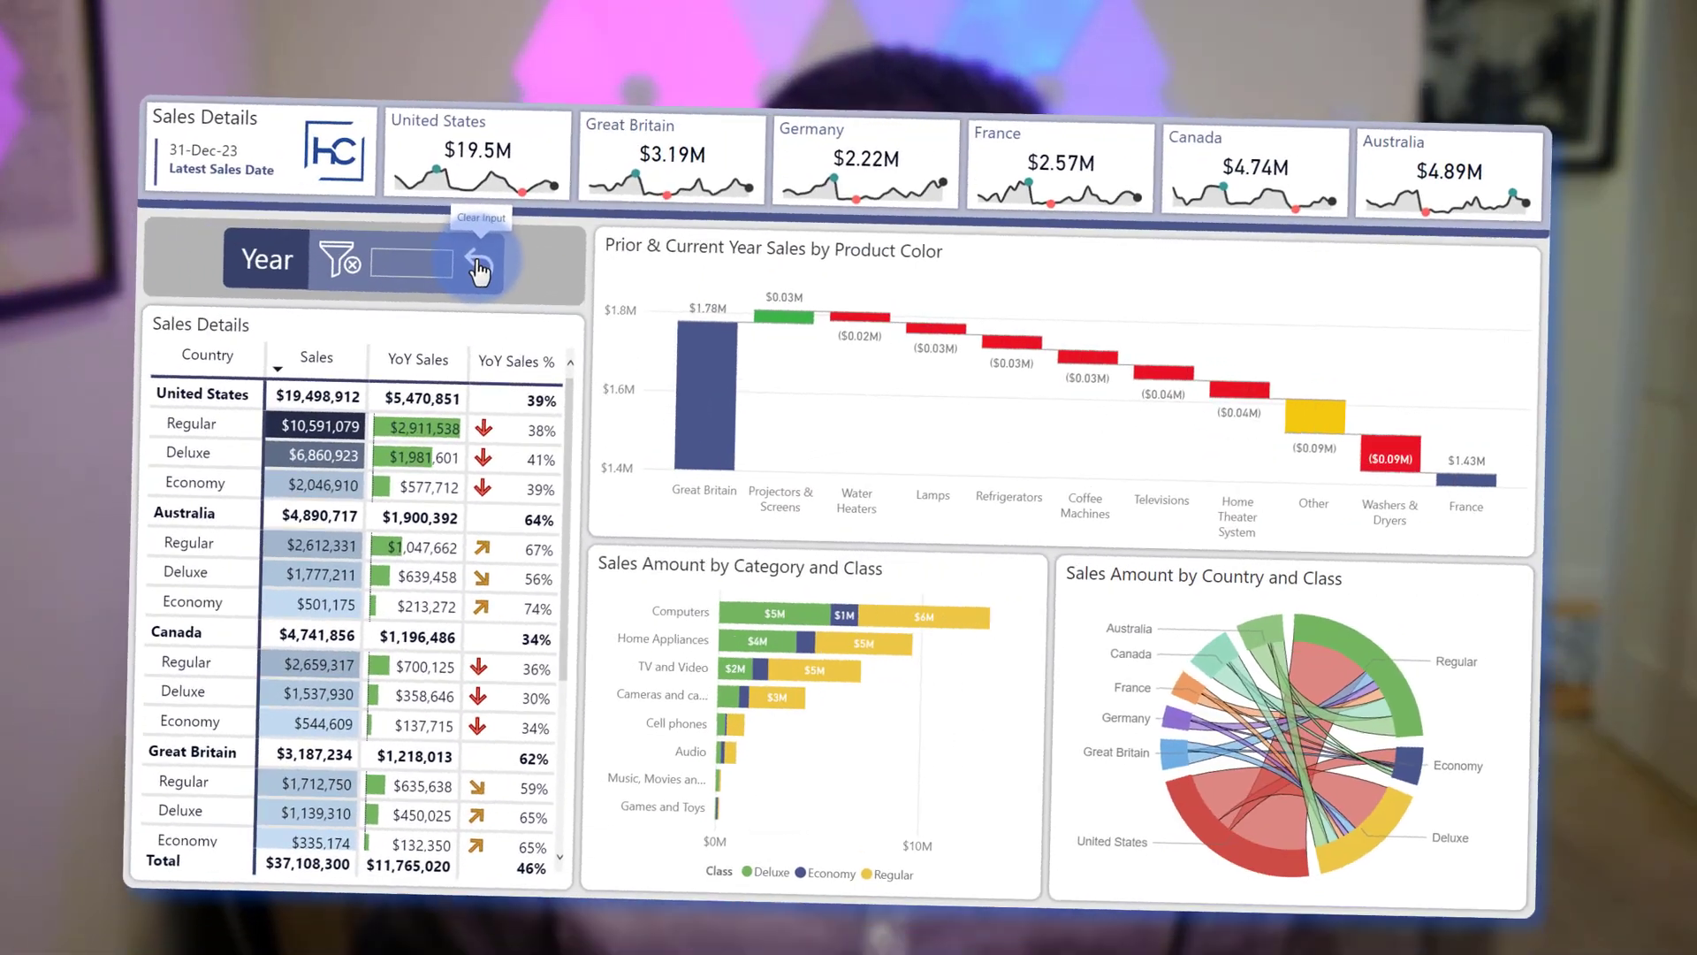
Step: Enter 2022 in the Year input box to filter the dashboard to 2022 sales
{"action": "type", "text": "2022"}
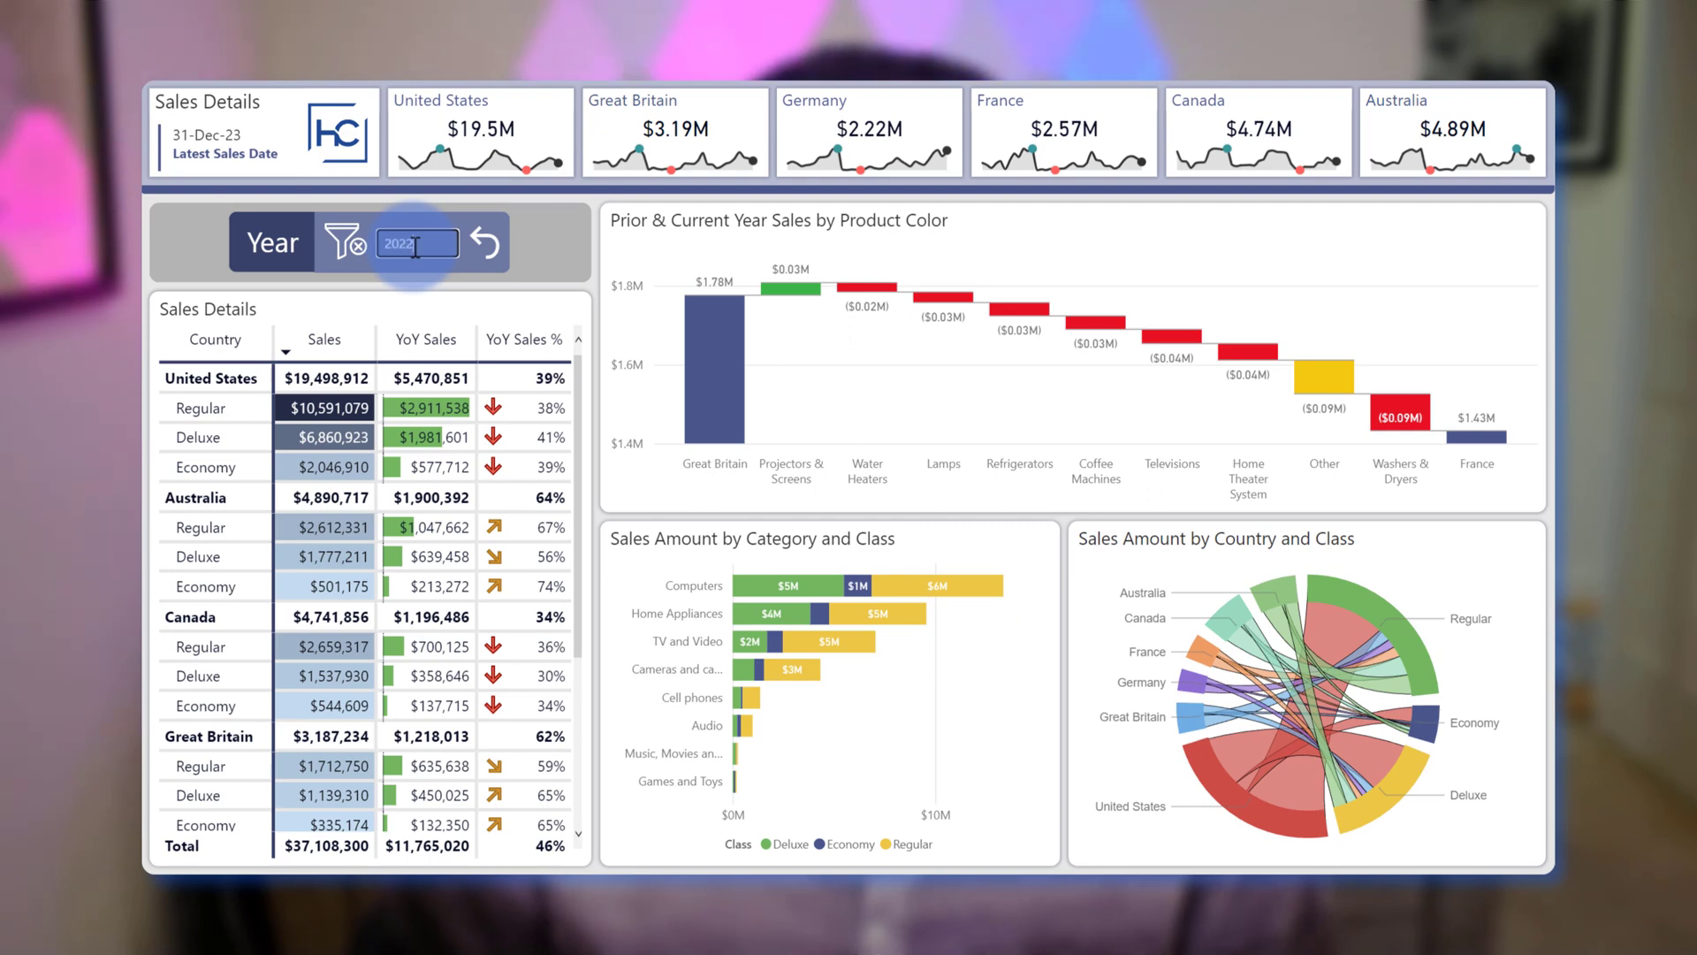
{"action": "type", "text": "2022"}
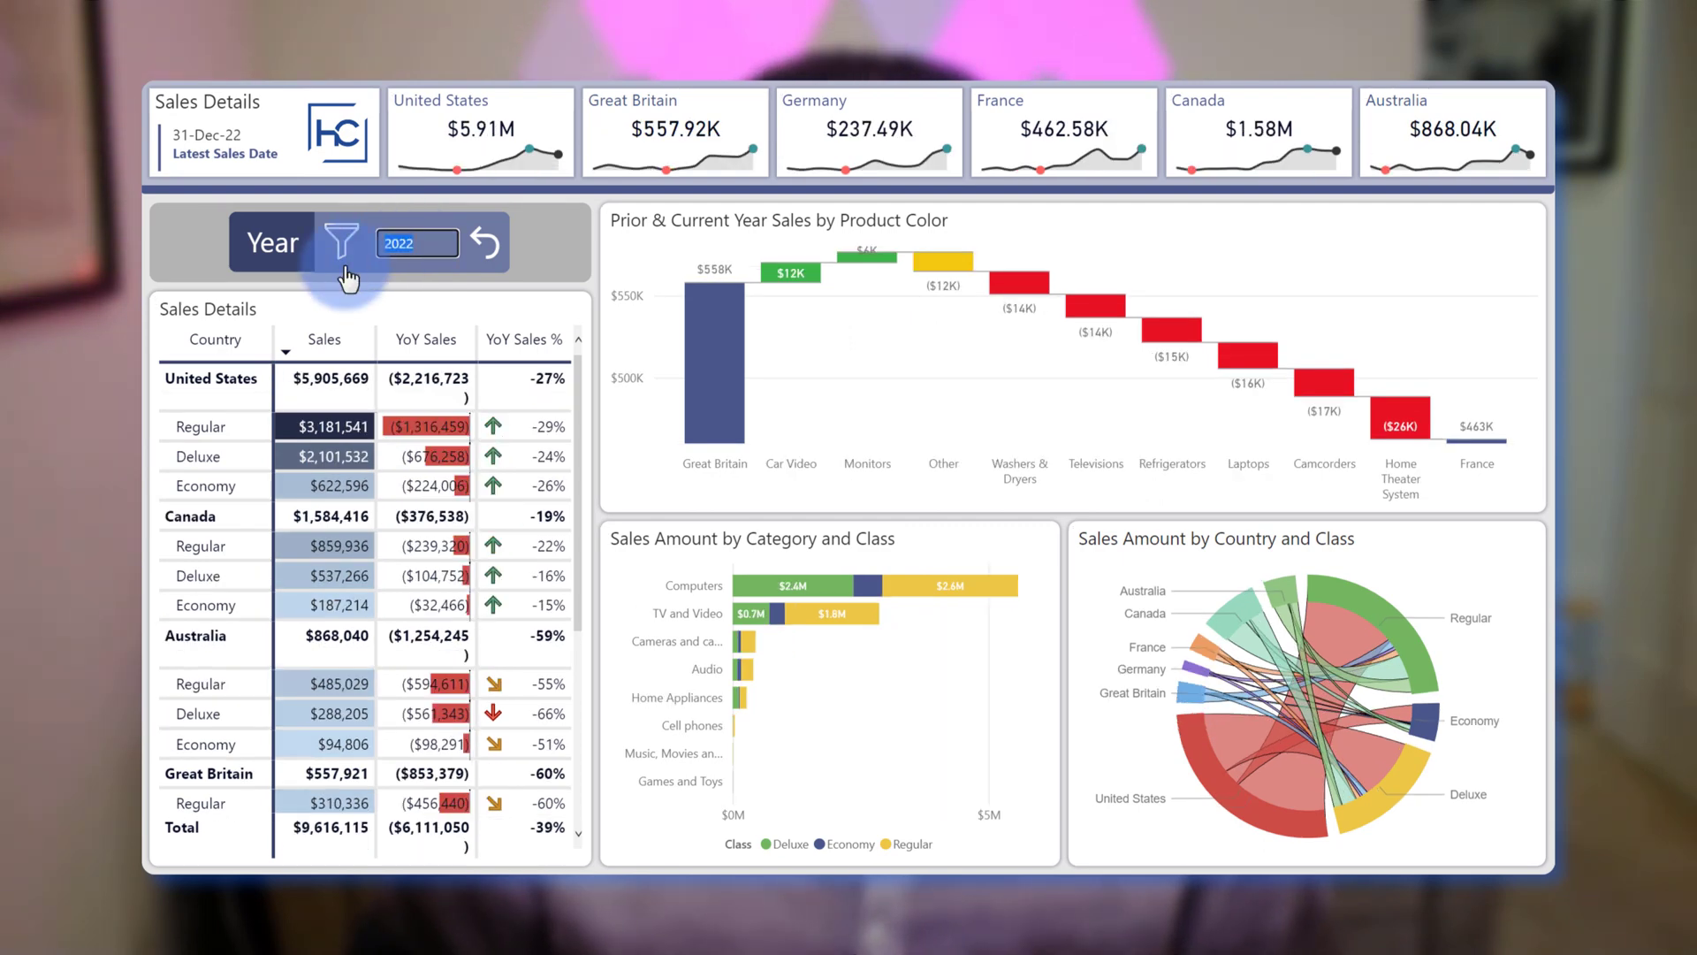
{"action": "mouse_move", "coordinate": [490, 244]}
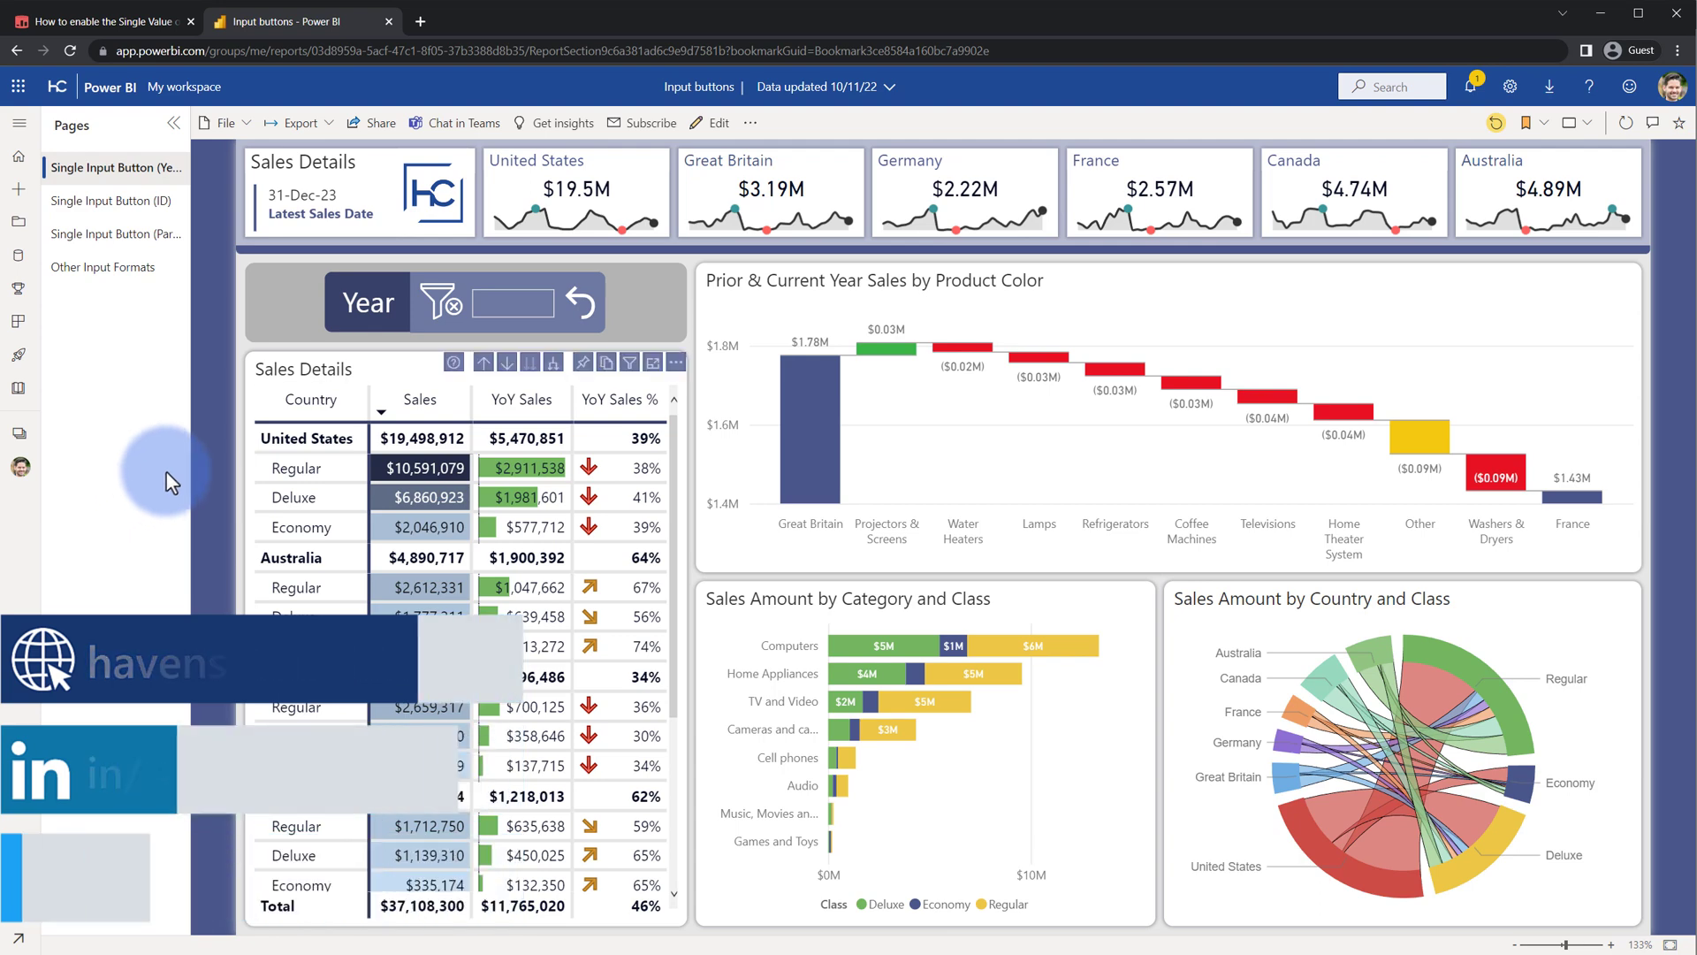
{"action": "left_click", "coordinate": [368, 302]}
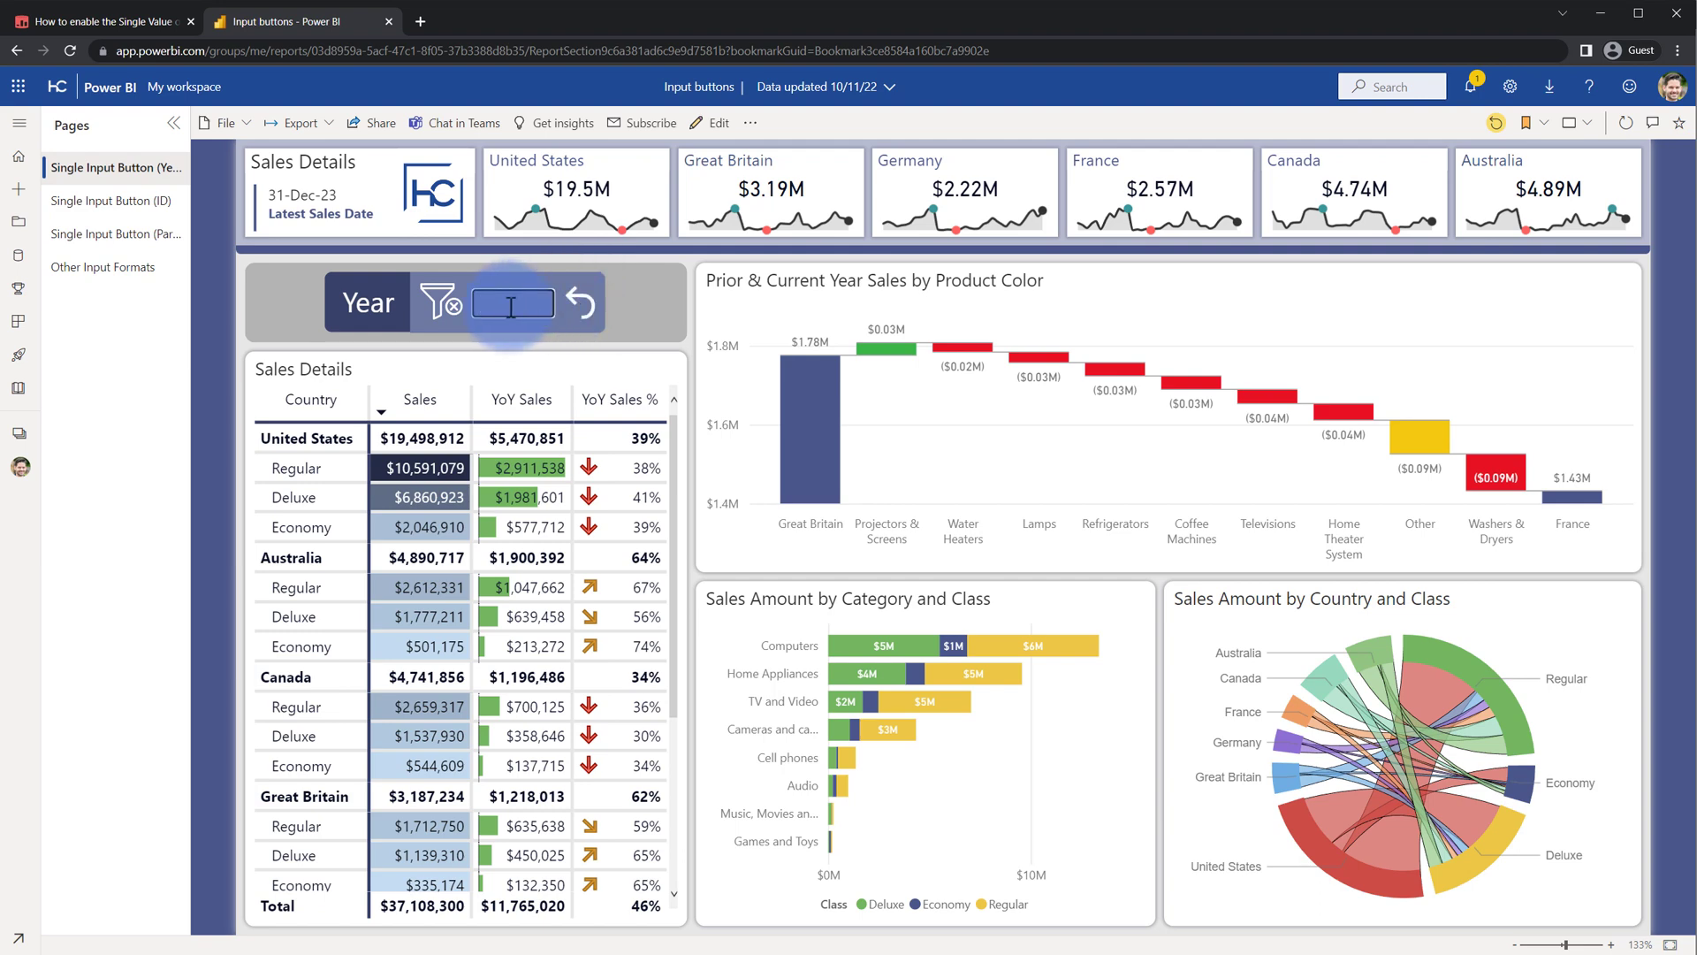
{"action": "type", "text": "2022"}
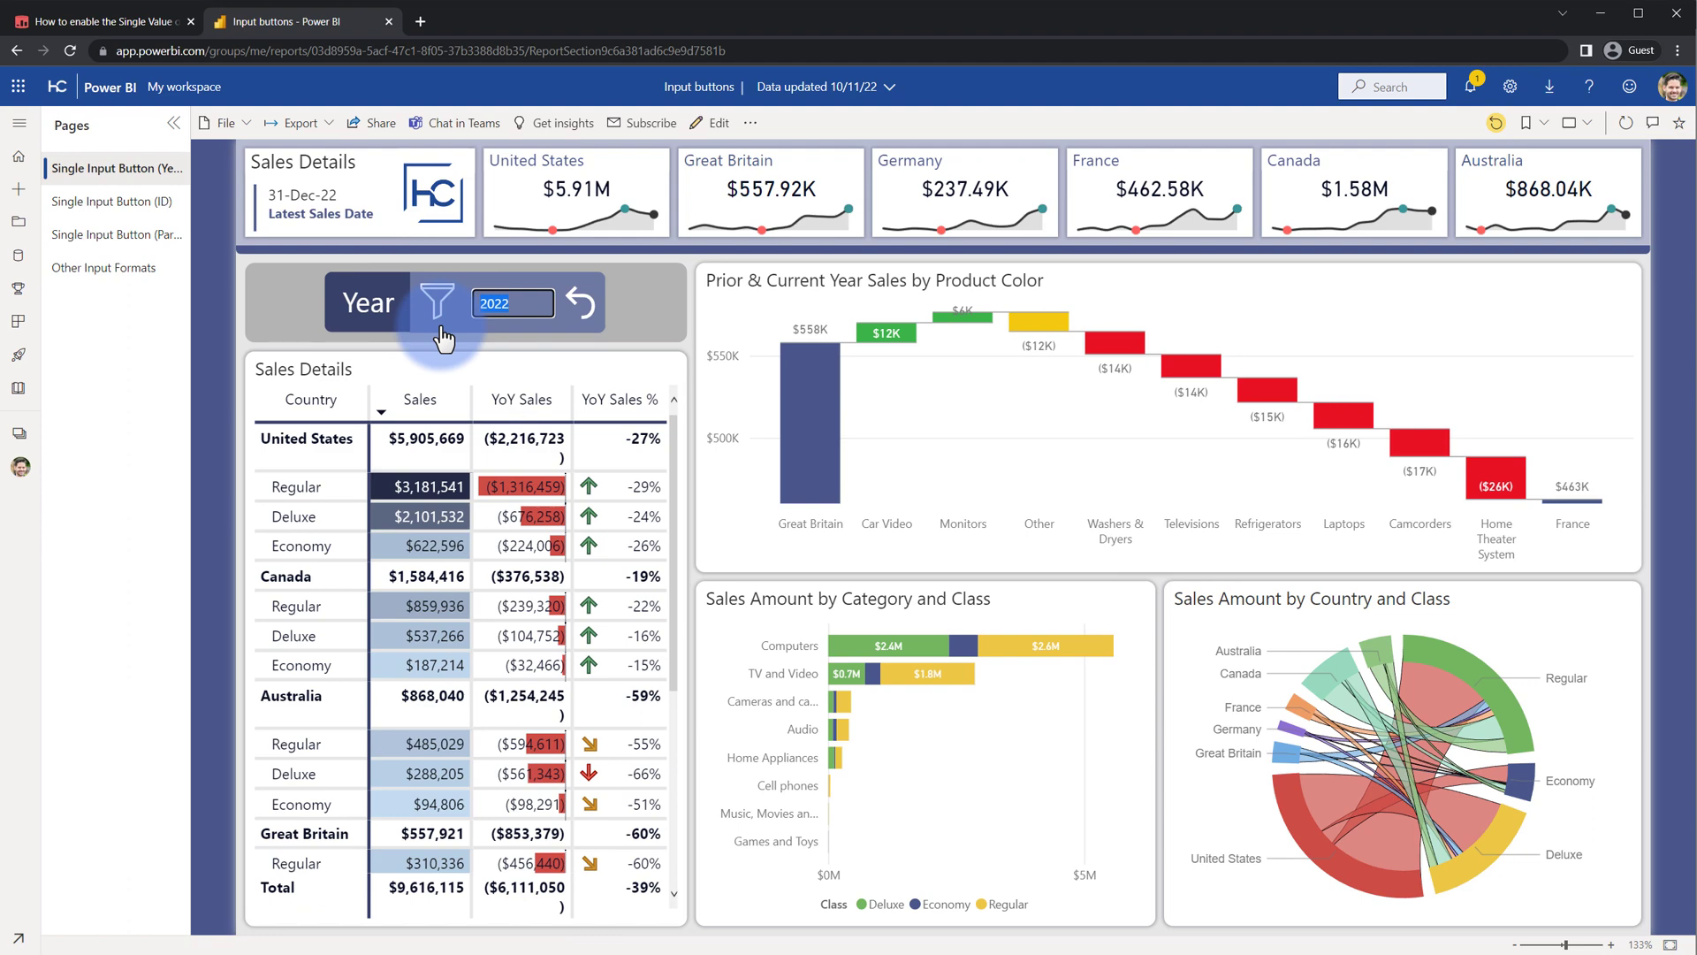
{"action": "left_click", "coordinate": [581, 300]}
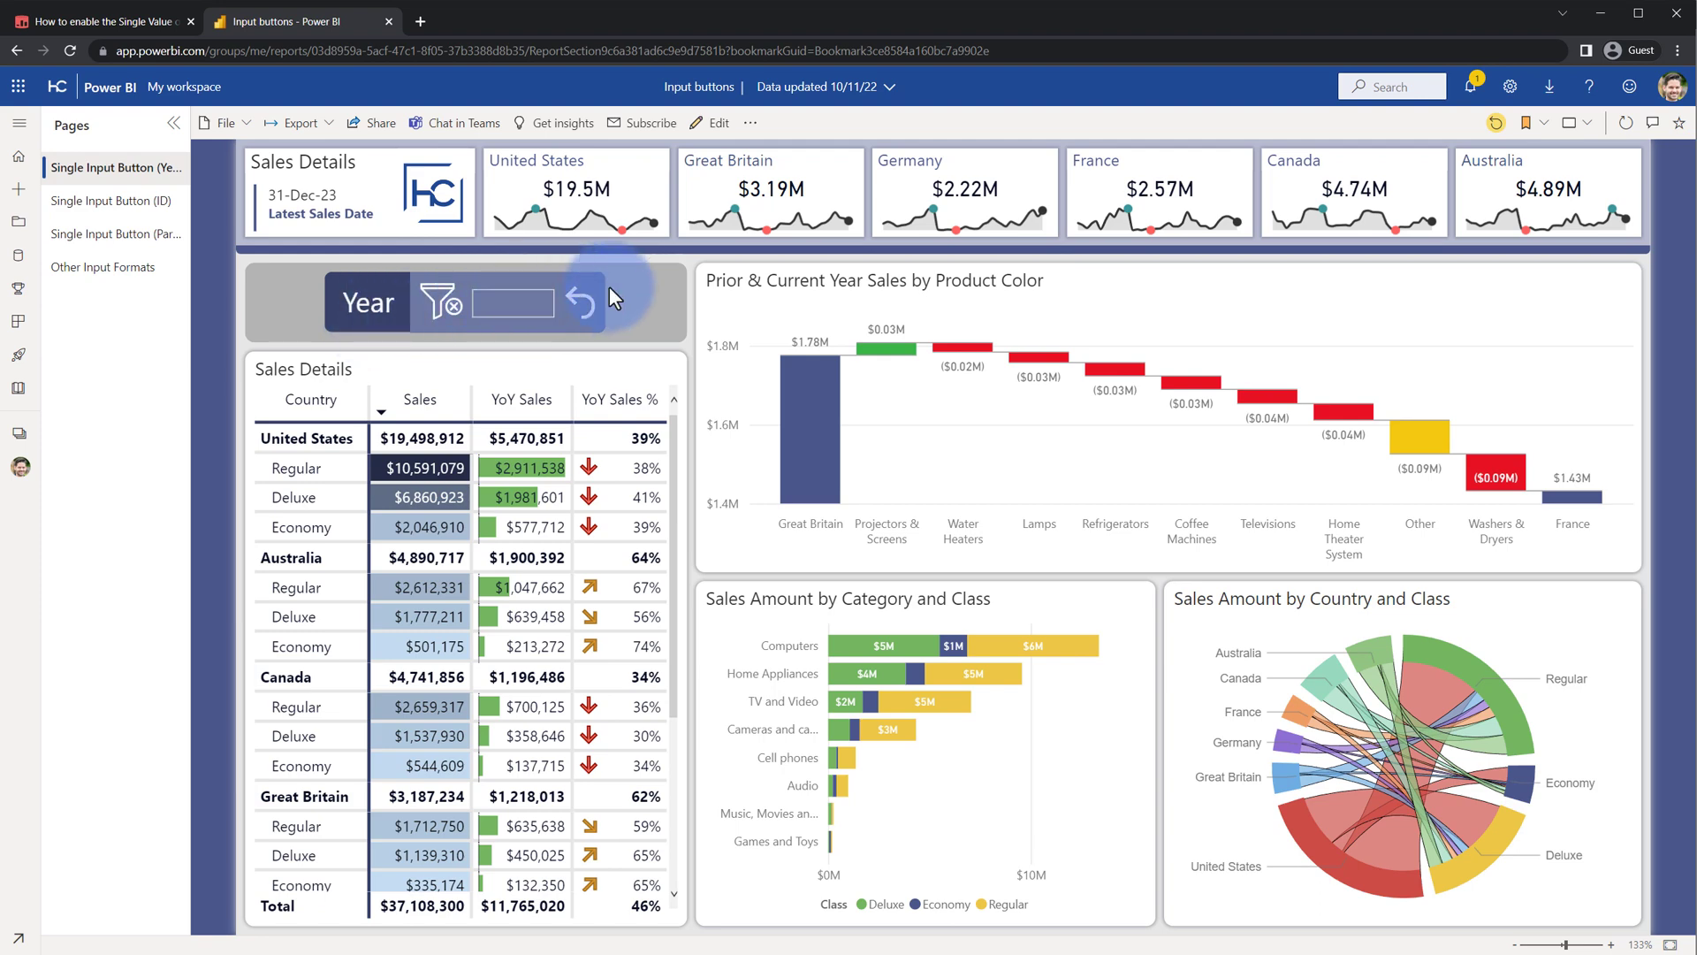
{"action": "mouse_move", "coordinate": [541, 303]}
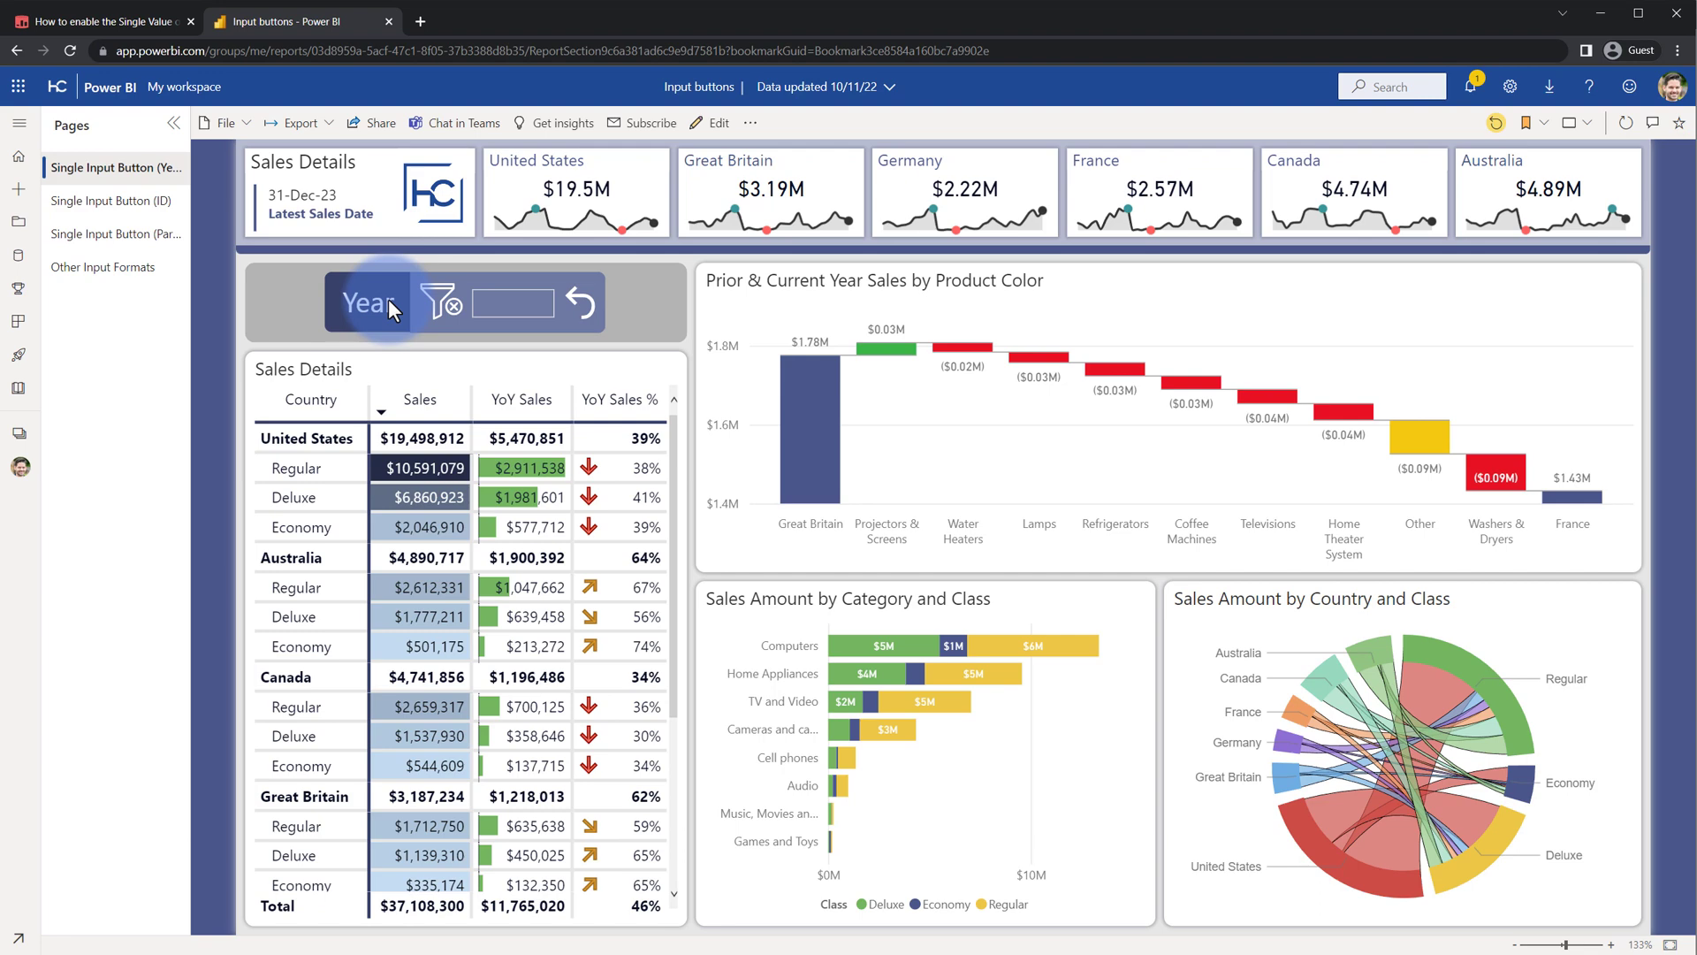
{"action": "mouse_move", "coordinate": [476, 307]}
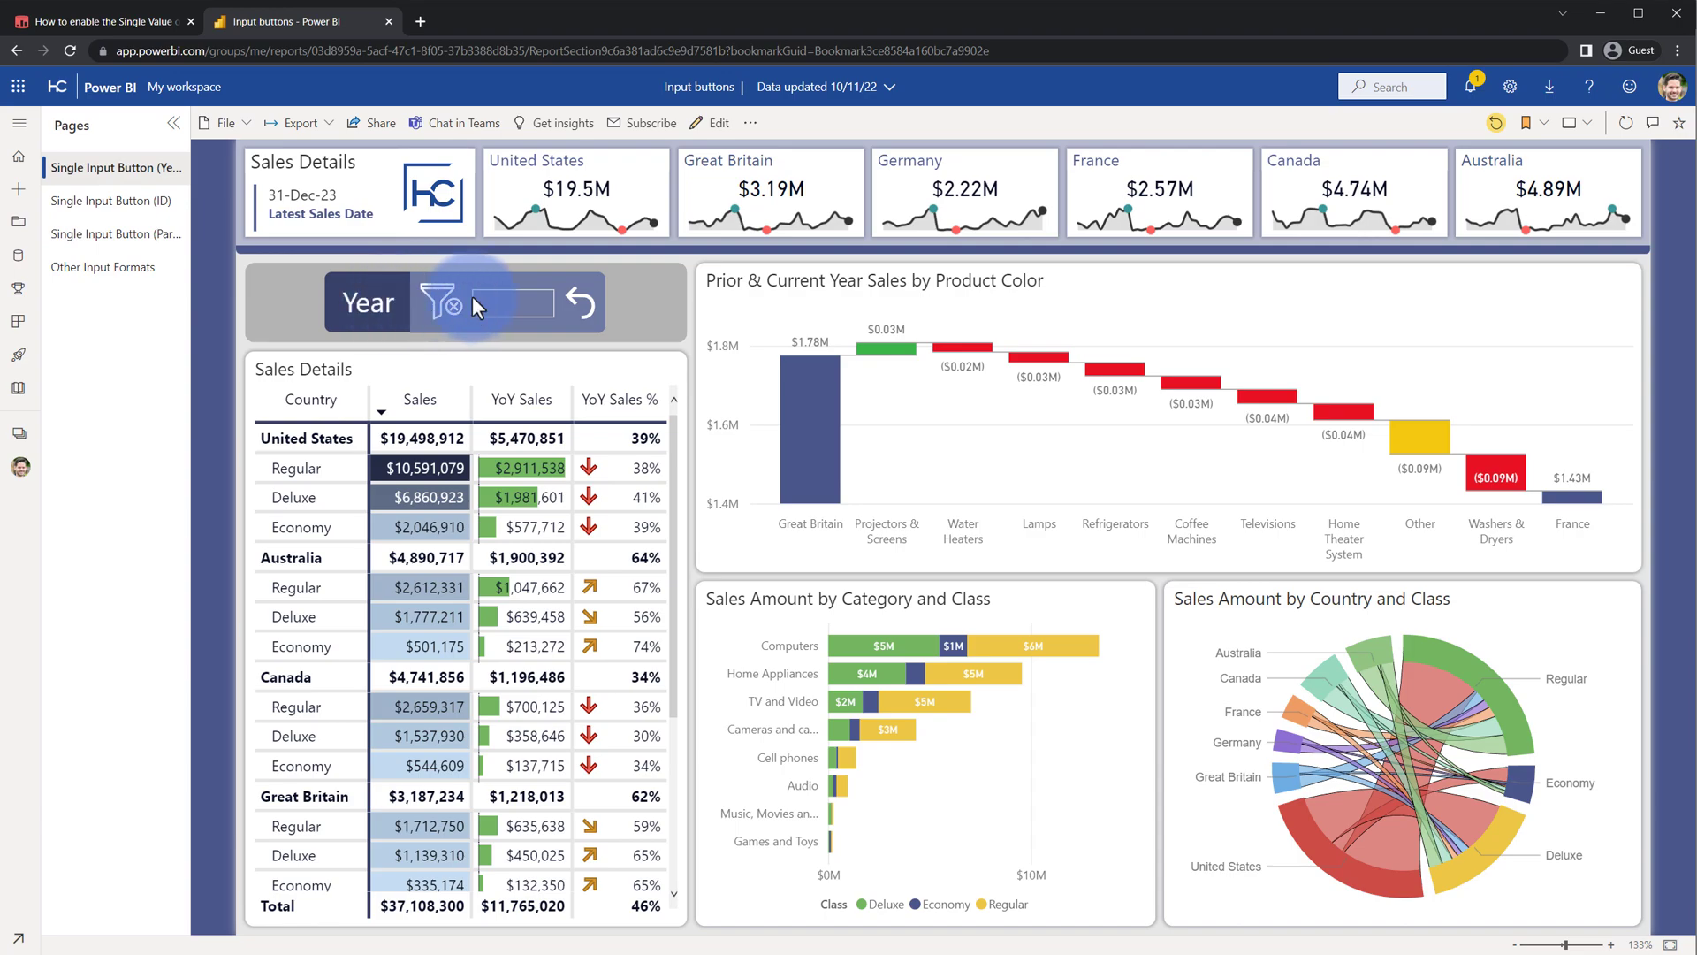
{"action": "left_click", "coordinate": [511, 301]}
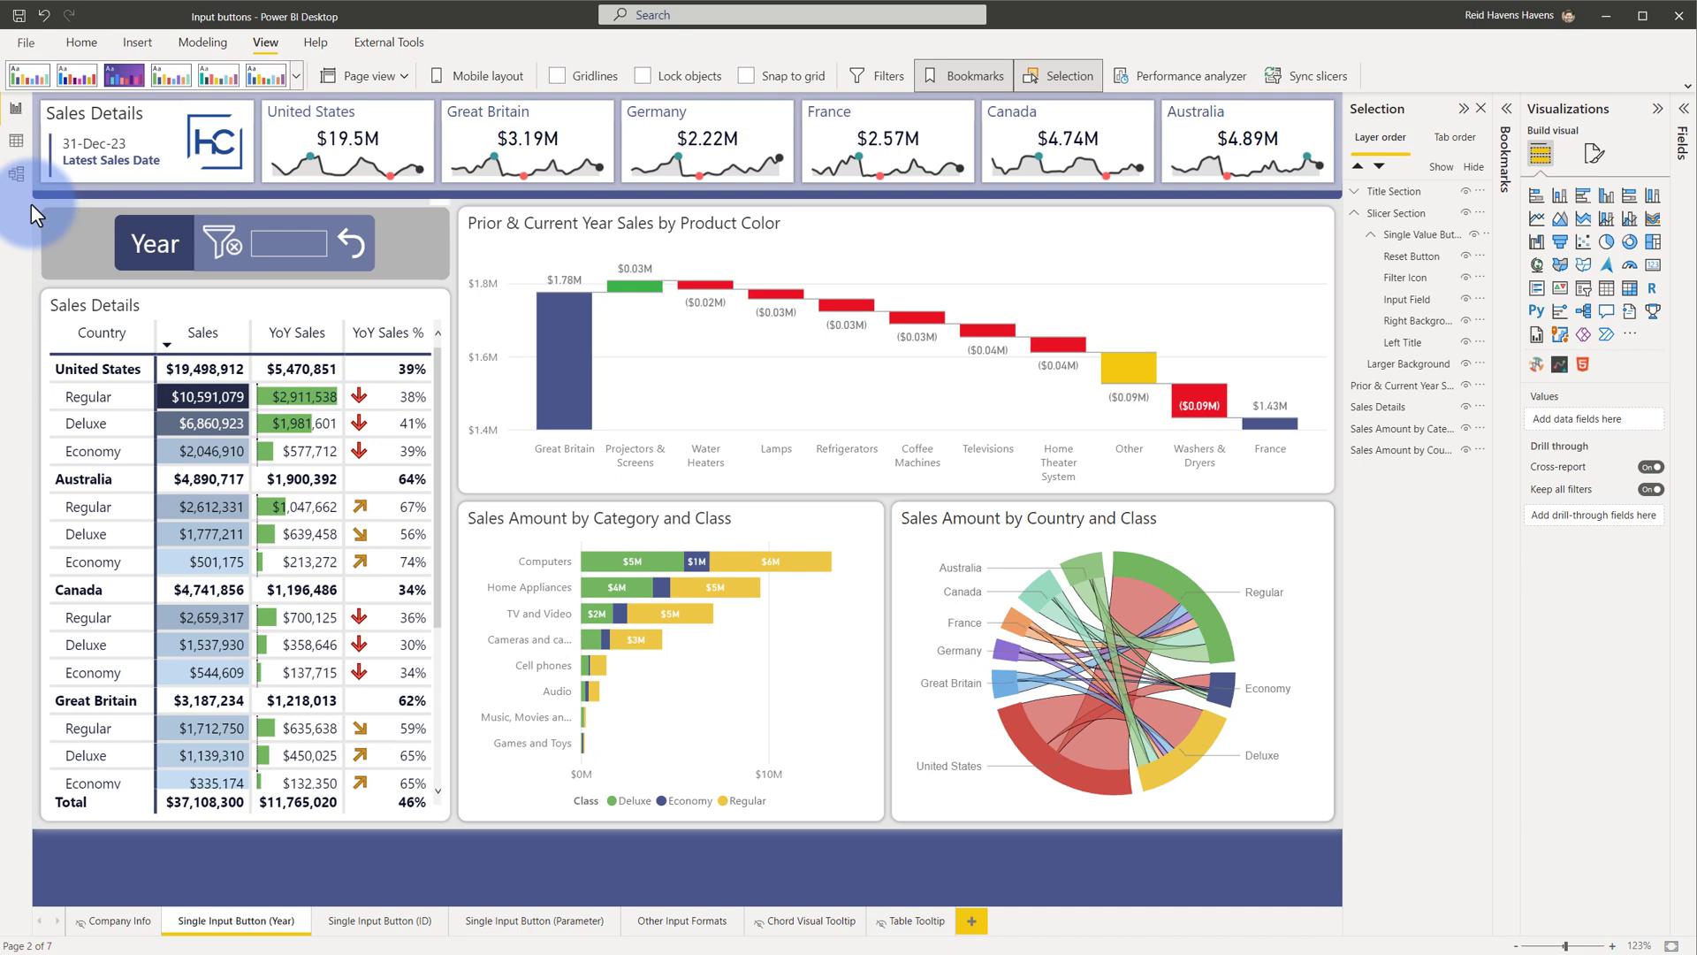
Step: Set the slicer panel's left title text to 'Year' in its style formatting
{"action": "left_click", "coordinate": [154, 243]}
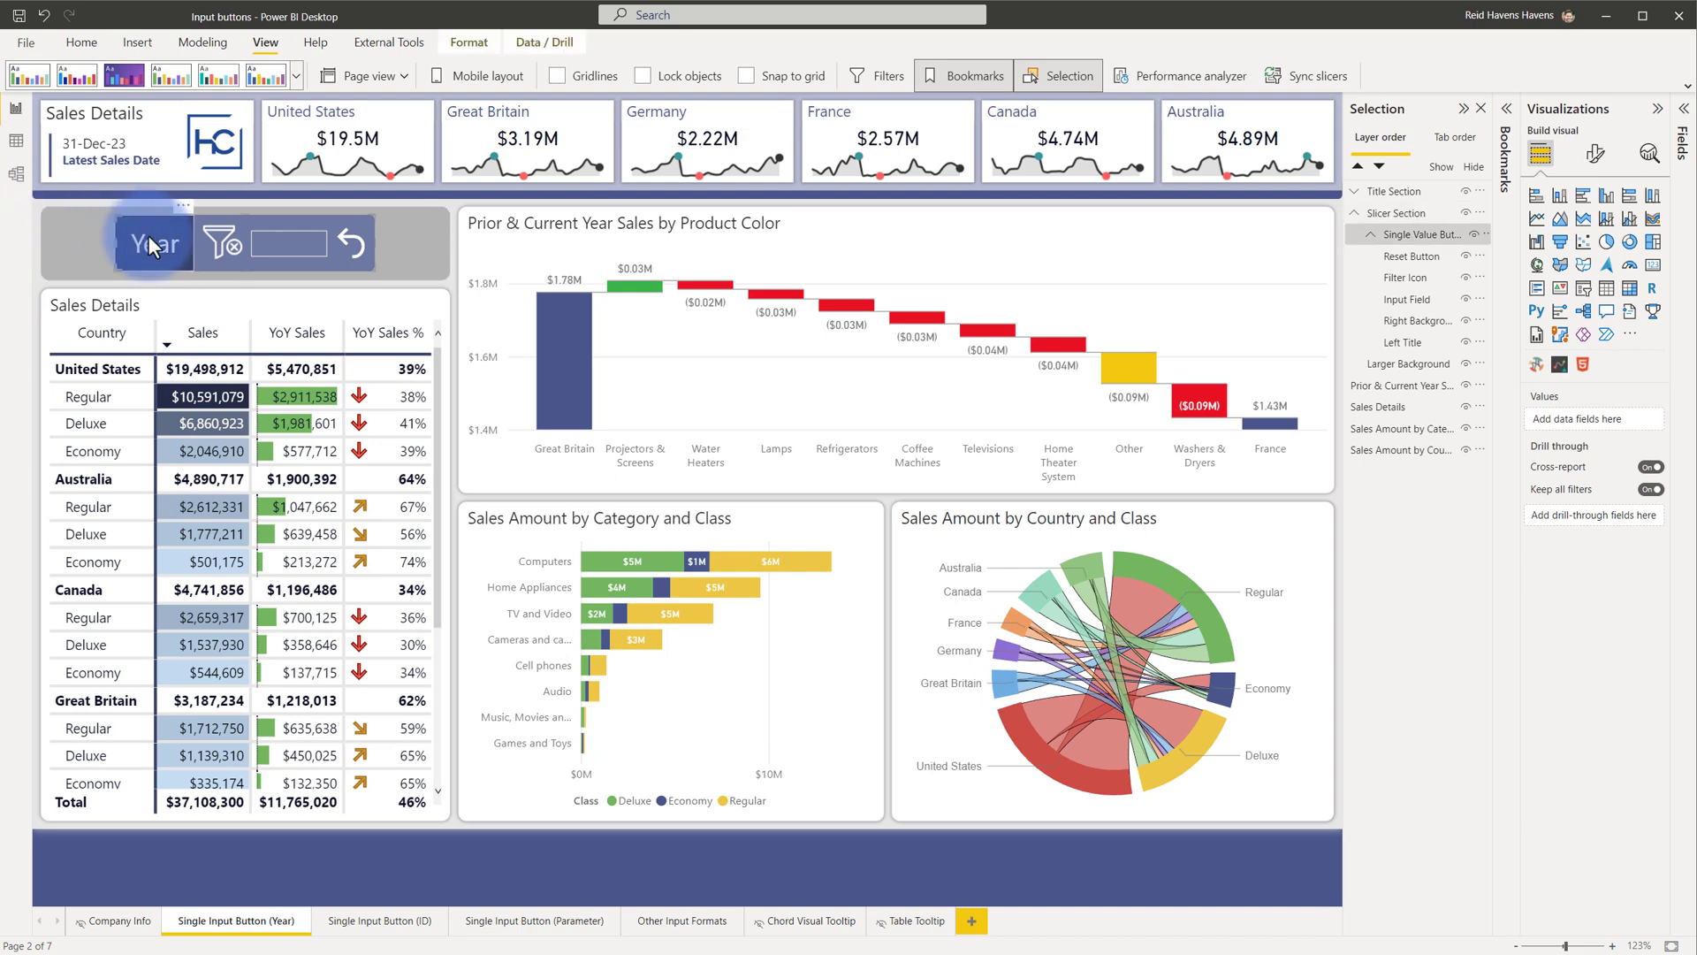
{"action": "left_click", "coordinate": [154, 242]}
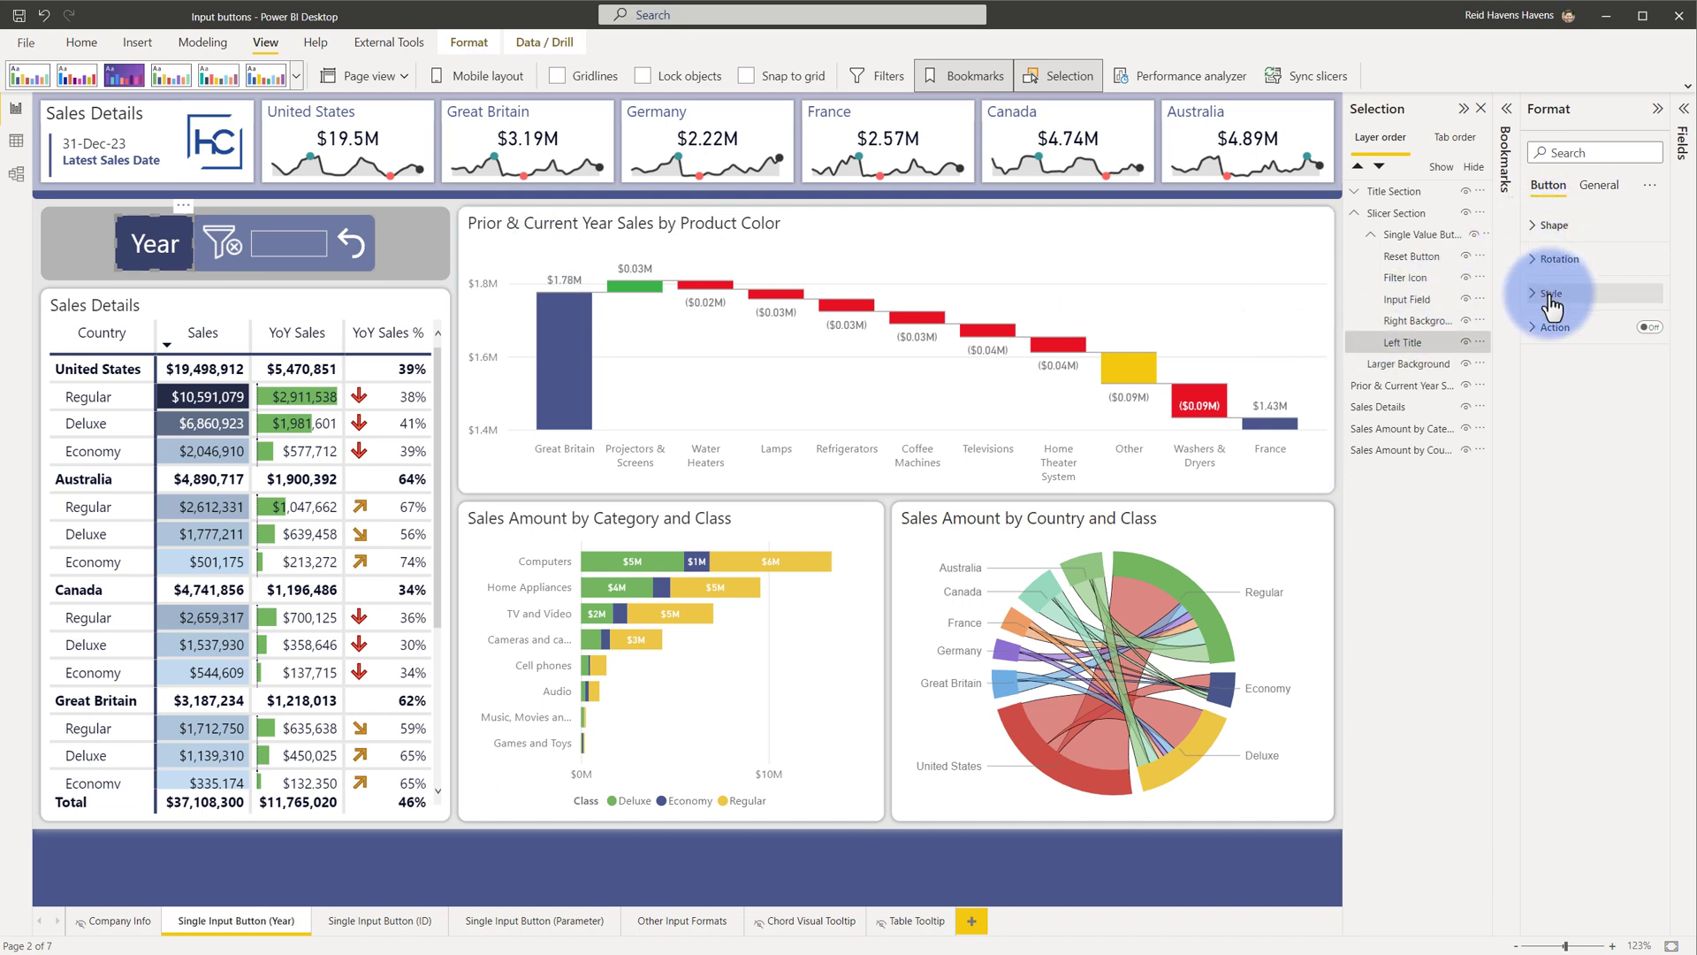
{"action": "left_click", "coordinate": [1551, 294]}
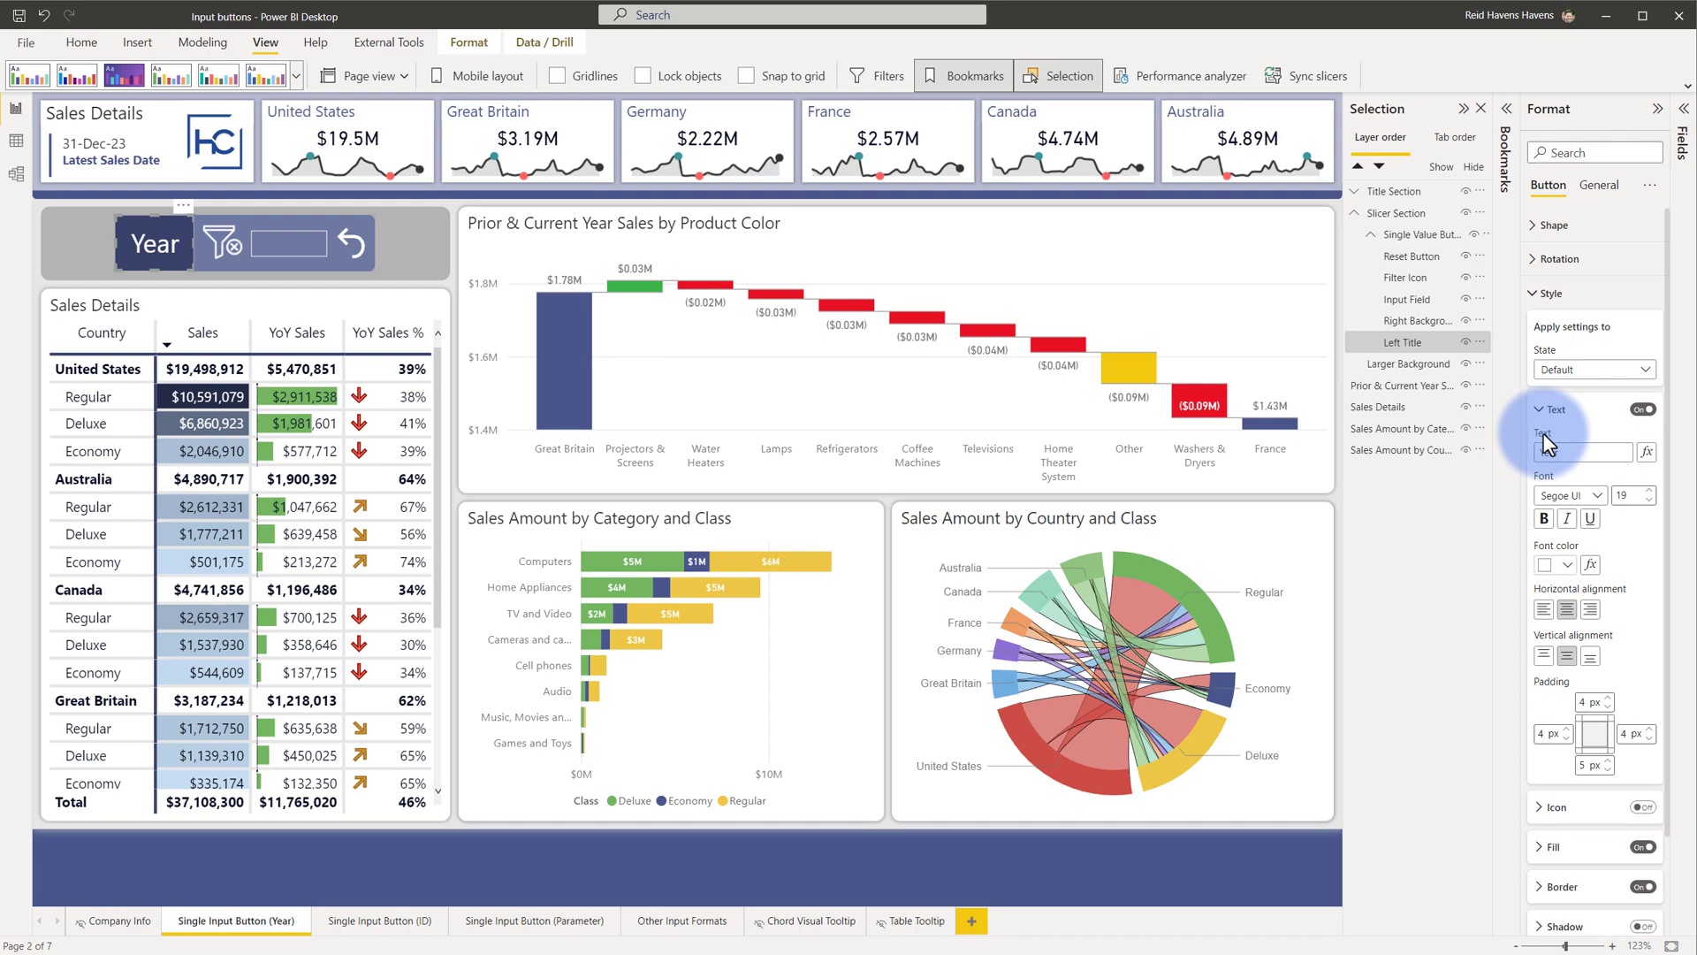
{"action": "type", "text": "Year Filter Icon"}
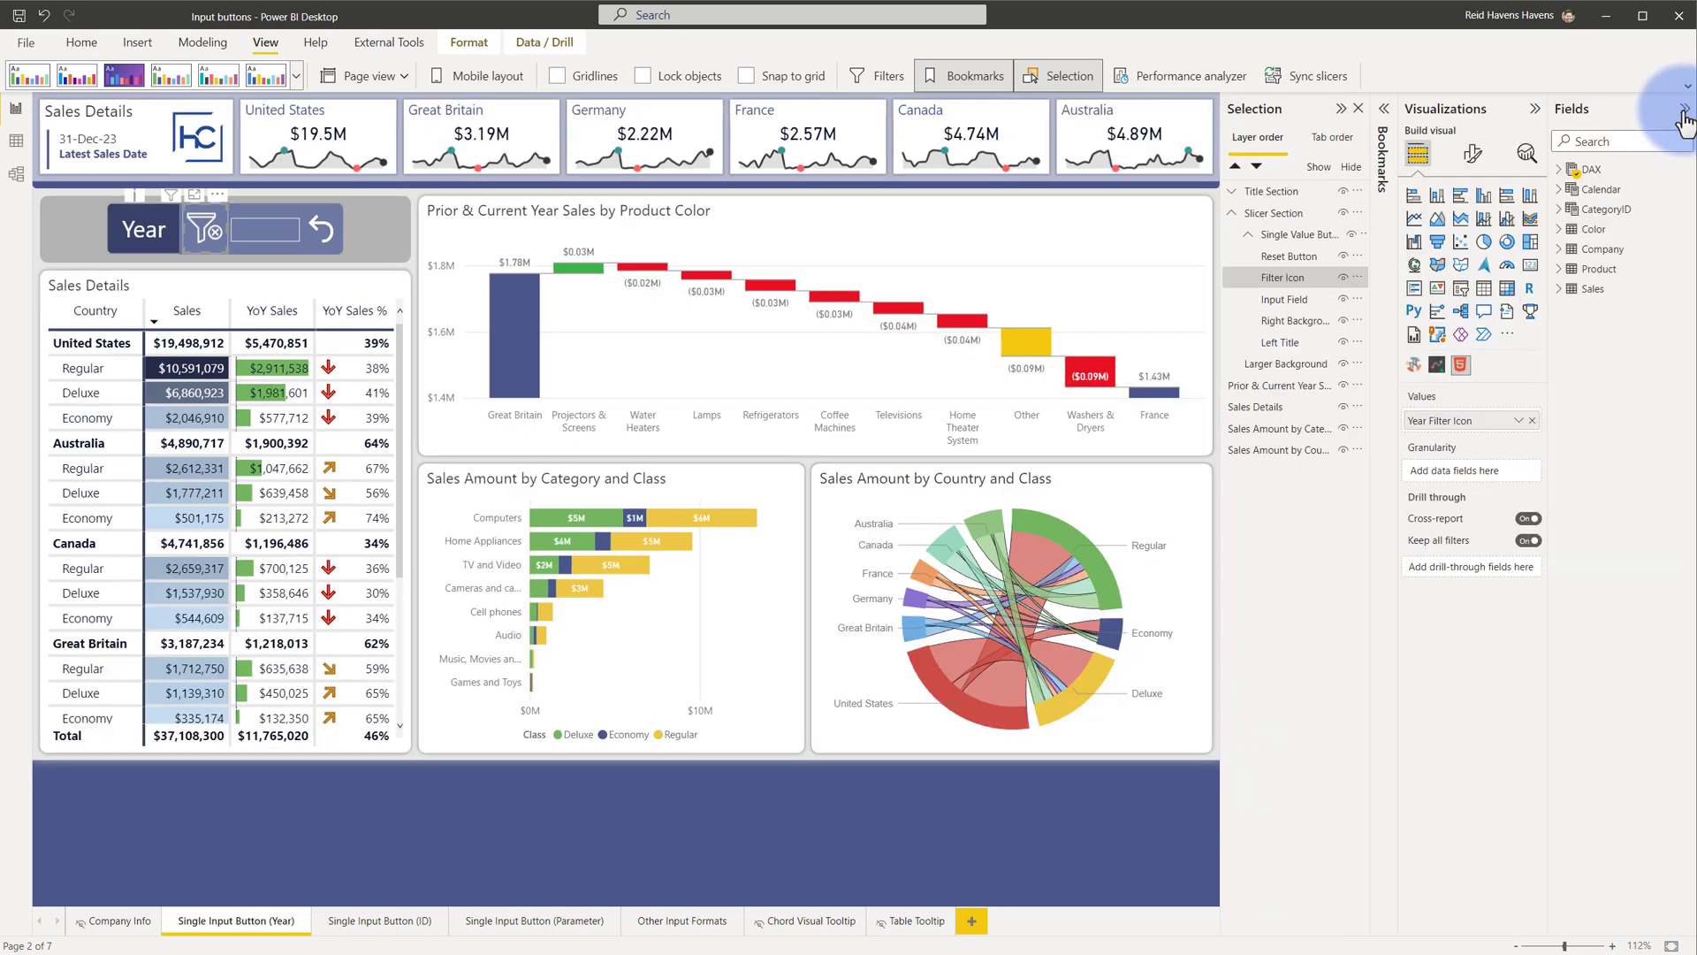
Step: Review the SVG Icons measures Filter SVG, No Filter SVG and Year Filter Icon in Fields
{"action": "left_click", "coordinate": [1557, 170]}
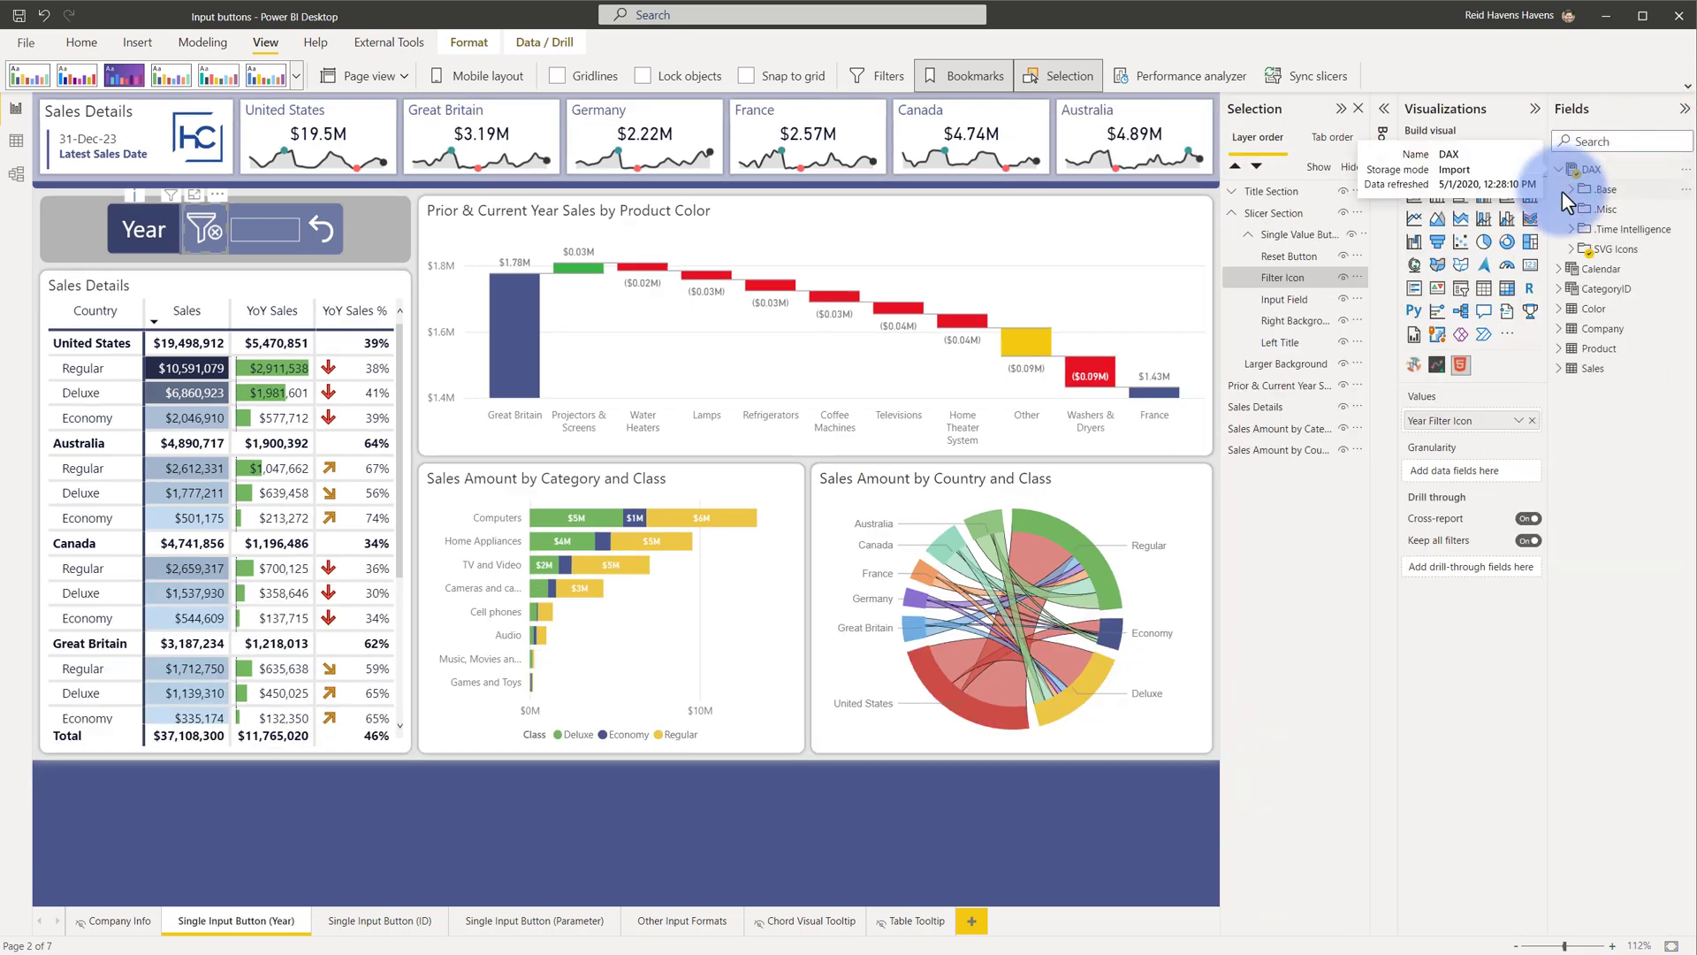
{"action": "left_click", "coordinate": [1557, 247]}
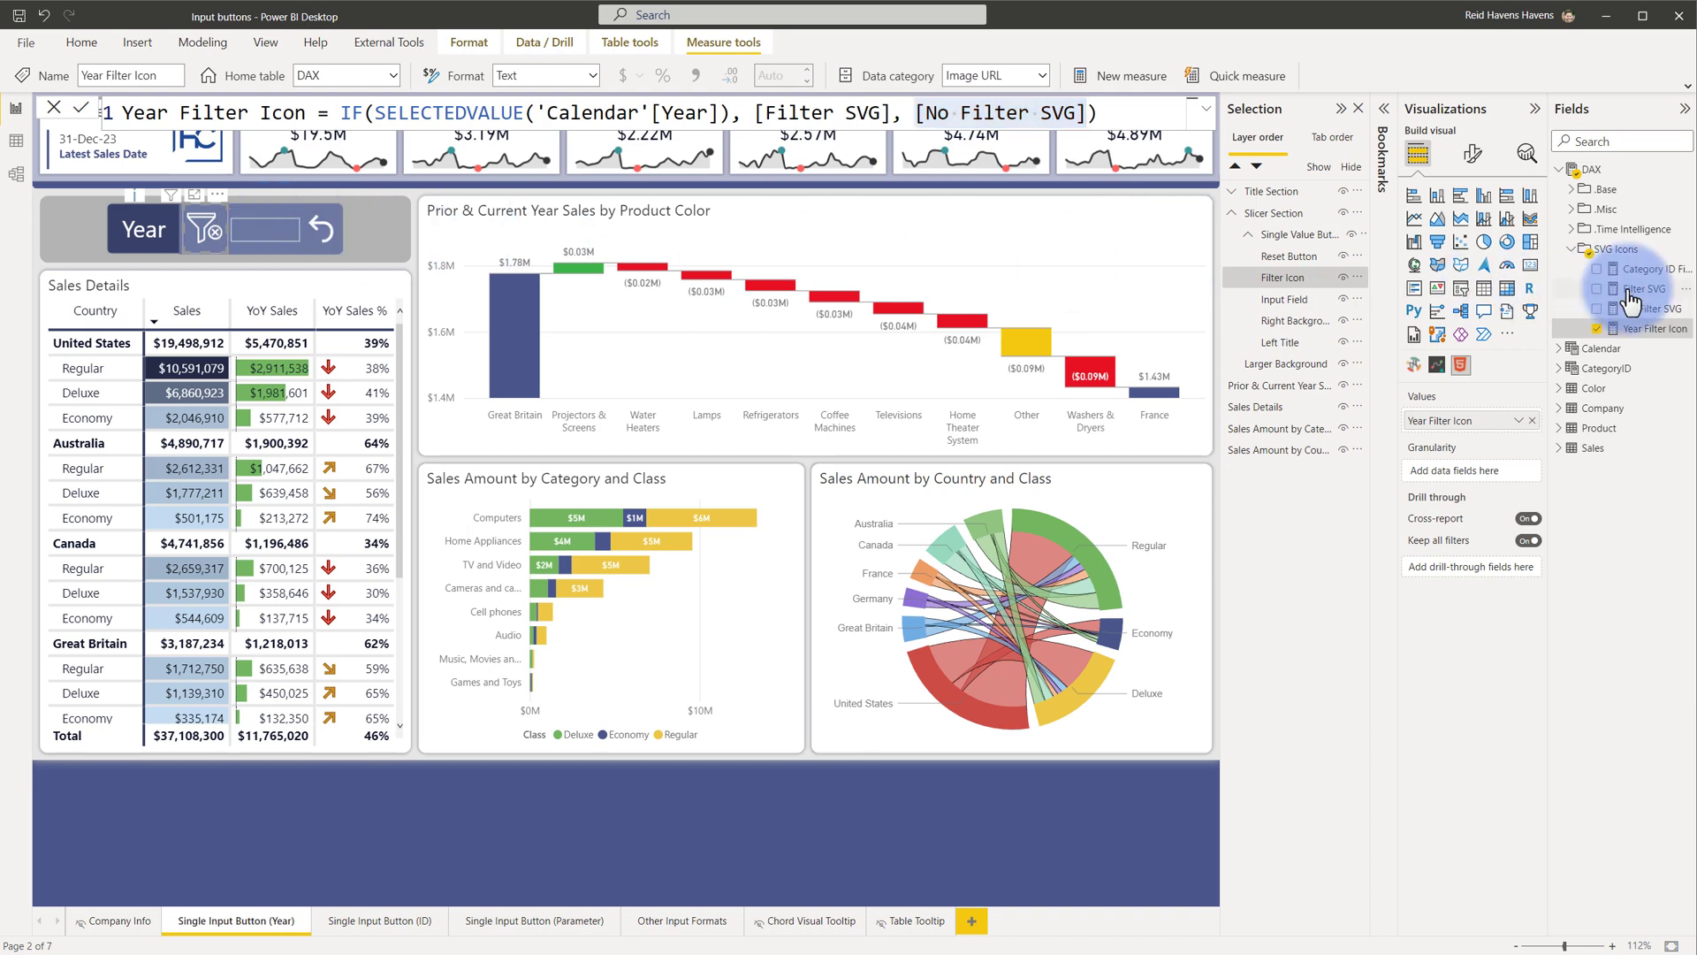
{"action": "left_click", "coordinate": [1646, 288]}
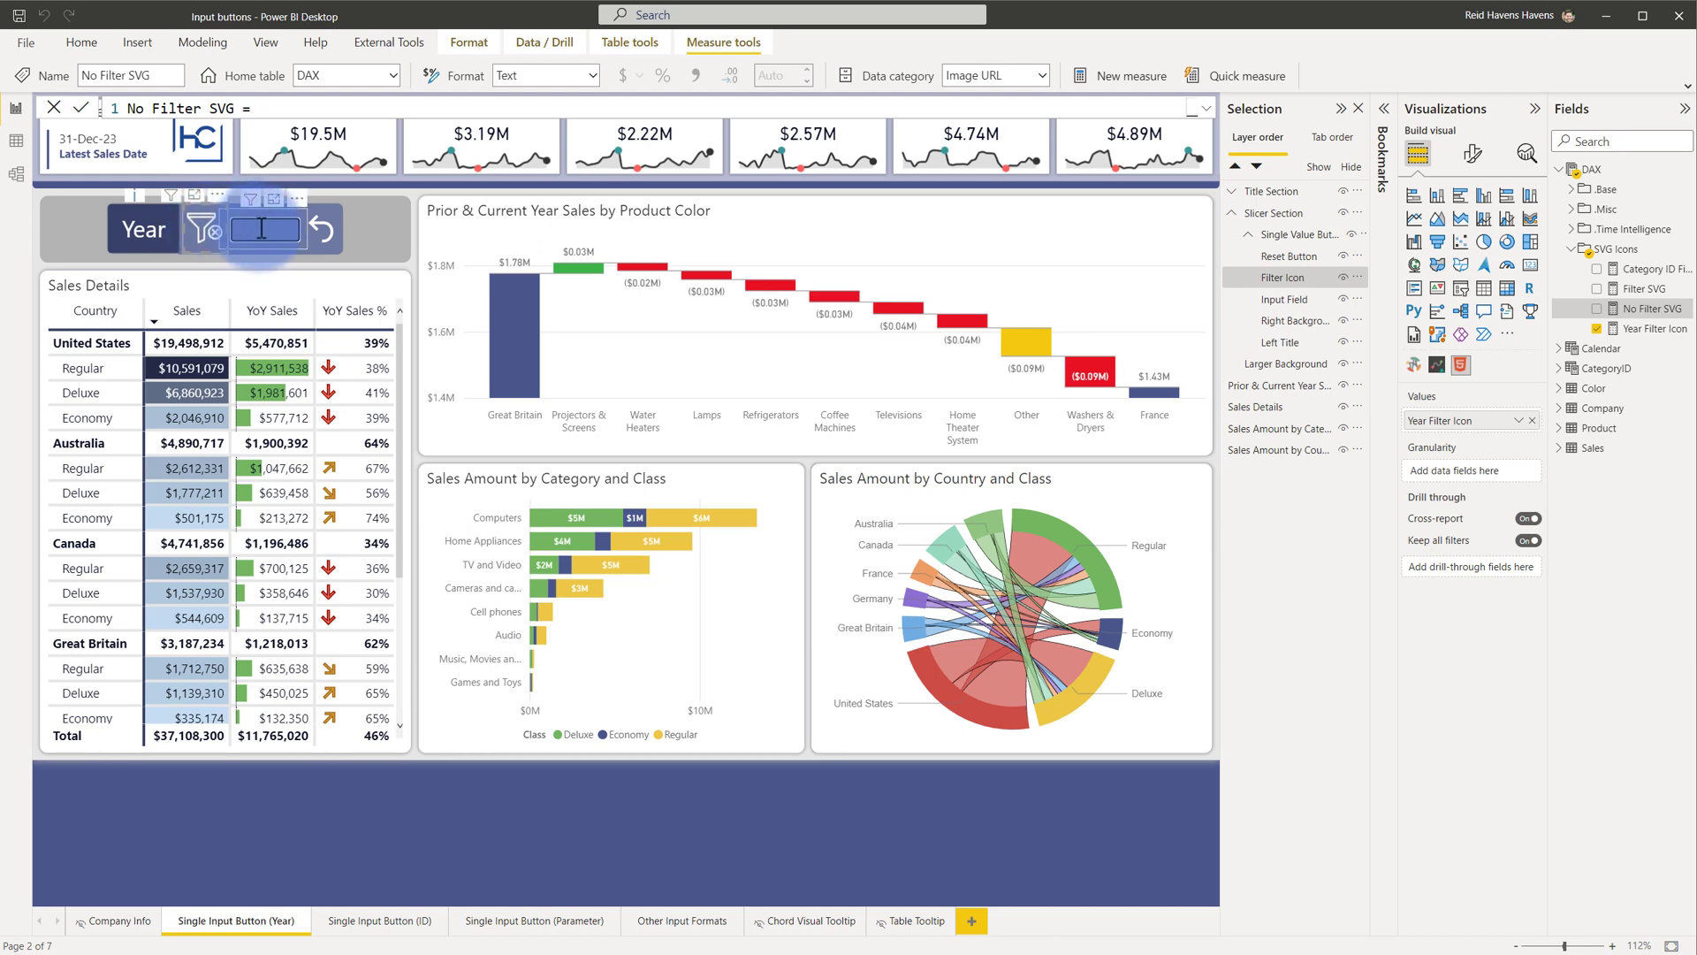
Step: Test the Year input by entering 2022 and applying it to the report
{"action": "type", "text": "202"}
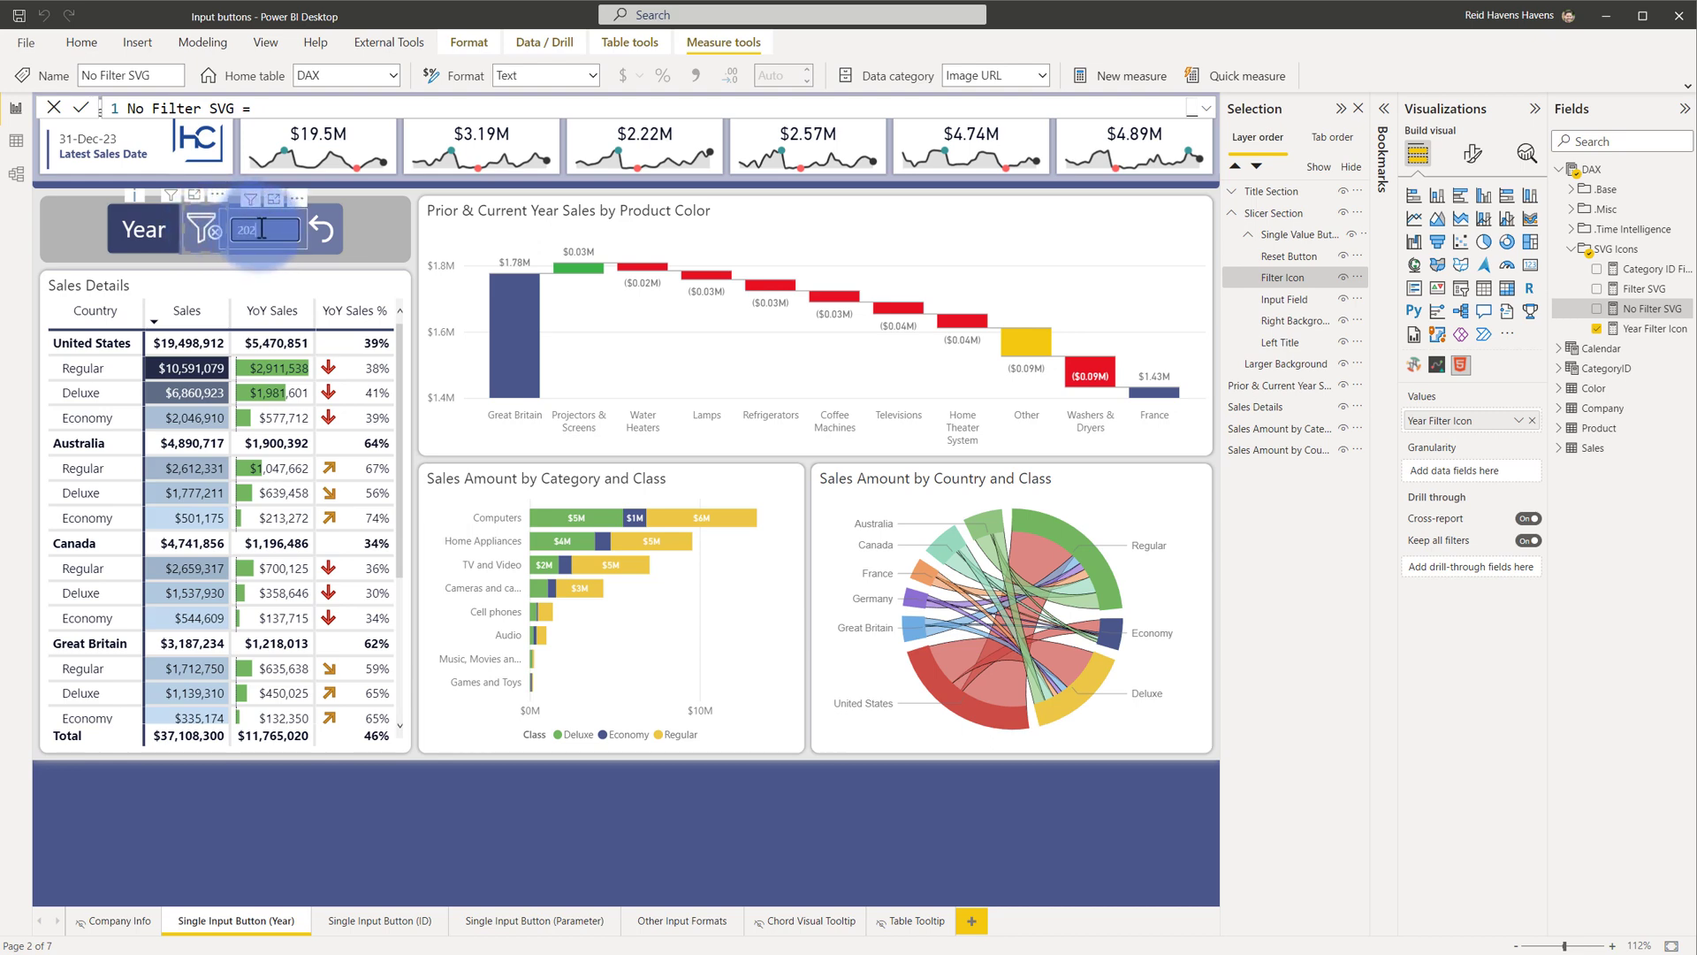
{"action": "type", "text": "2022"}
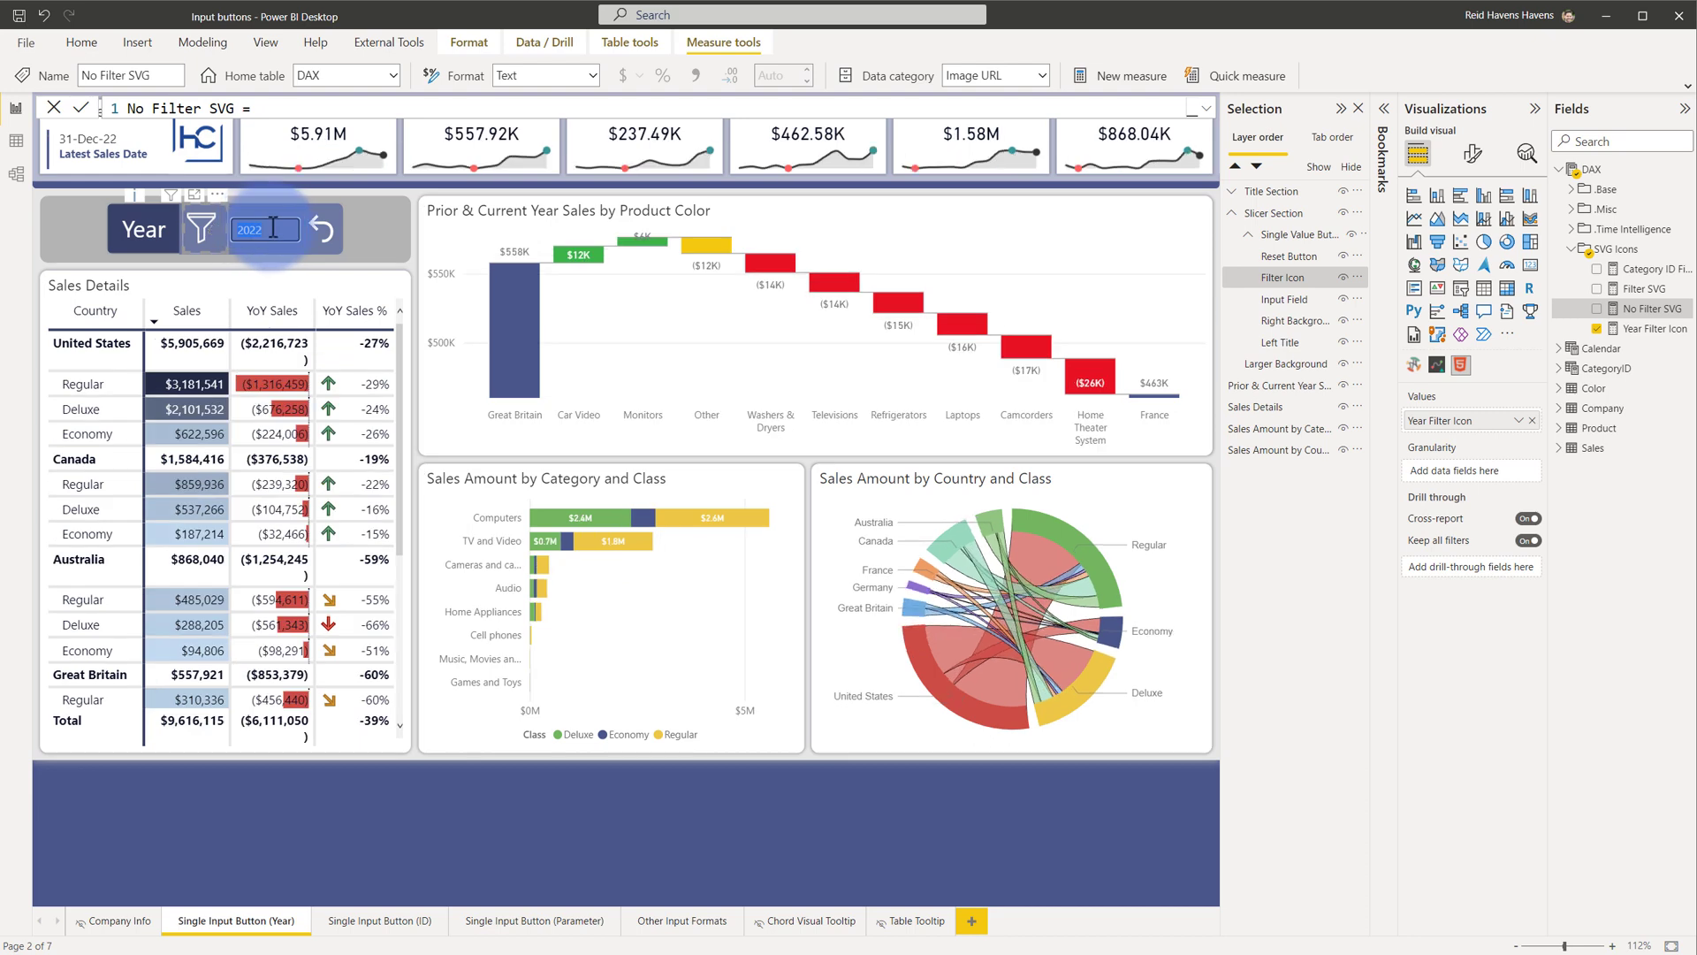
{"action": "left_click", "coordinate": [322, 228]}
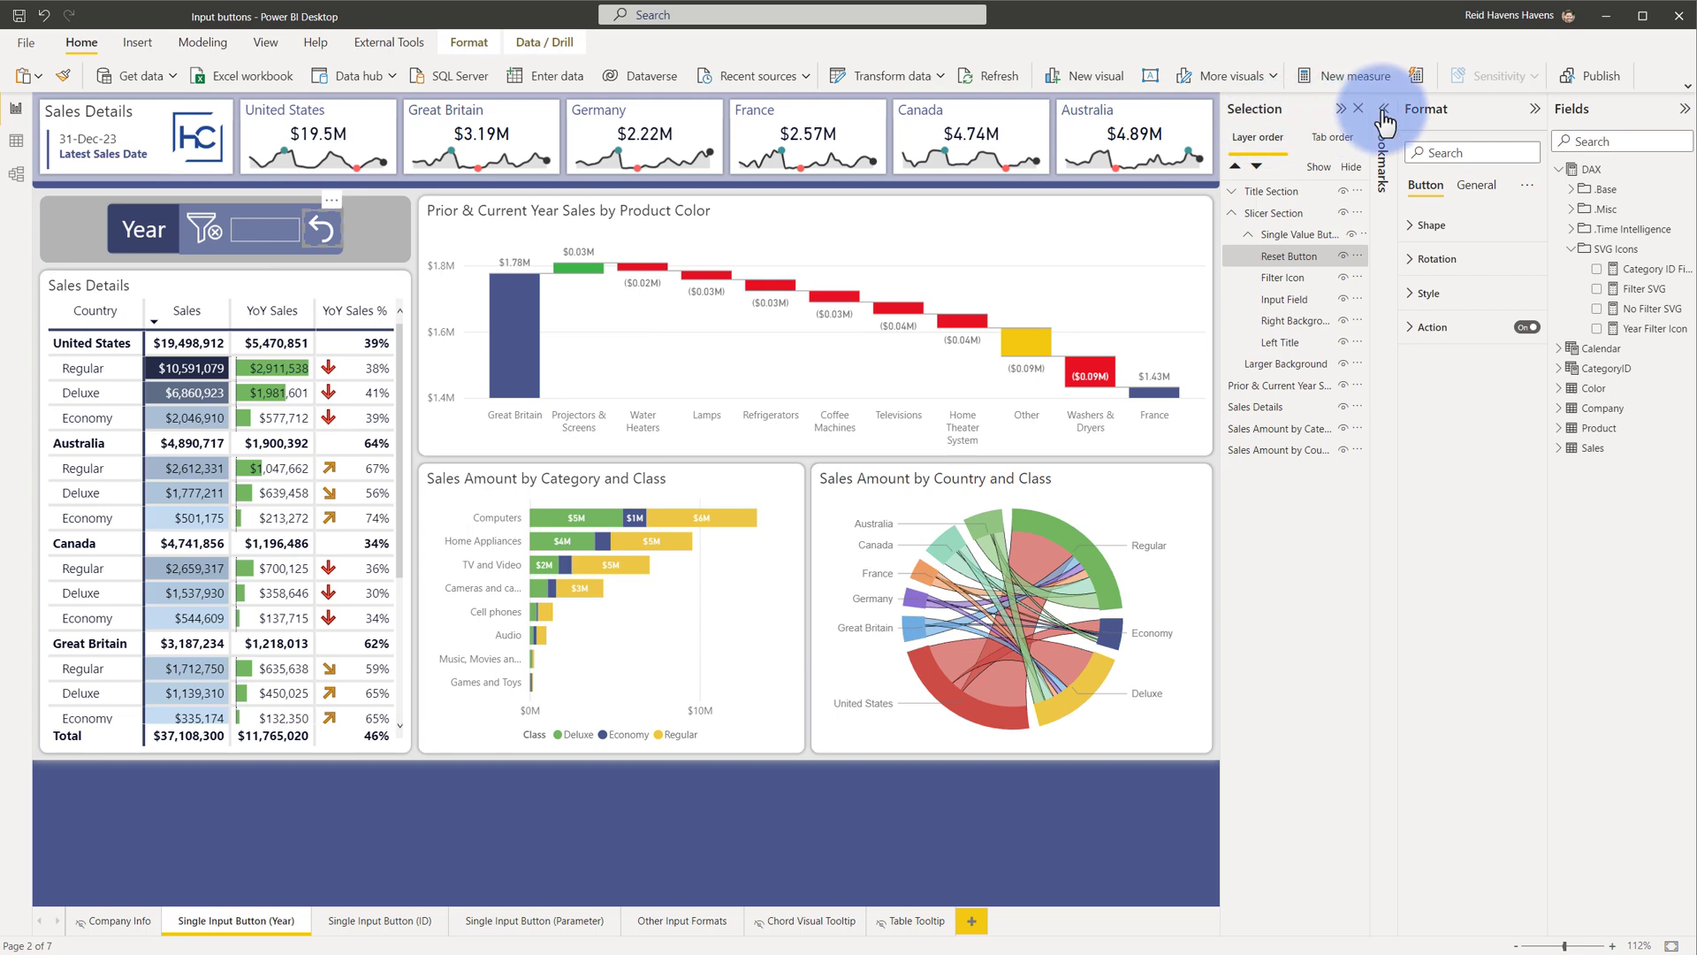
Step: Examine what the Year Slicer Clear bookmark captures in the Bookmarks list
{"action": "left_click", "coordinate": [1386, 119]}
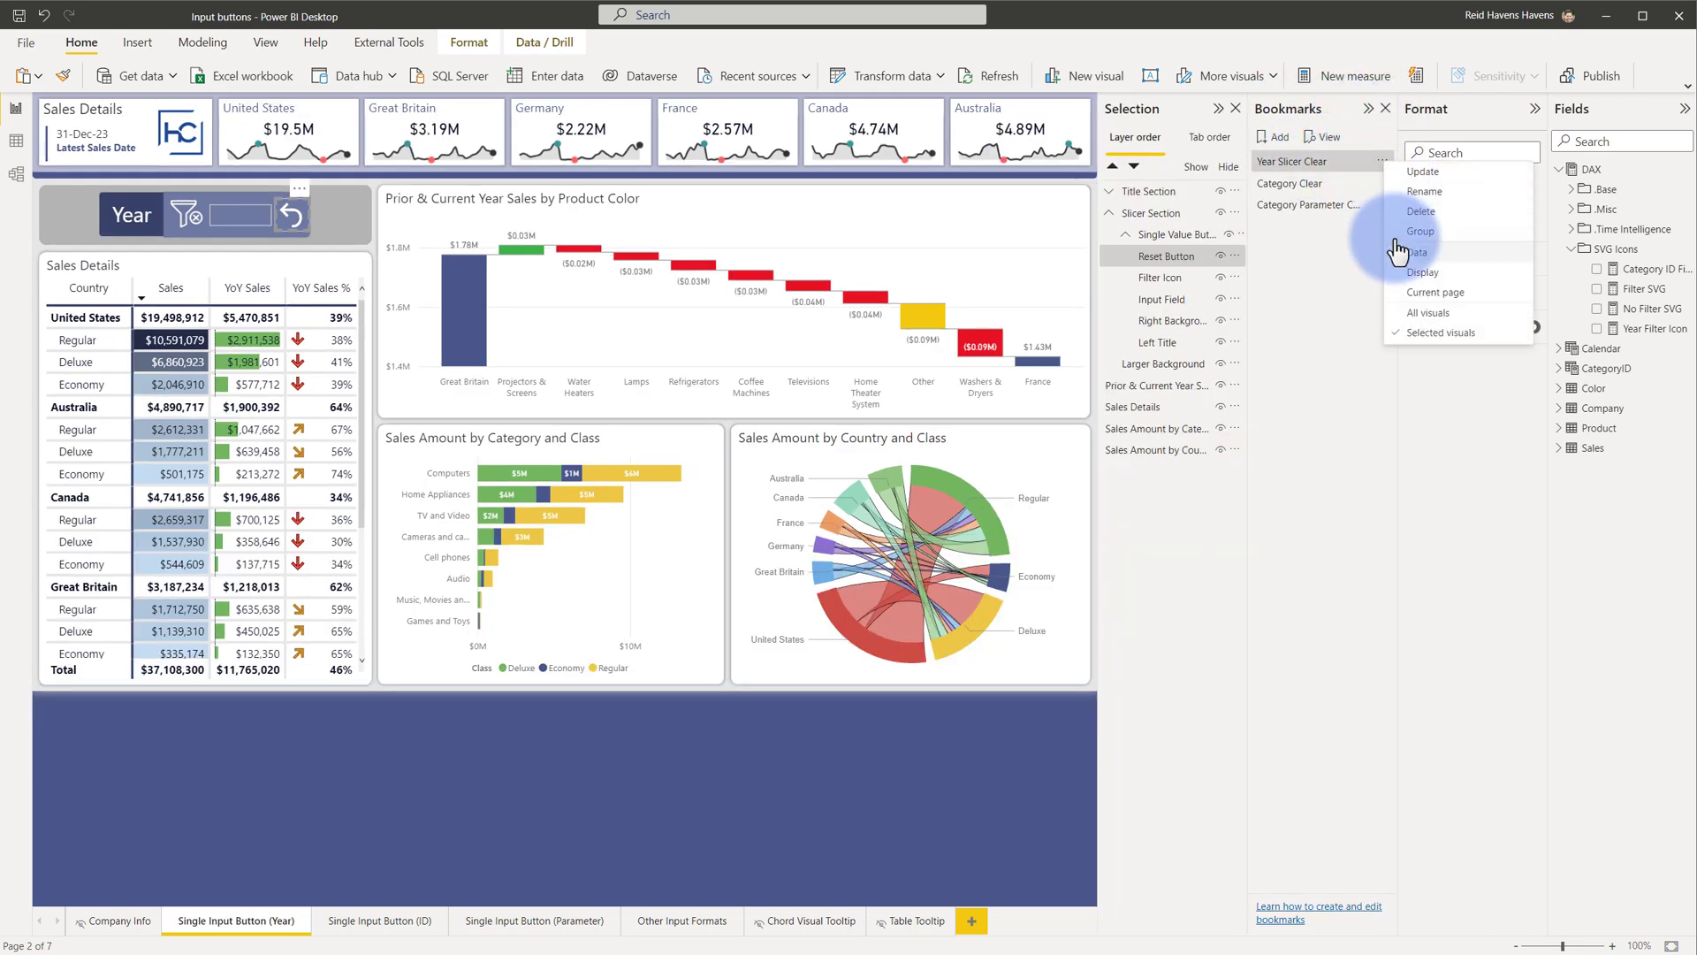
{"action": "left_click", "coordinate": [1416, 253]}
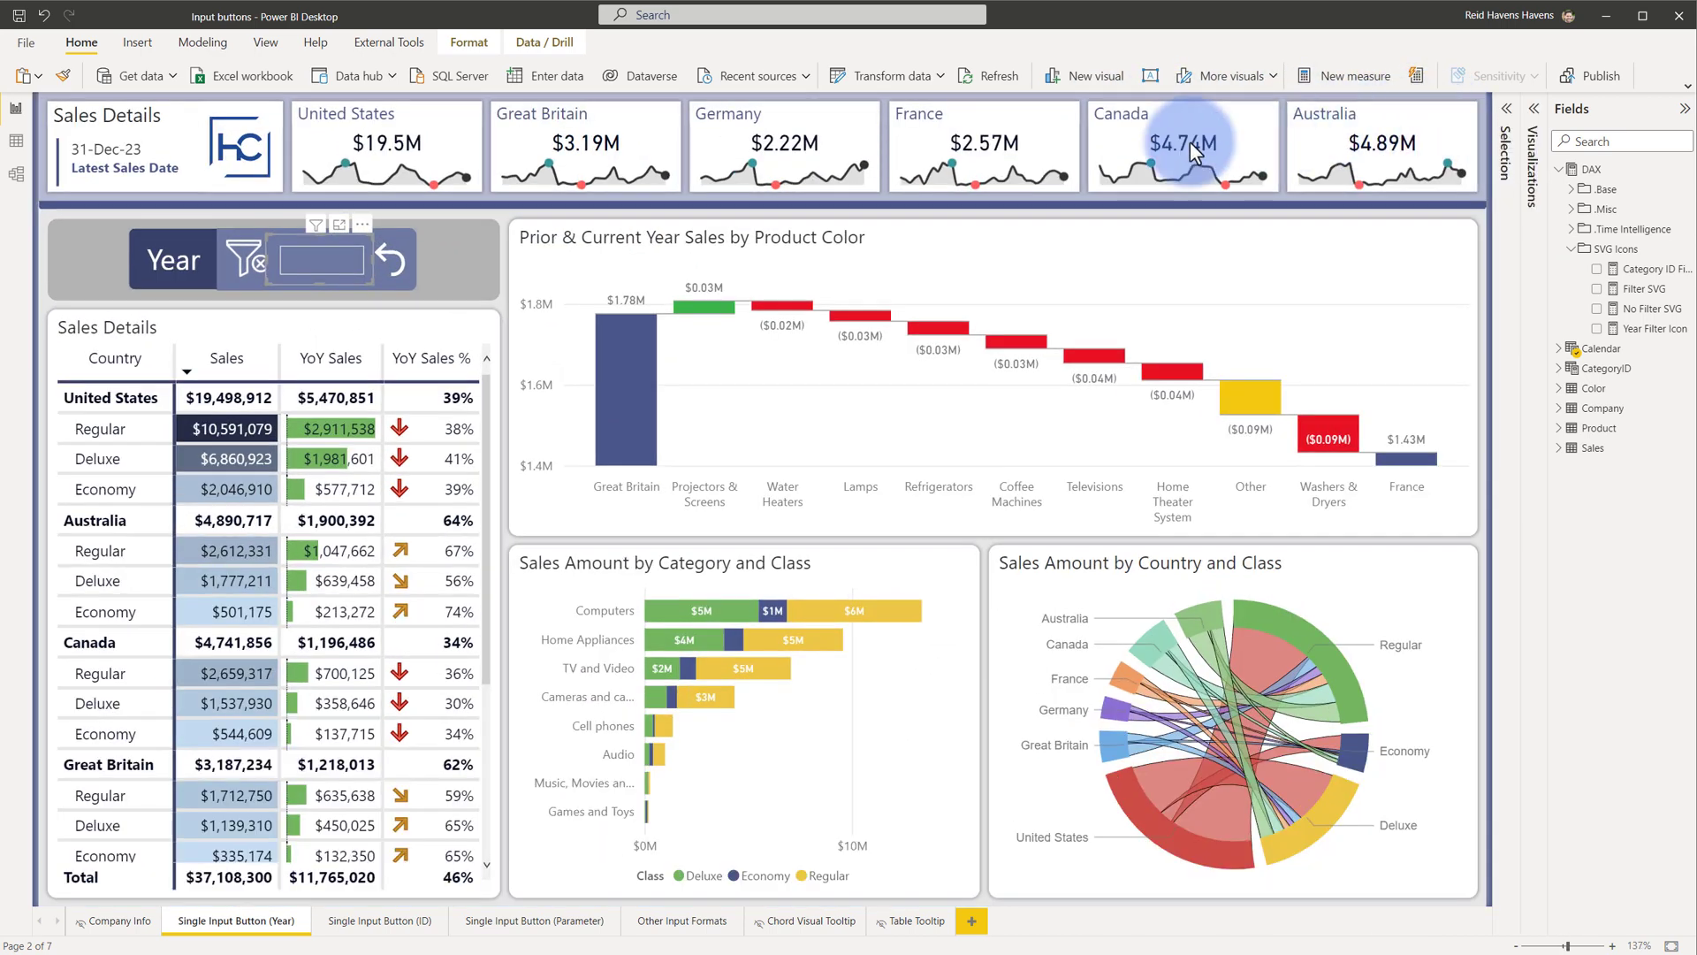
{"action": "mouse_move", "coordinate": [306, 253]}
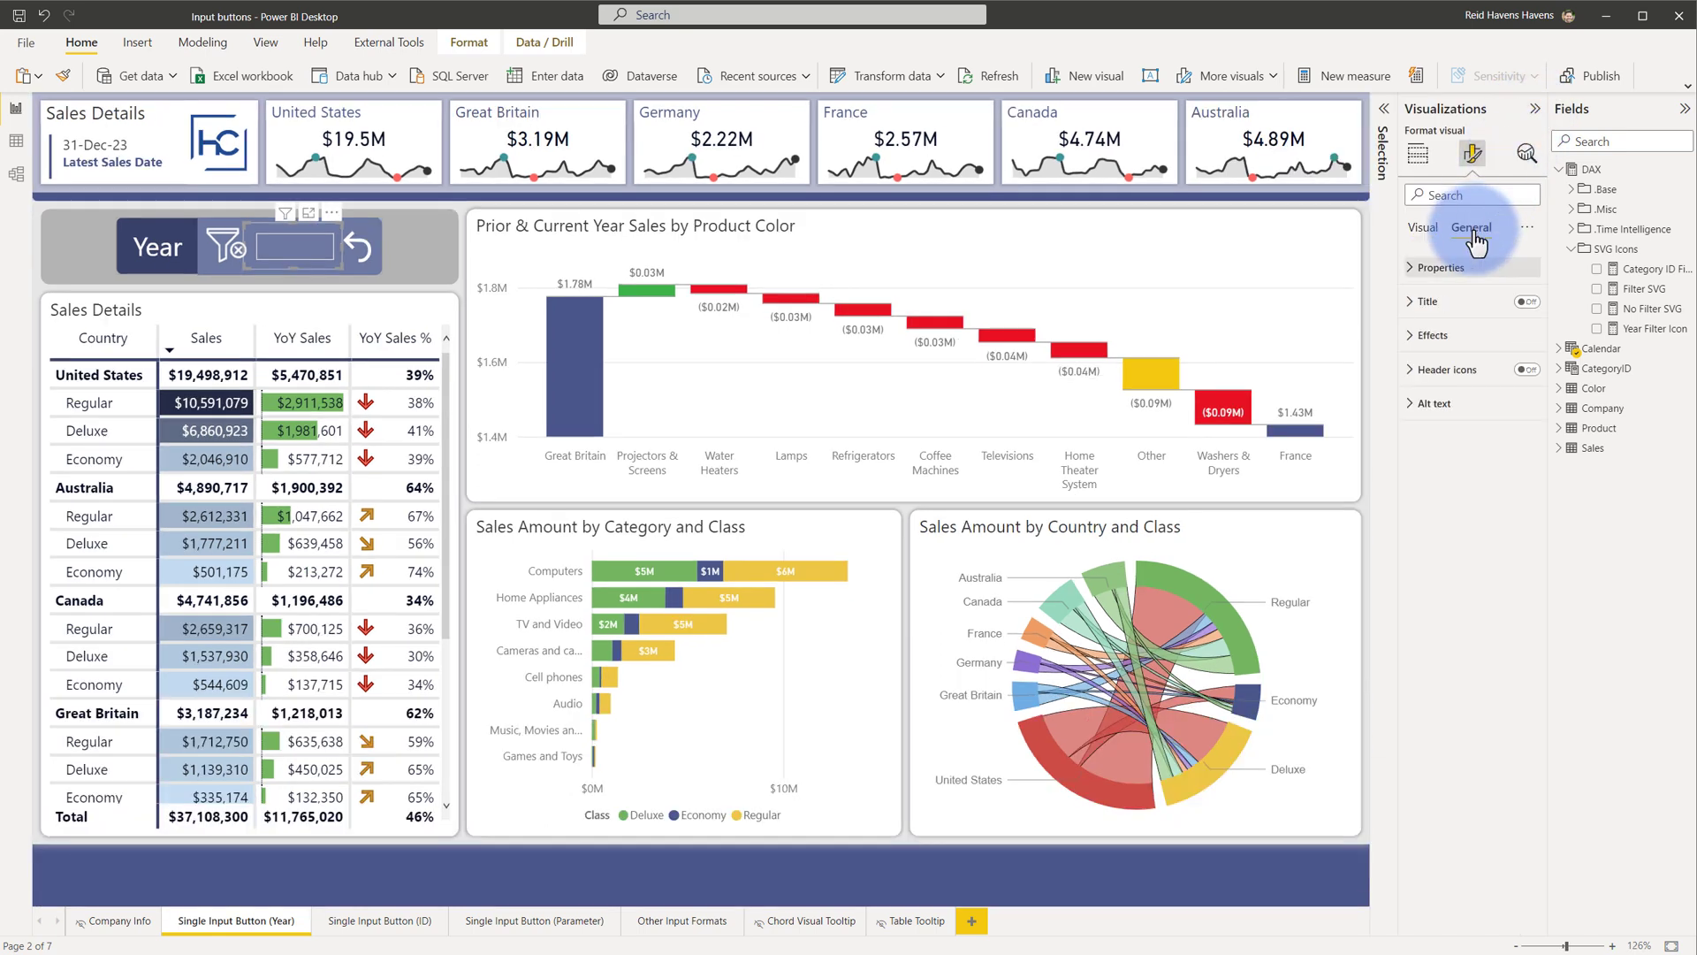
Step: Show the slicer header, confirm Single Value style, then hide the header again
{"action": "left_click", "coordinate": [1421, 228]}
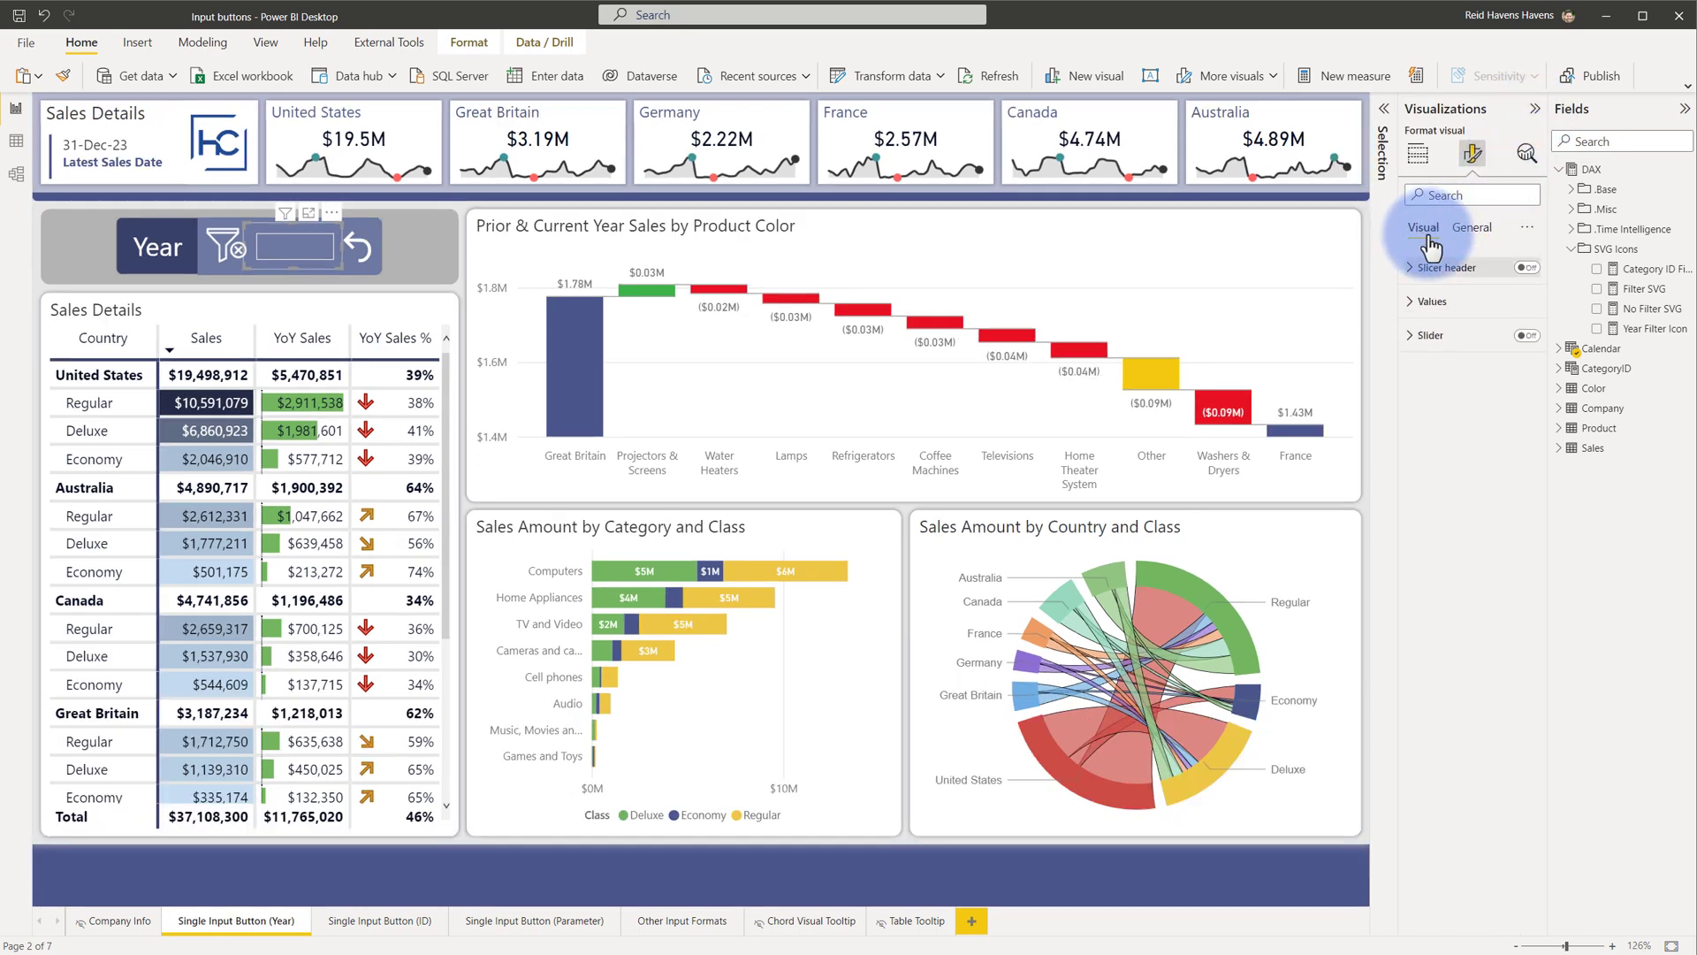
{"action": "left_click", "coordinate": [1526, 267]}
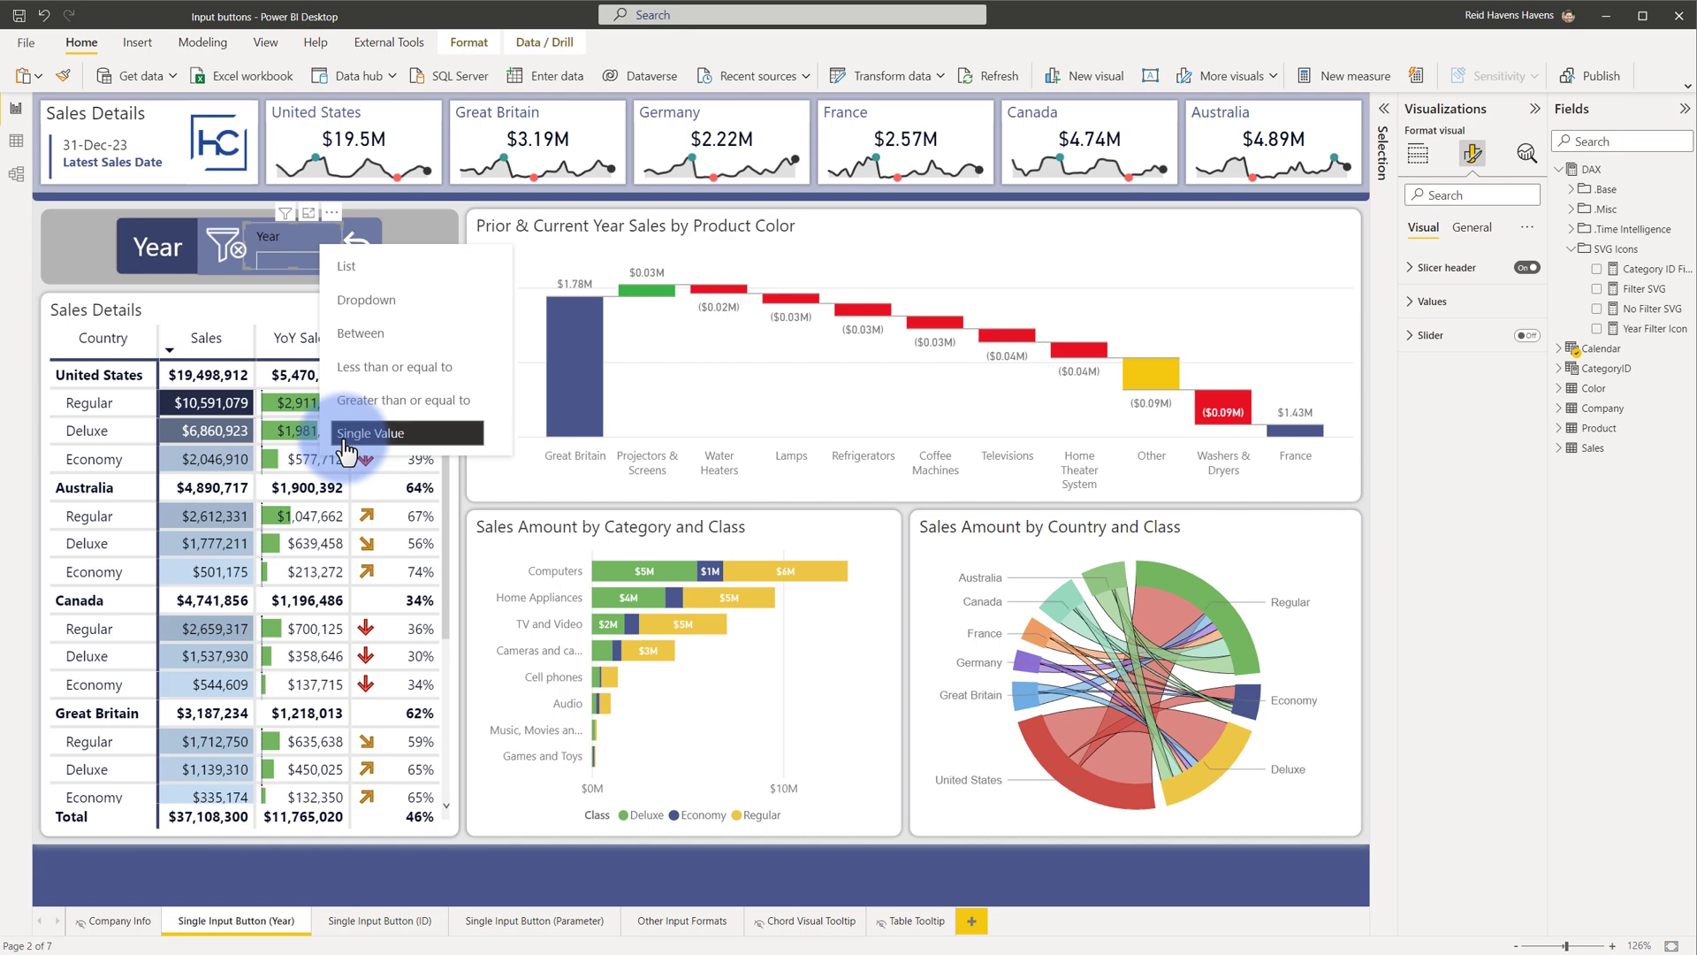
{"action": "mouse_move", "coordinate": [407, 366]}
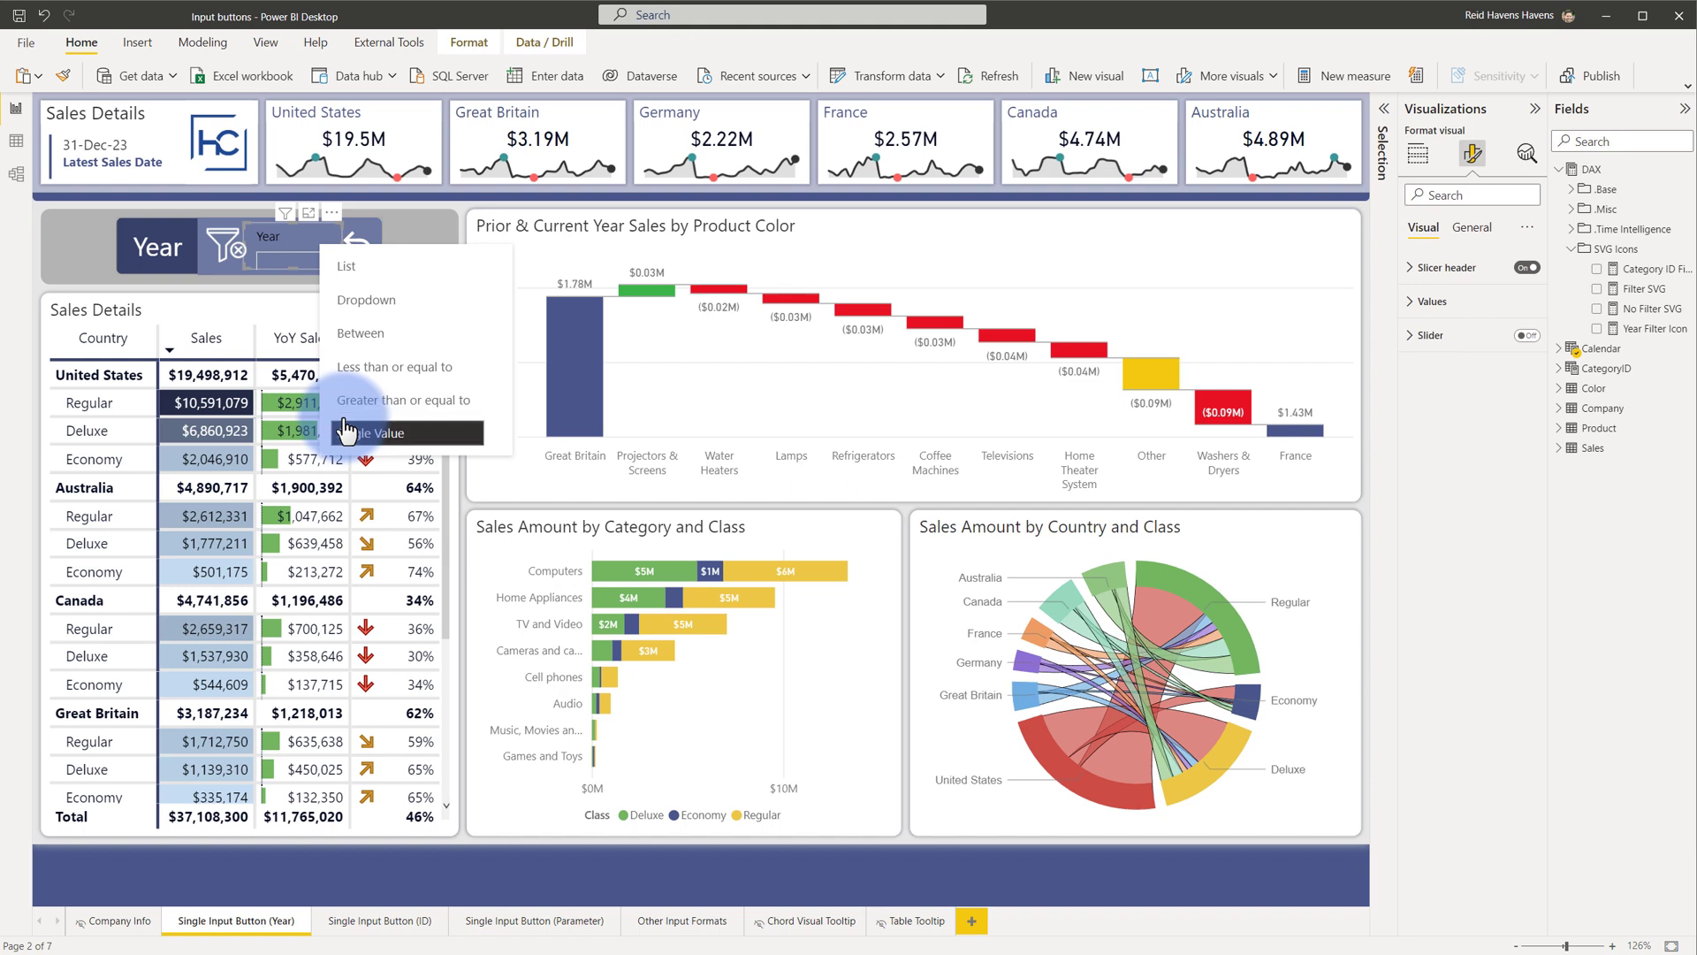
{"action": "left_click", "coordinate": [1526, 267]}
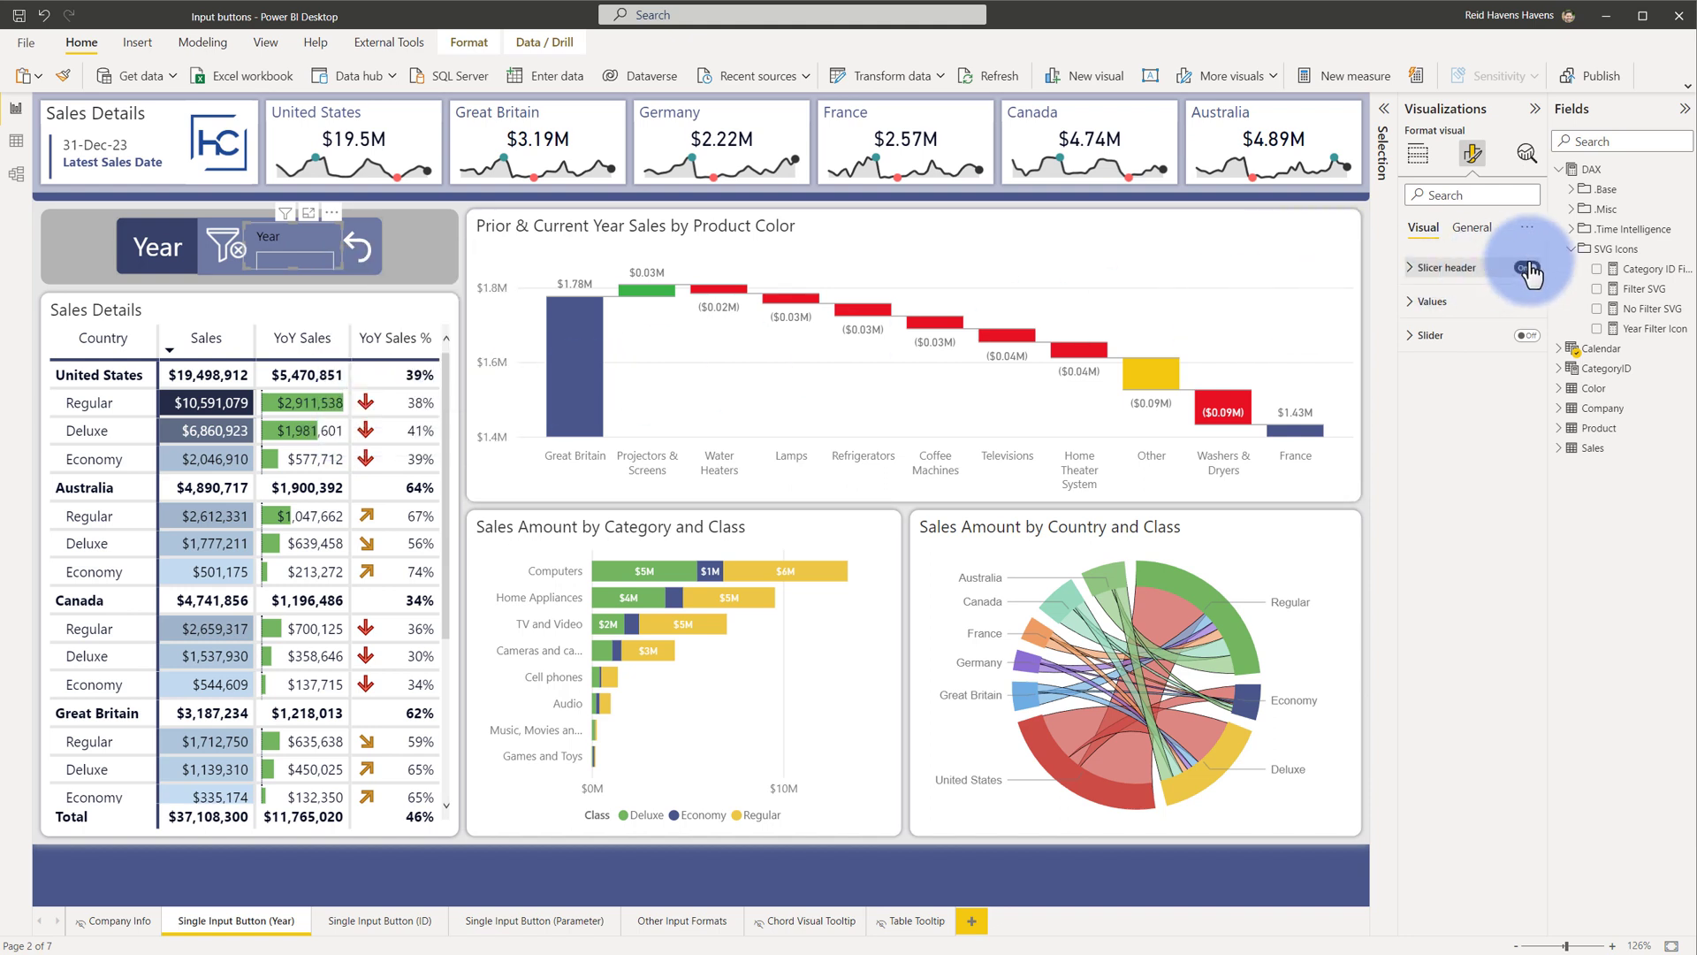
{"action": "left_click", "coordinate": [201, 41]}
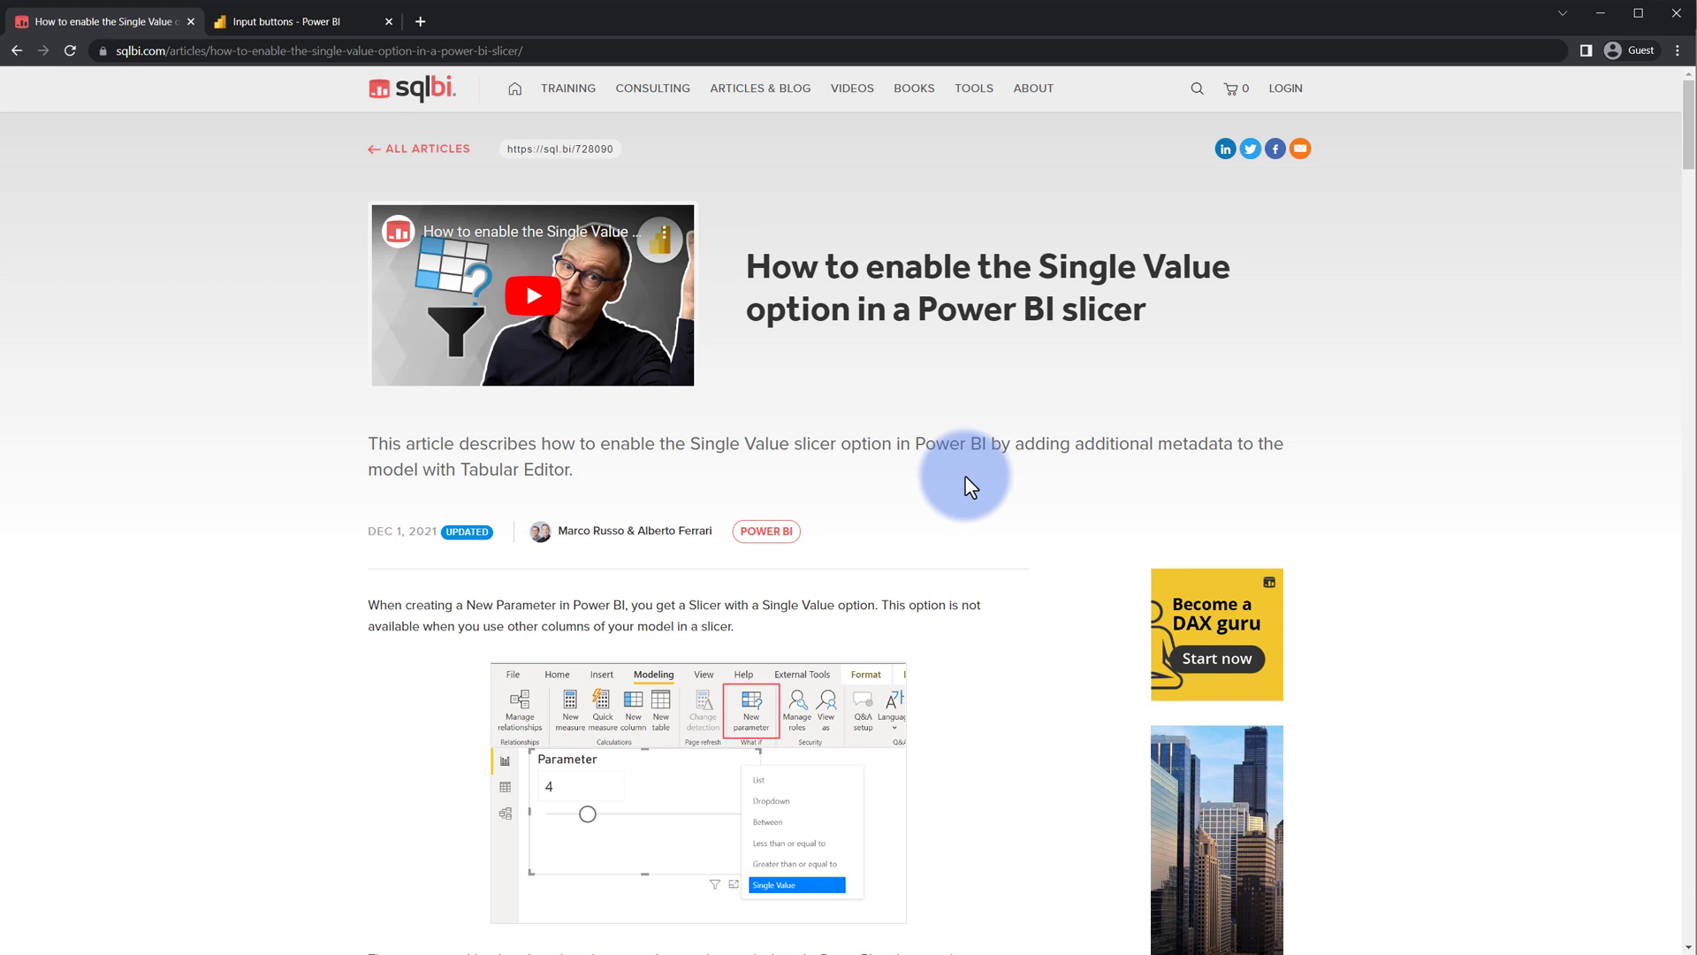
Step: Scroll the SQLBI article down to the Tabular Editor ParameterMetadata section
{"action": "scroll", "scroll_direction": "down", "scroll_amount": 3}
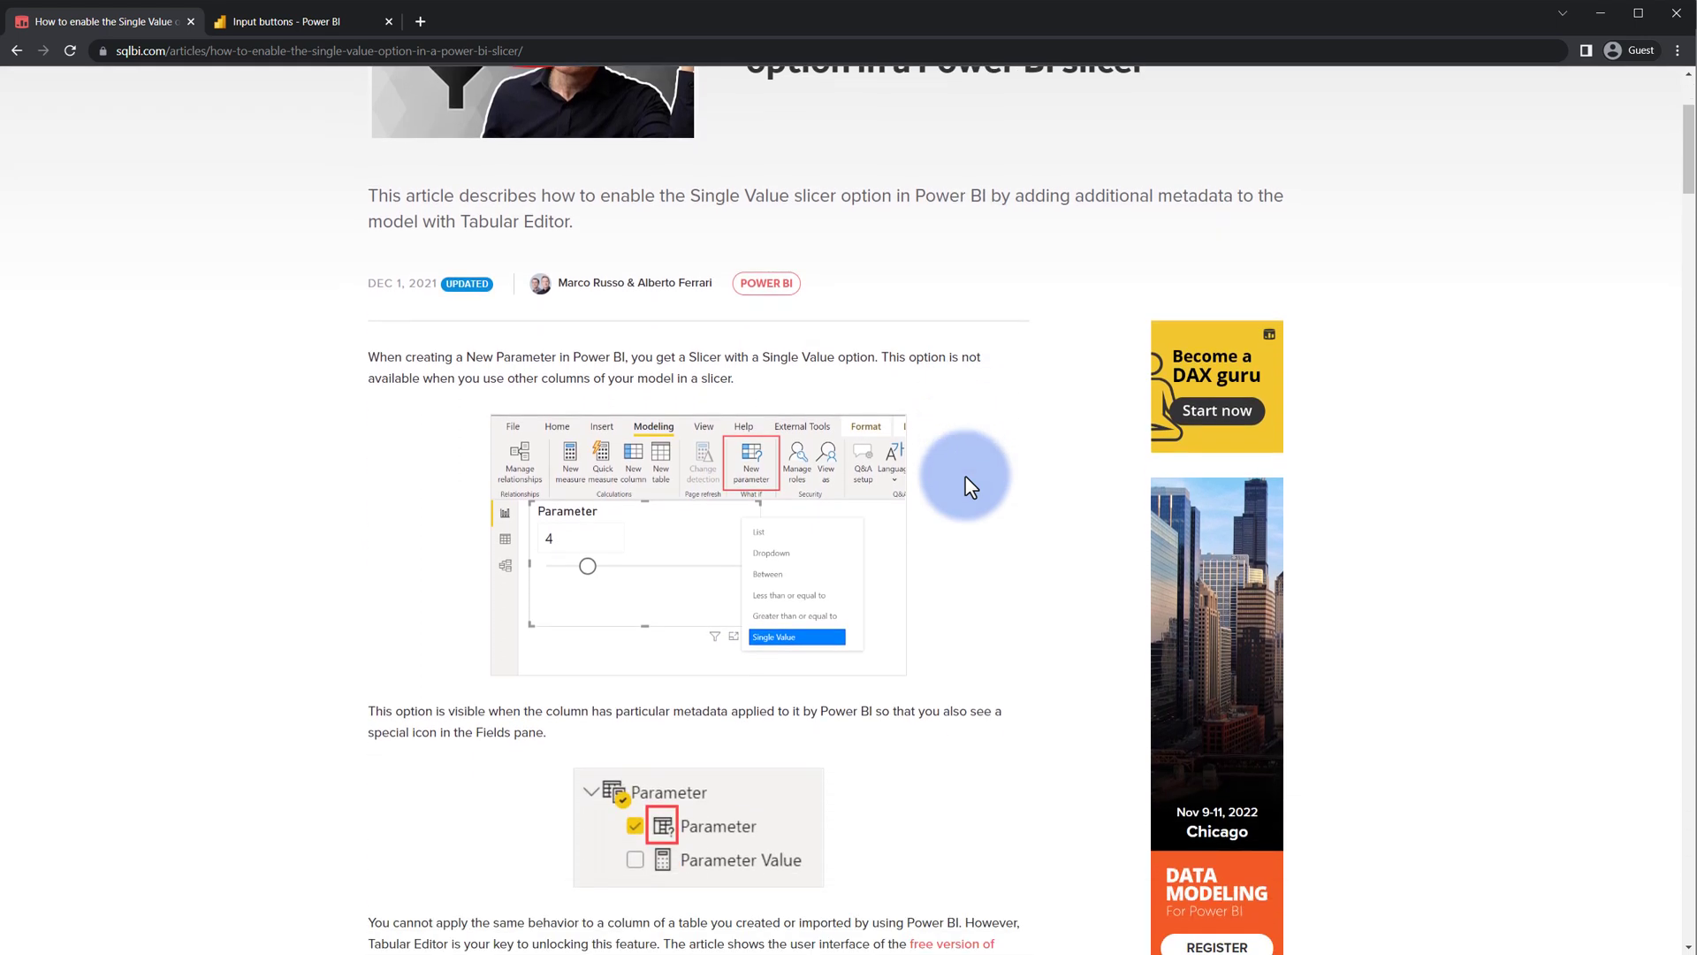
{"action": "scroll", "scroll_direction": "down", "scroll_amount": 3}
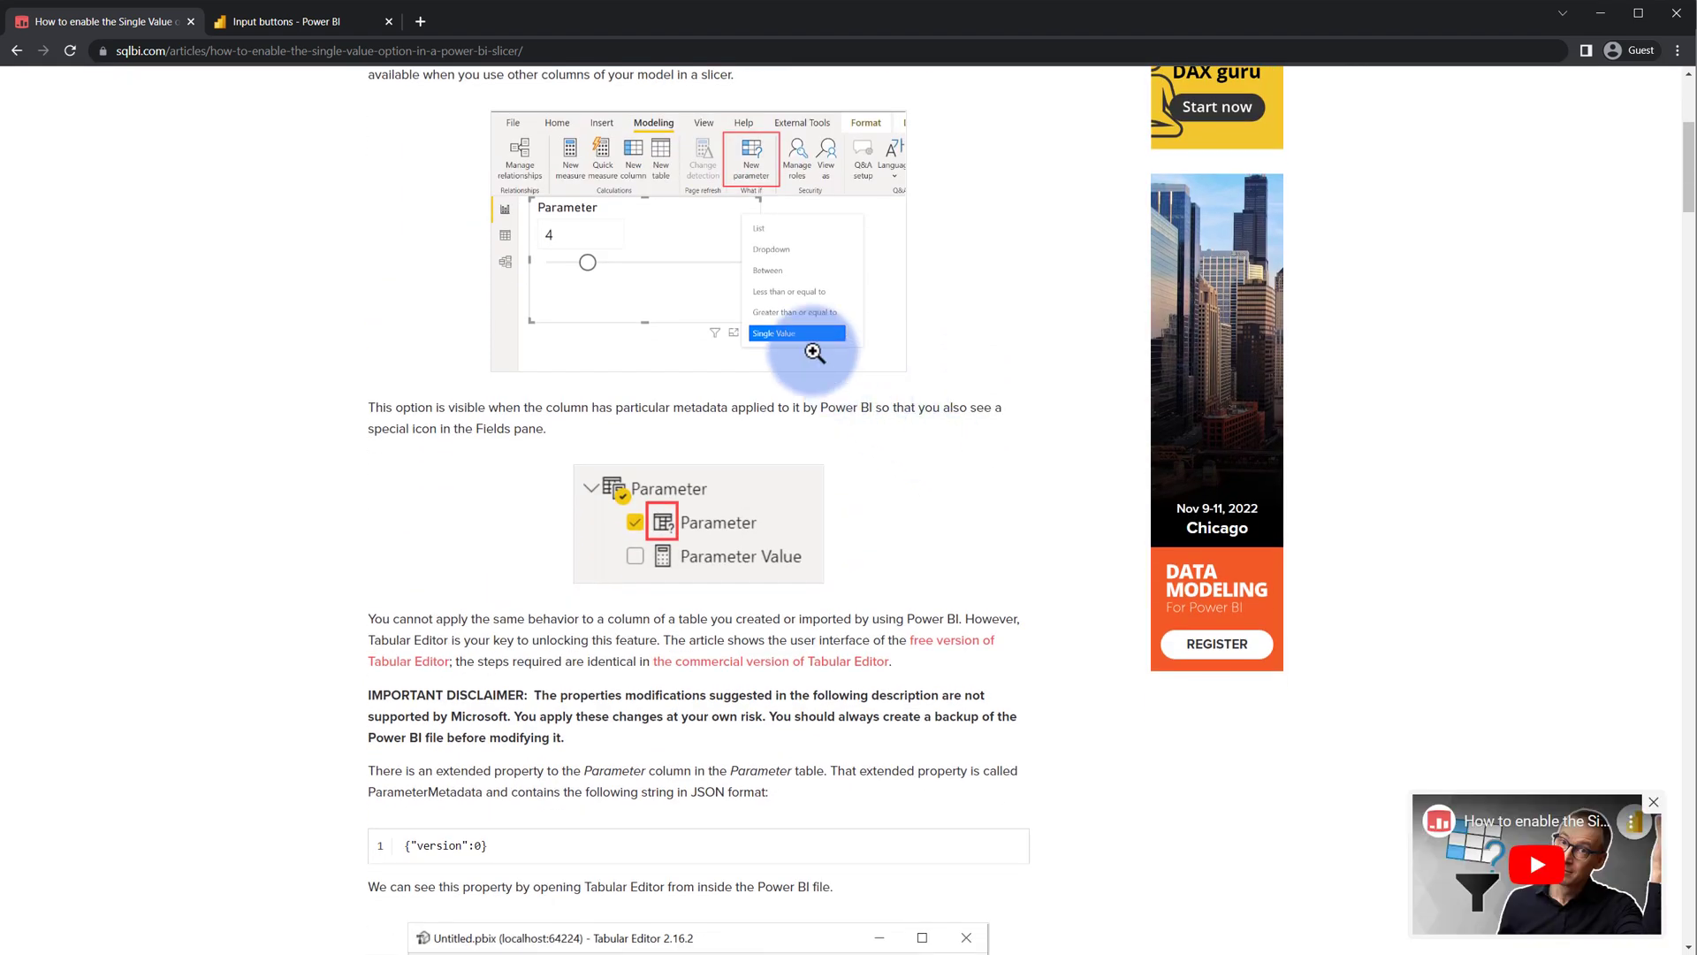
{"action": "scroll", "scroll_direction": "down", "scroll_amount": 3}
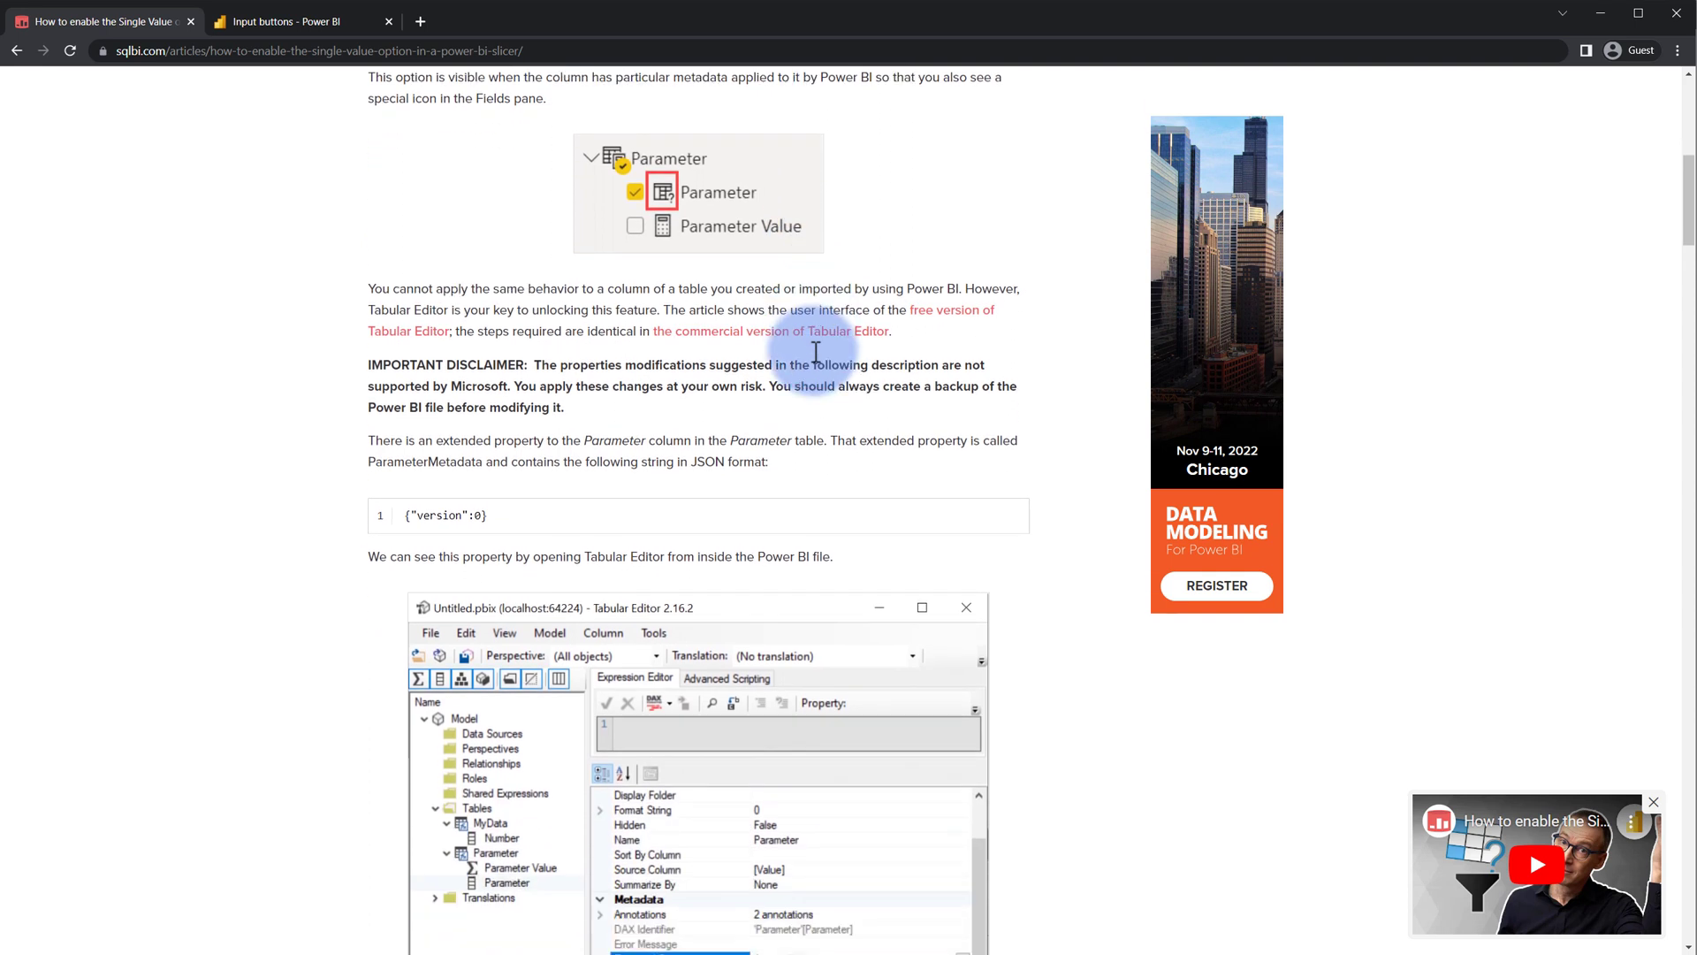
{"action": "scroll", "scroll_direction": "down", "scroll_amount": 3}
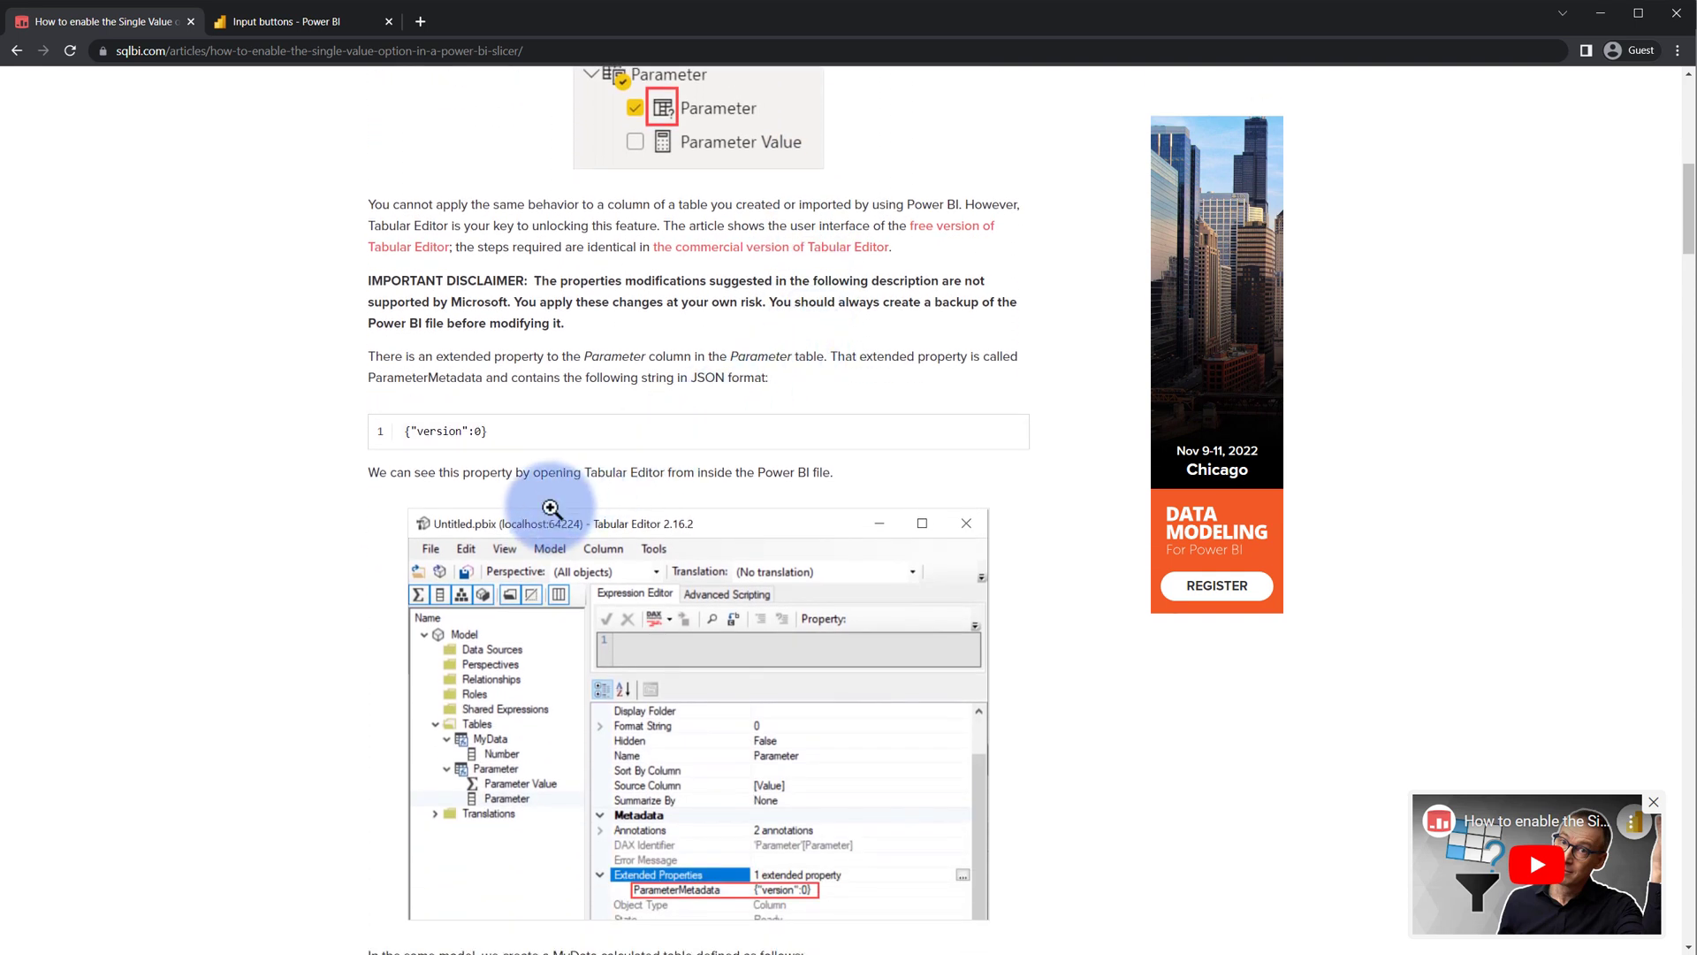
{"action": "mouse_move", "coordinate": [500, 440]}
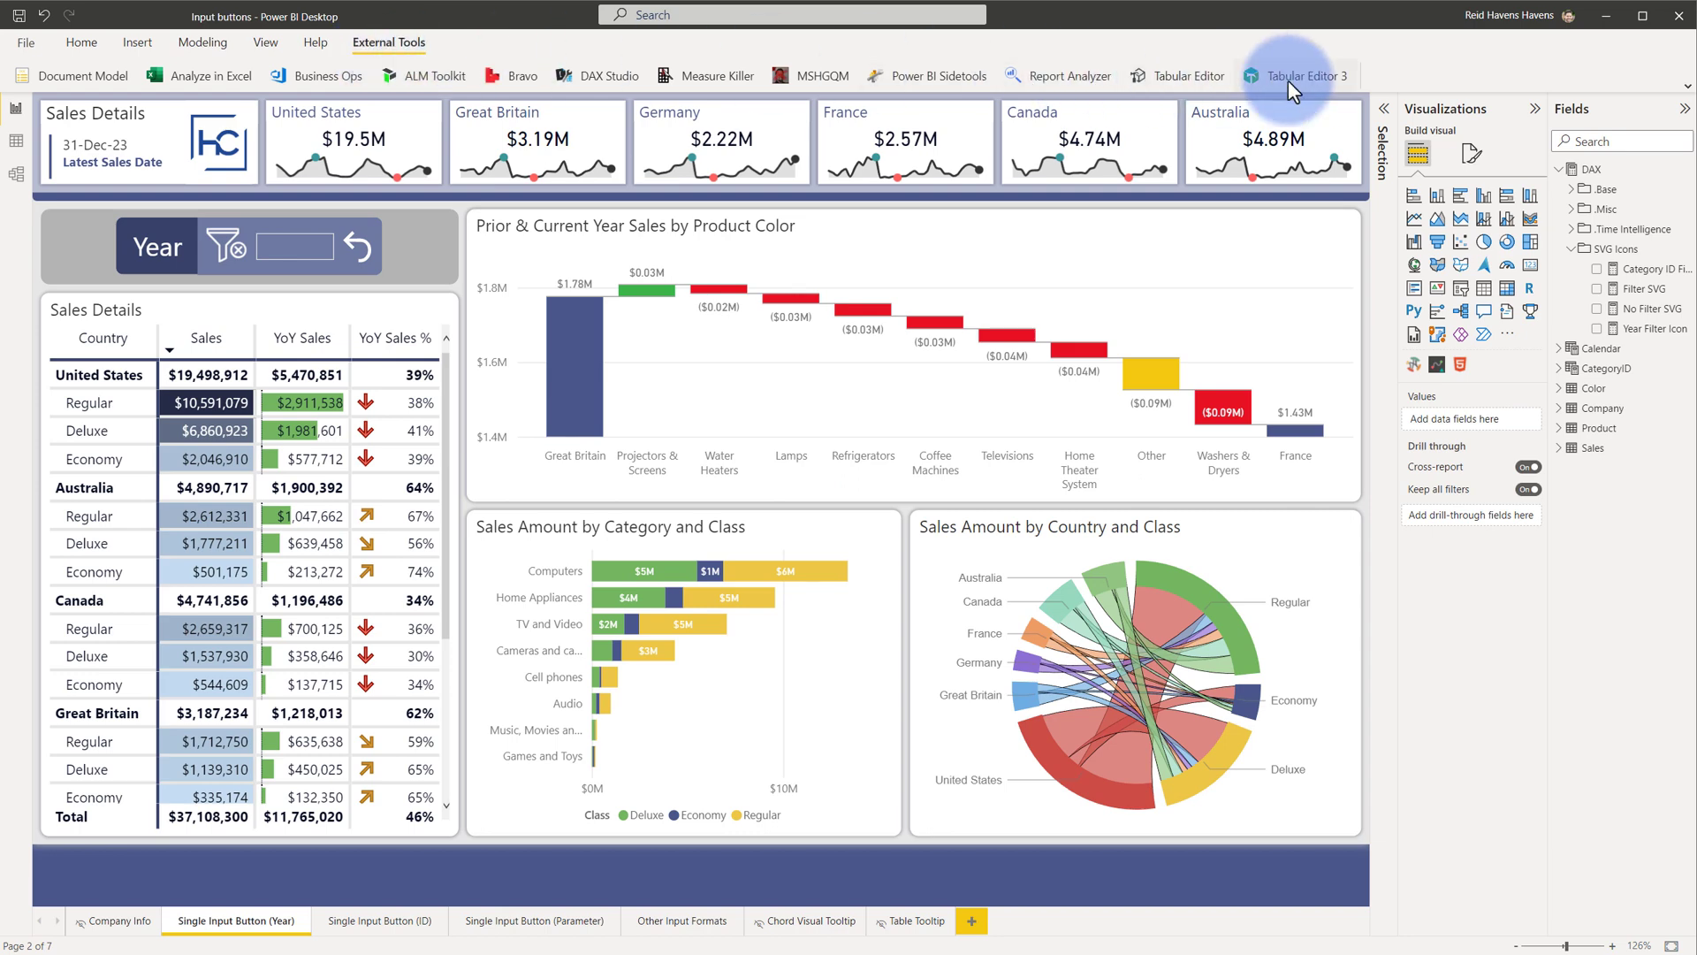
Step: Launch Tabular Editor 3 from the External Tools ribbon to open the data model
{"action": "left_click", "coordinate": [1298, 74]}
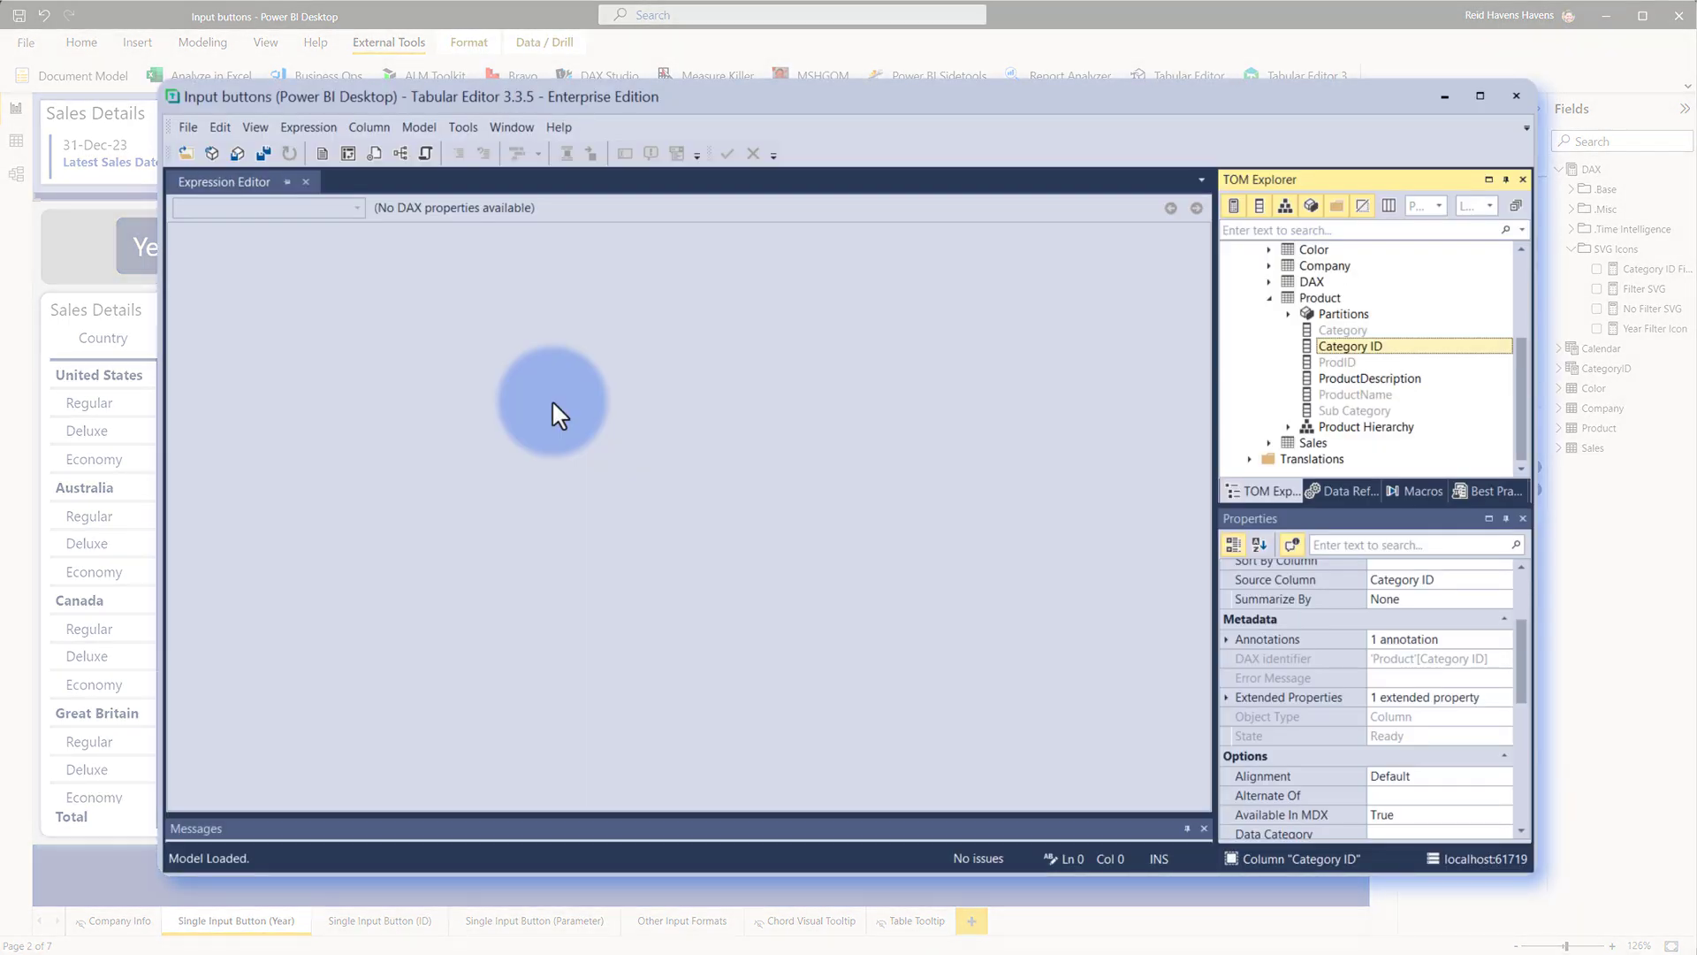
Step: Open Tabular Editor preferences to check 'Allow unsupported modeling operations'
{"action": "left_click", "coordinate": [461, 127]}
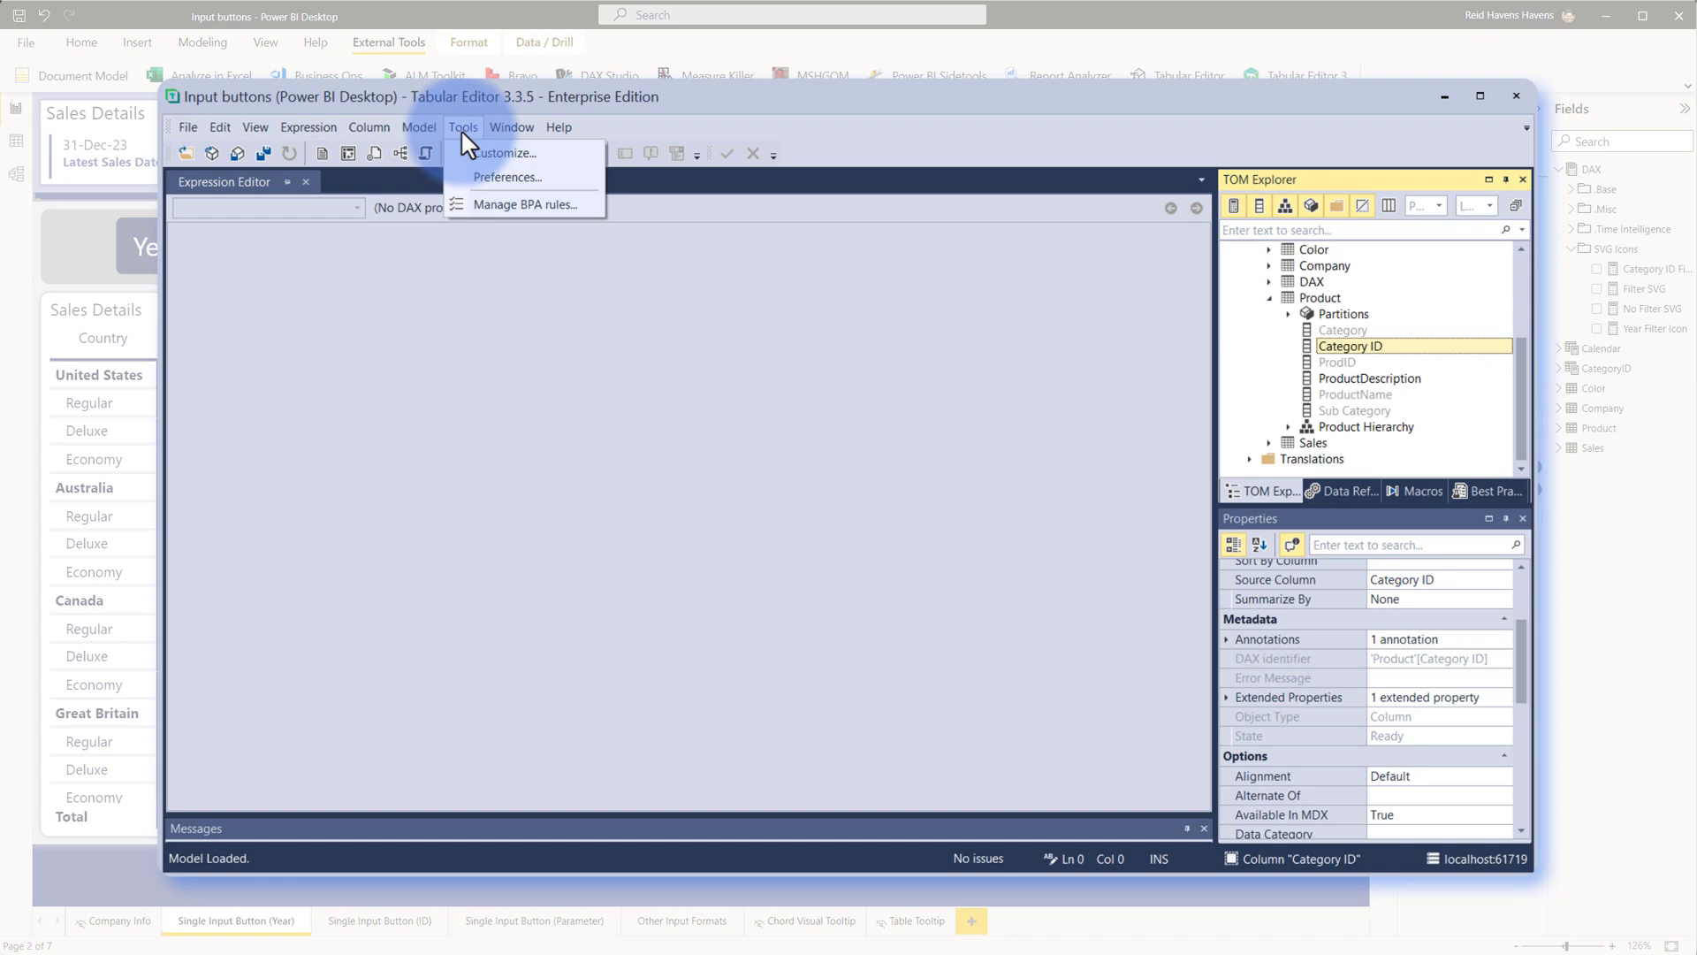
{"action": "left_click", "coordinate": [479, 191]}
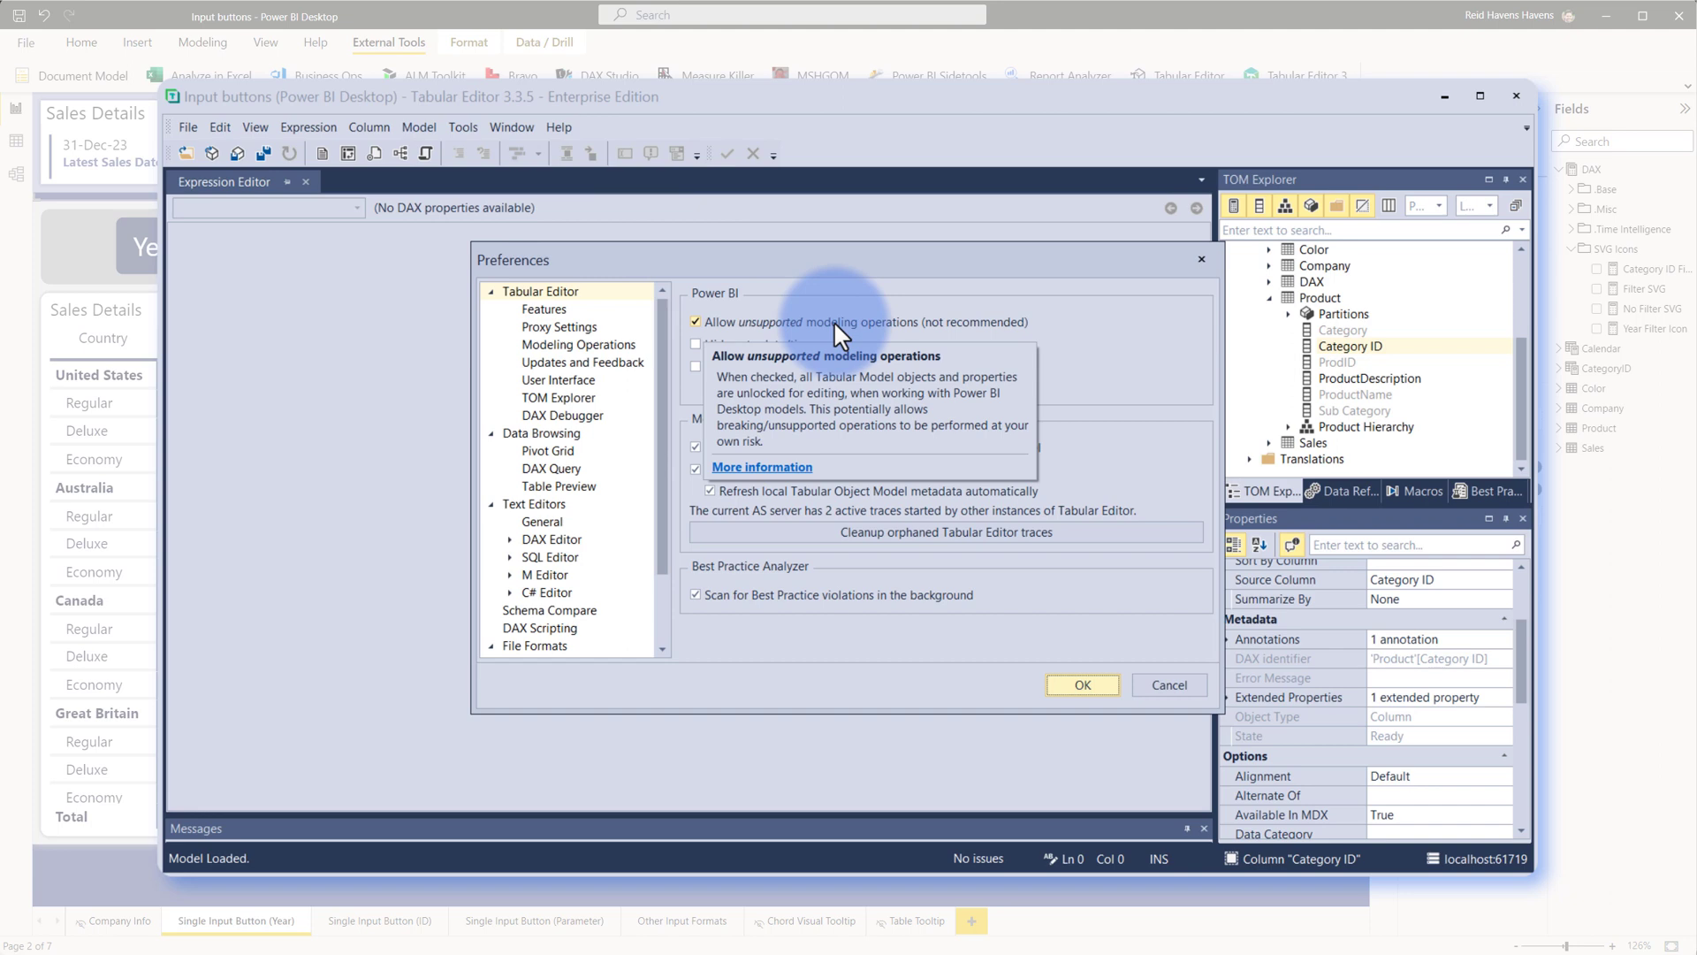
{"action": "mouse_move", "coordinate": [838, 335]}
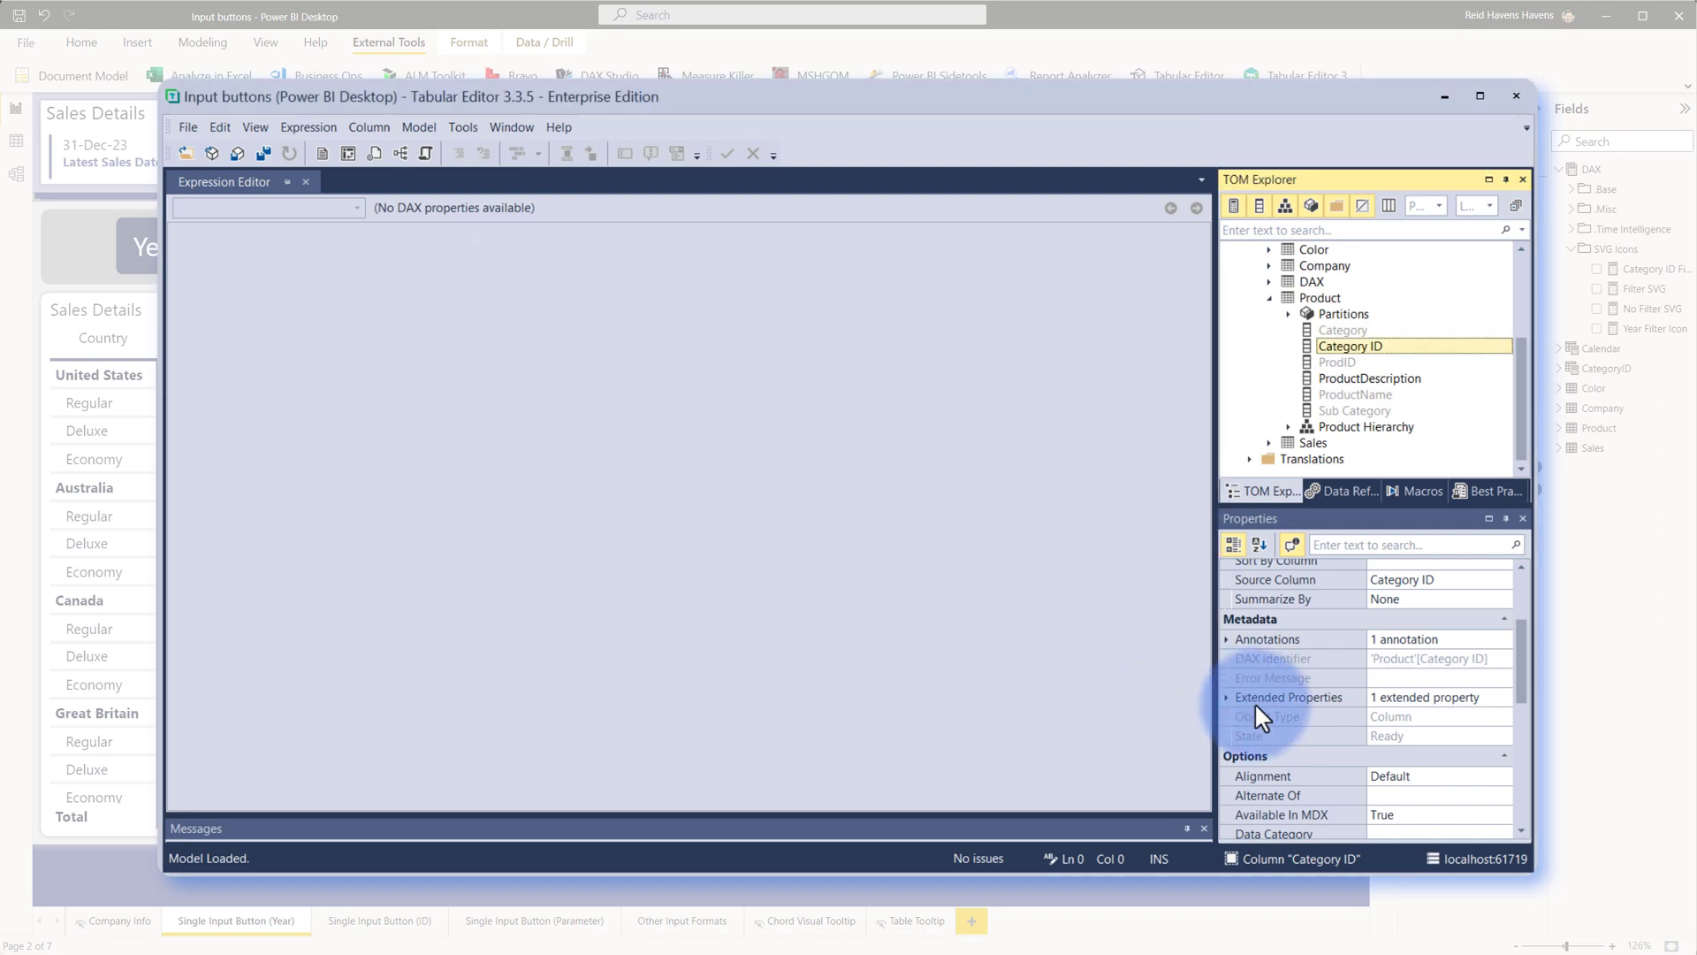
{"action": "mouse_move", "coordinate": [1375, 346]}
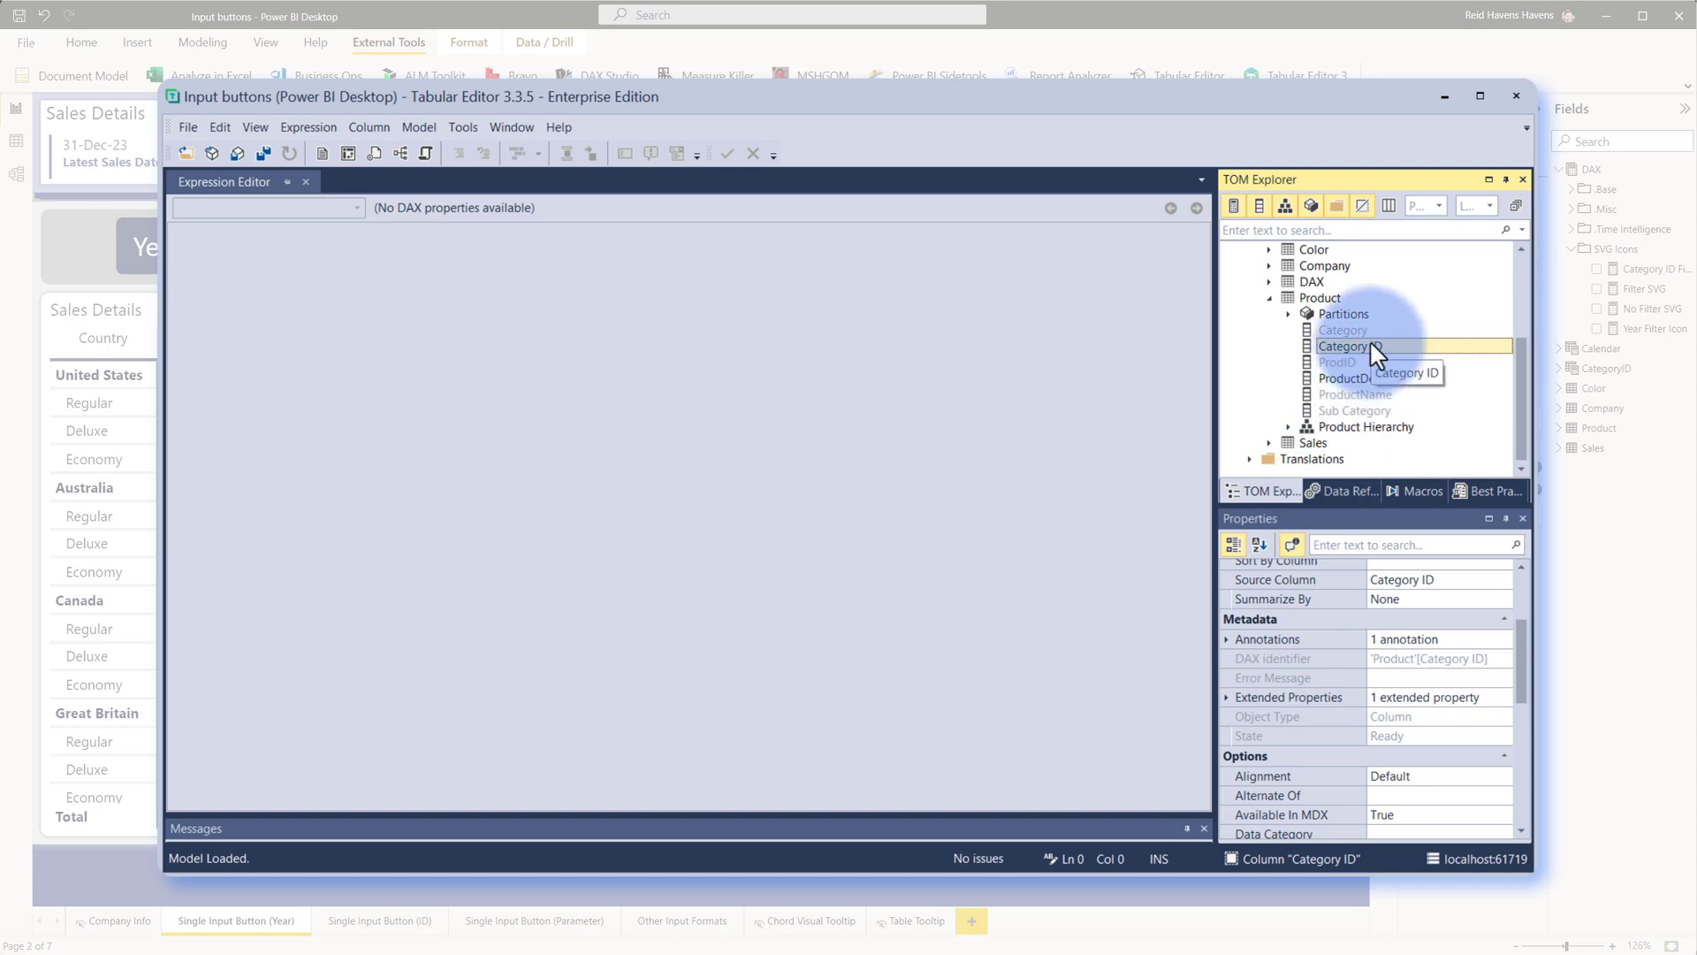
{"action": "mouse_move", "coordinate": [1337, 360]}
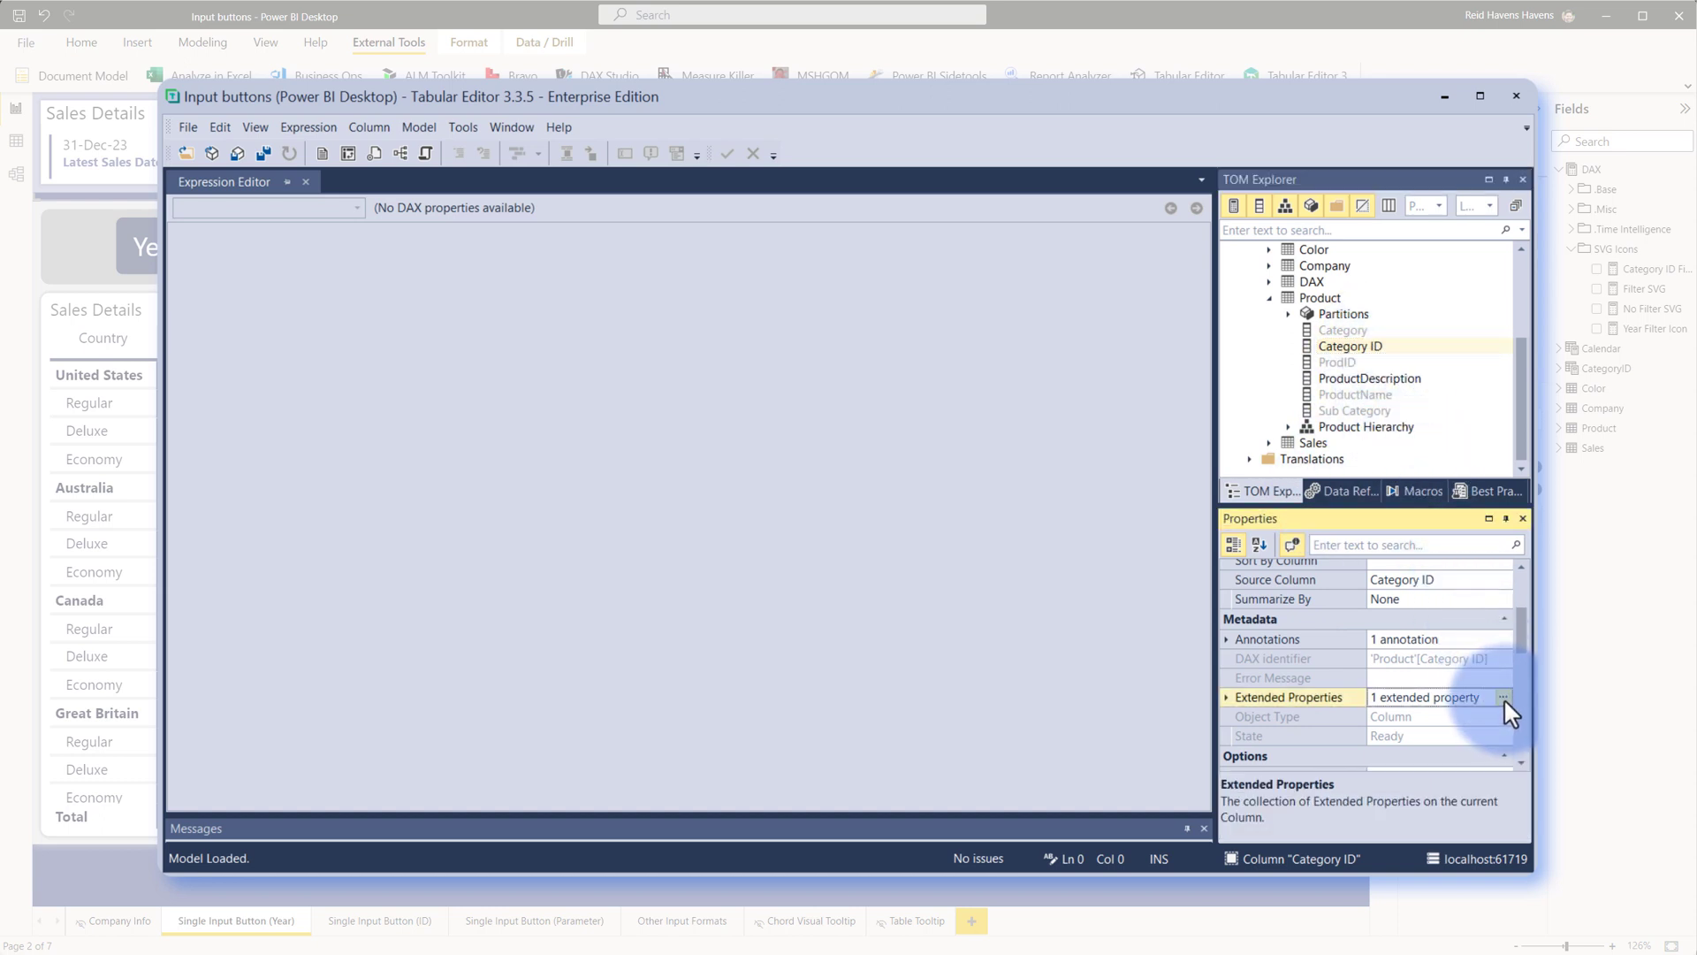
Step: Inspect Category ID's ParameterMetadata extended property value {"version":0} and close it
{"action": "left_click", "coordinate": [1503, 697]}
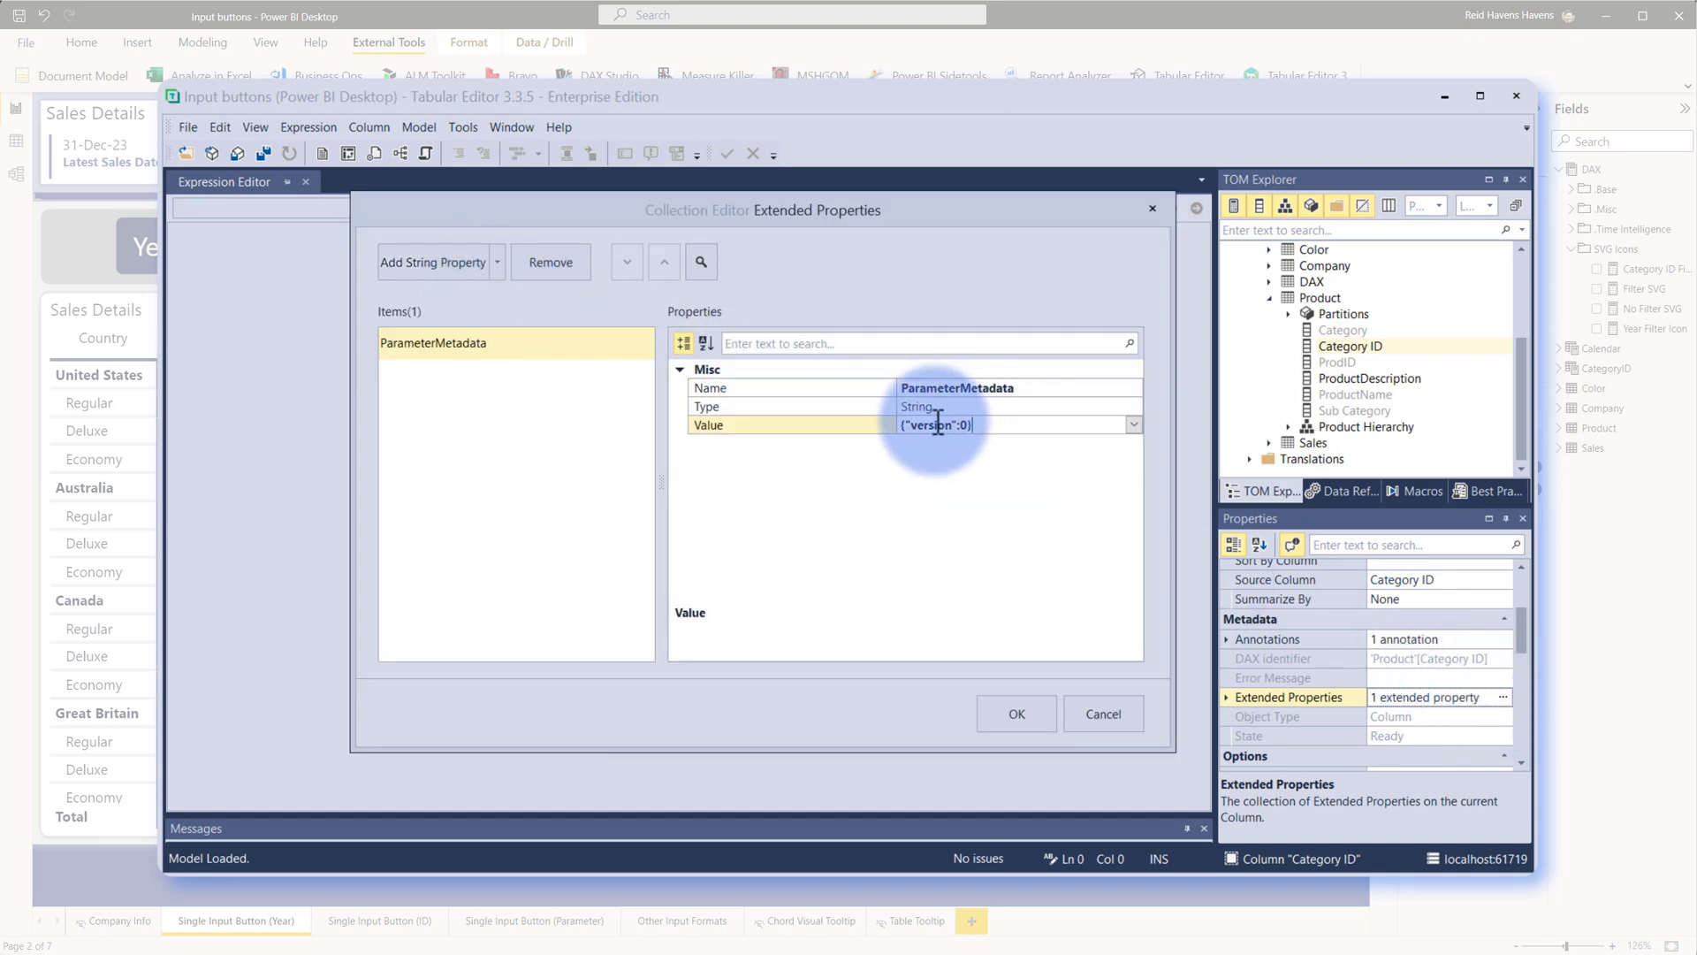
{"action": "double_click", "coordinate": [933, 424]}
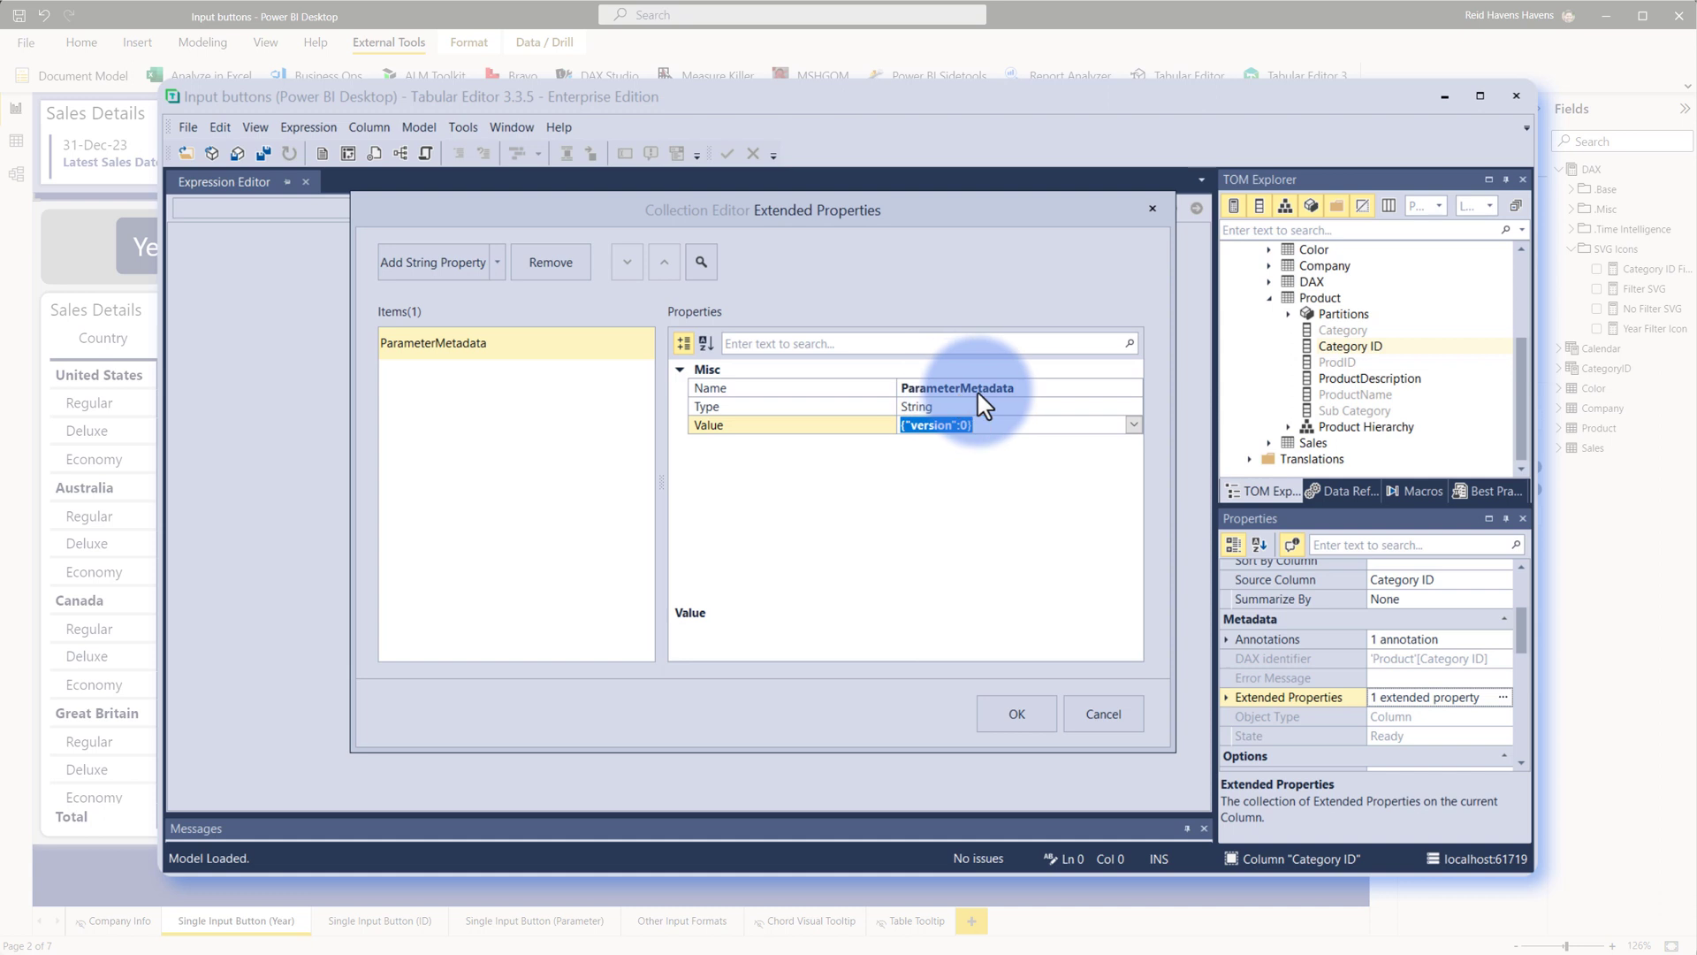
{"action": "left_click", "coordinate": [1102, 712]}
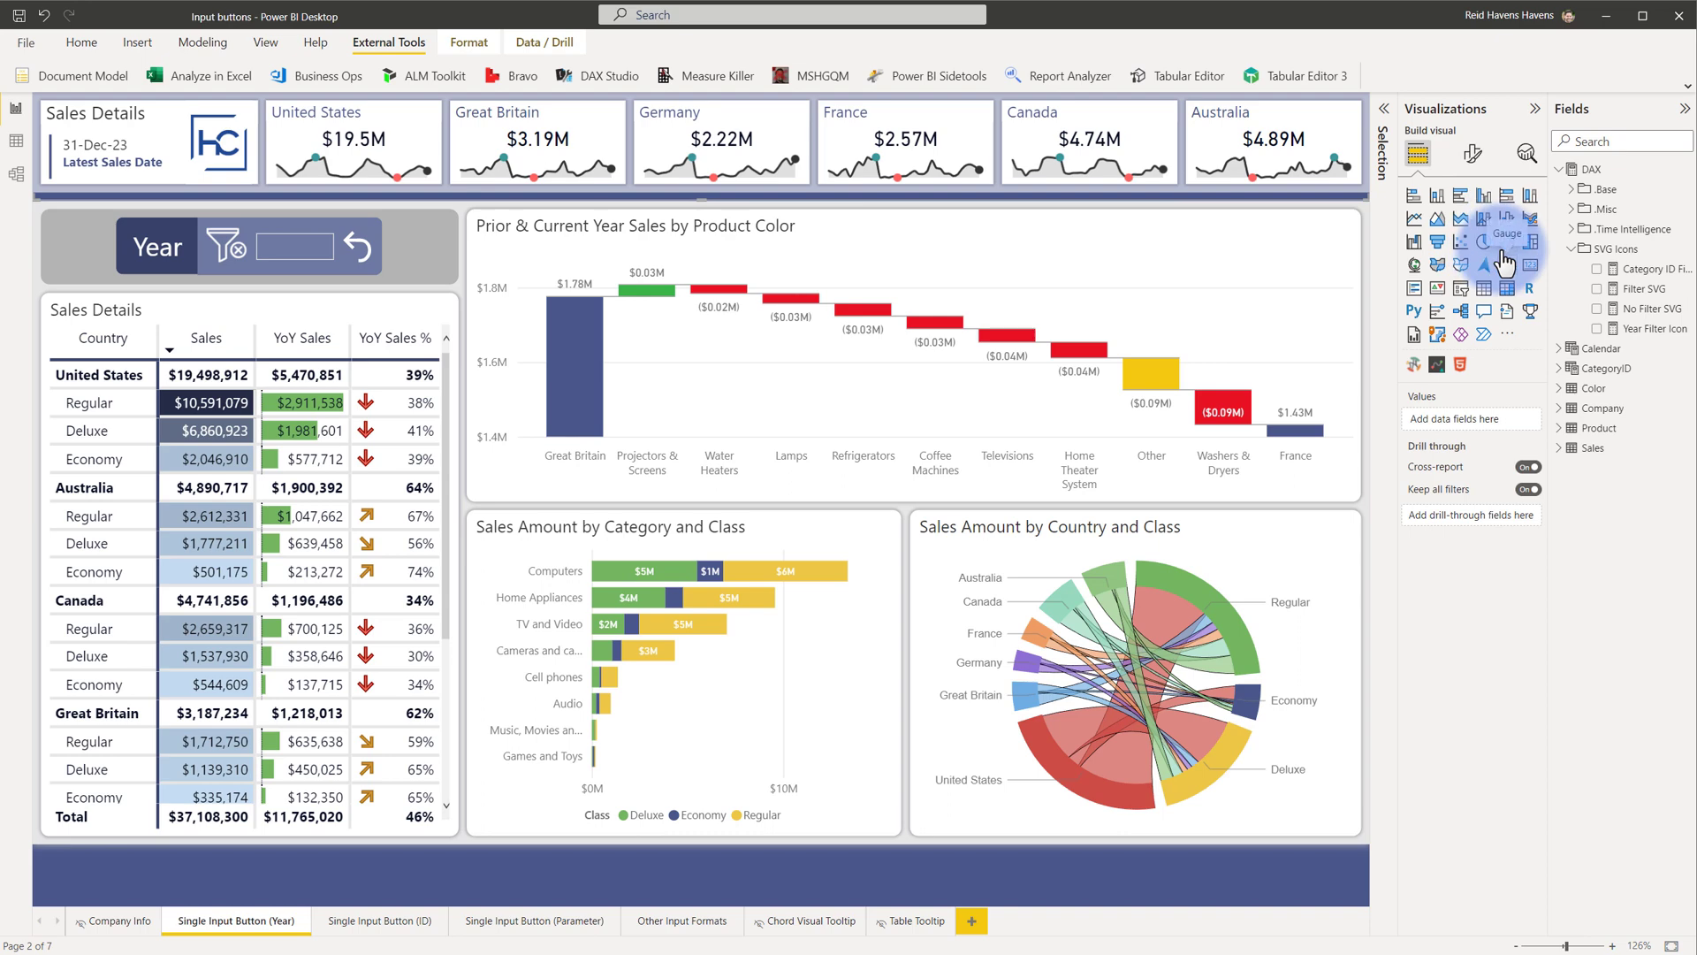
{"action": "mouse_move", "coordinate": [1483, 262]}
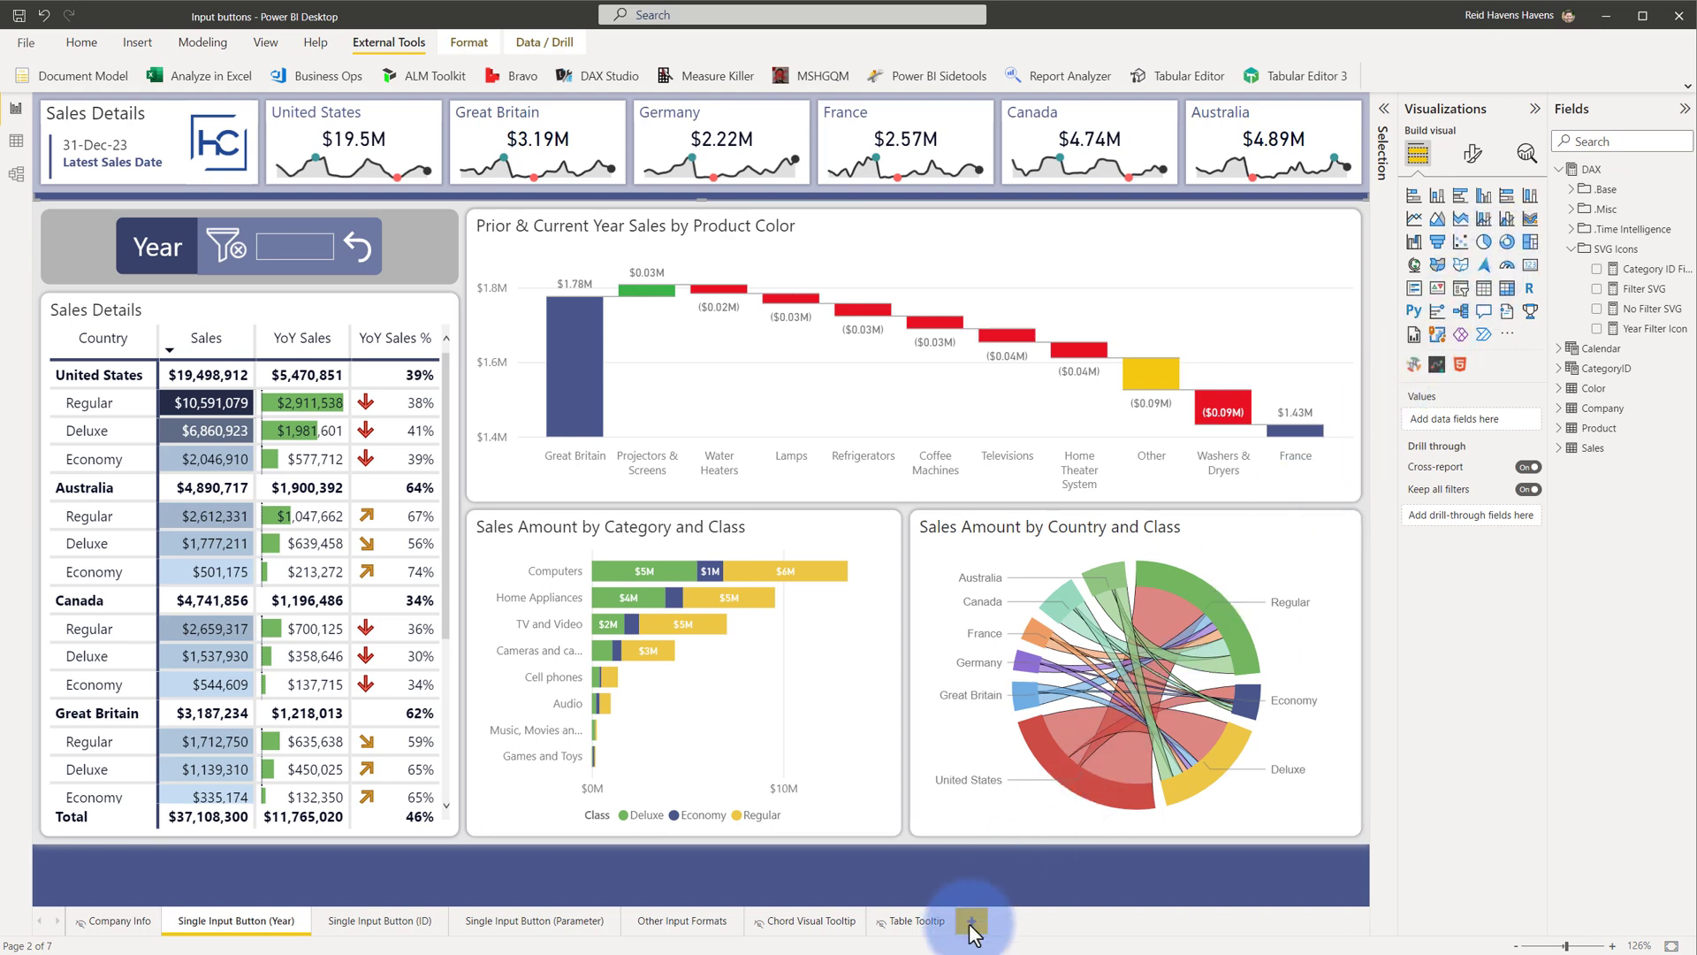
Step: Add a scratch page with a ProdID slicer from the Product table
{"action": "left_click", "coordinate": [971, 921]}
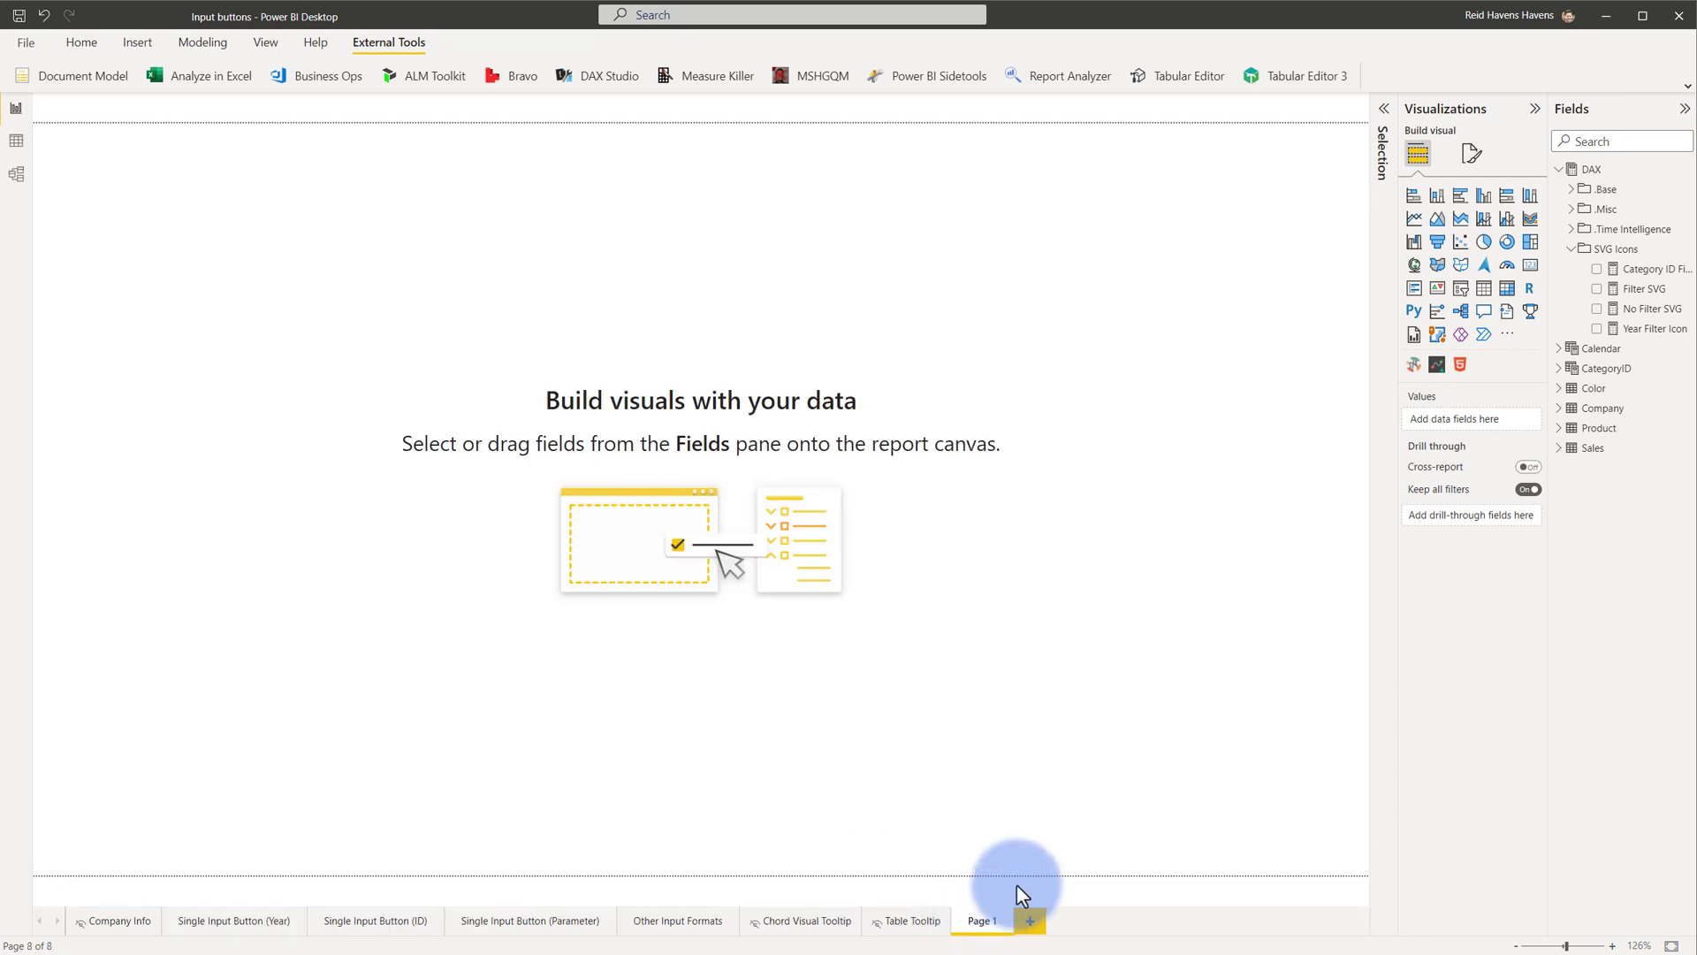
{"action": "left_click", "coordinate": [1599, 428]}
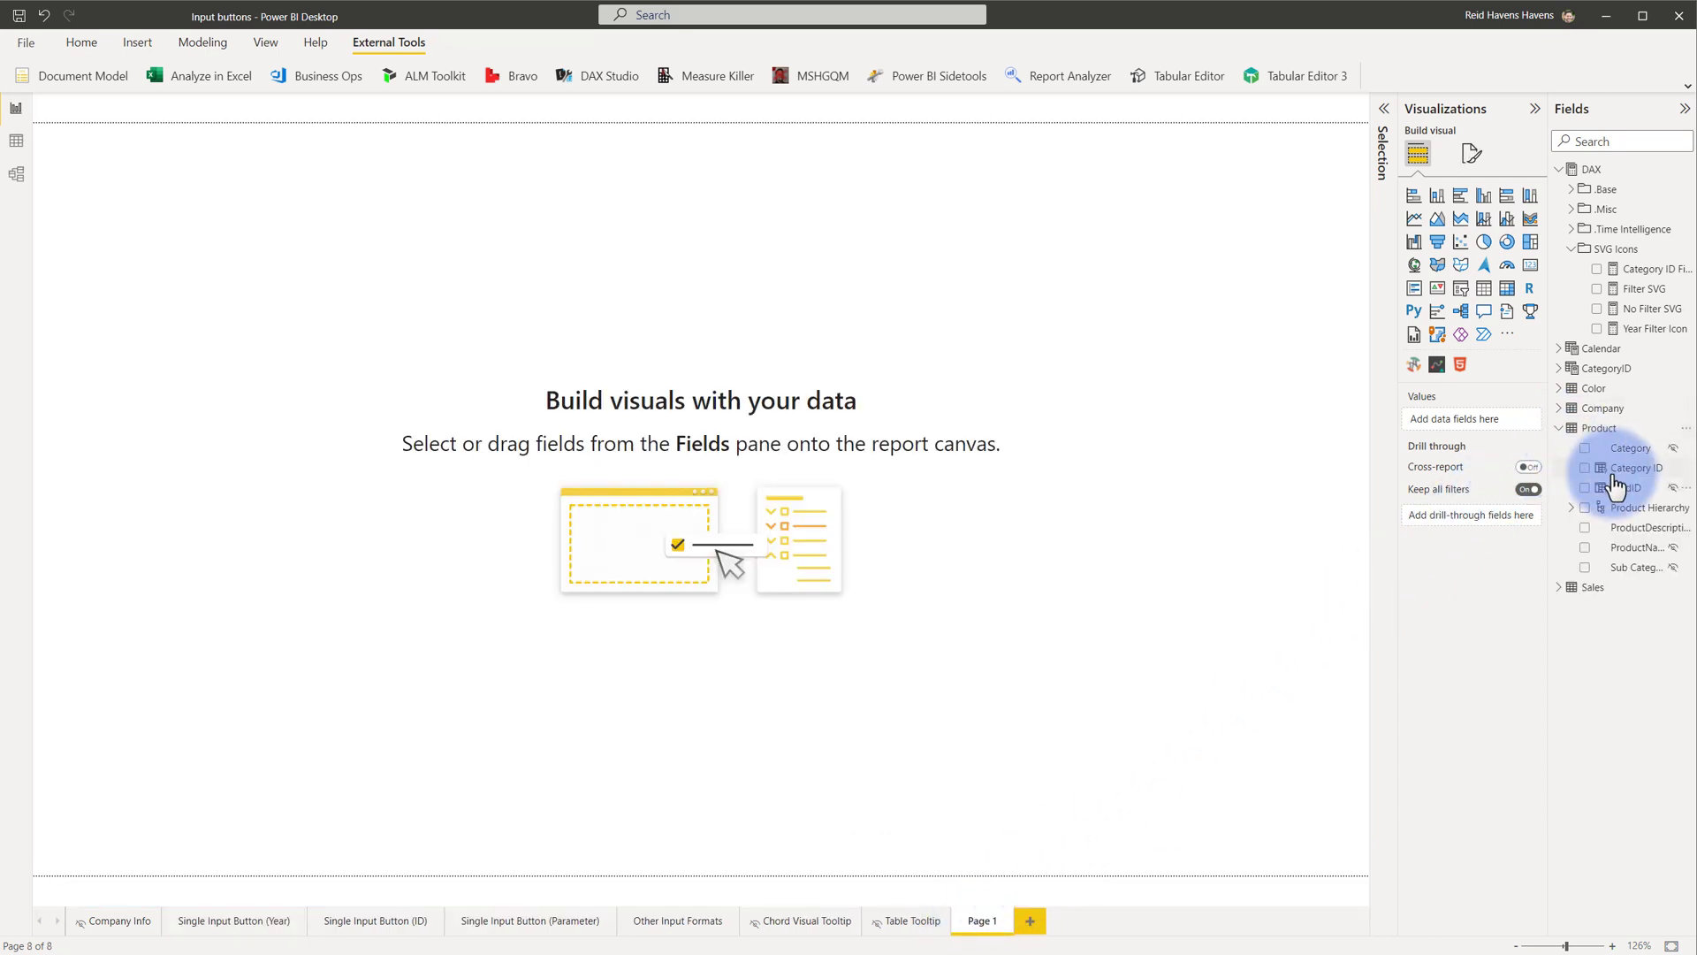
{"action": "left_click_drag", "start_coordinate": [1623, 488], "coordinate": [638, 277]}
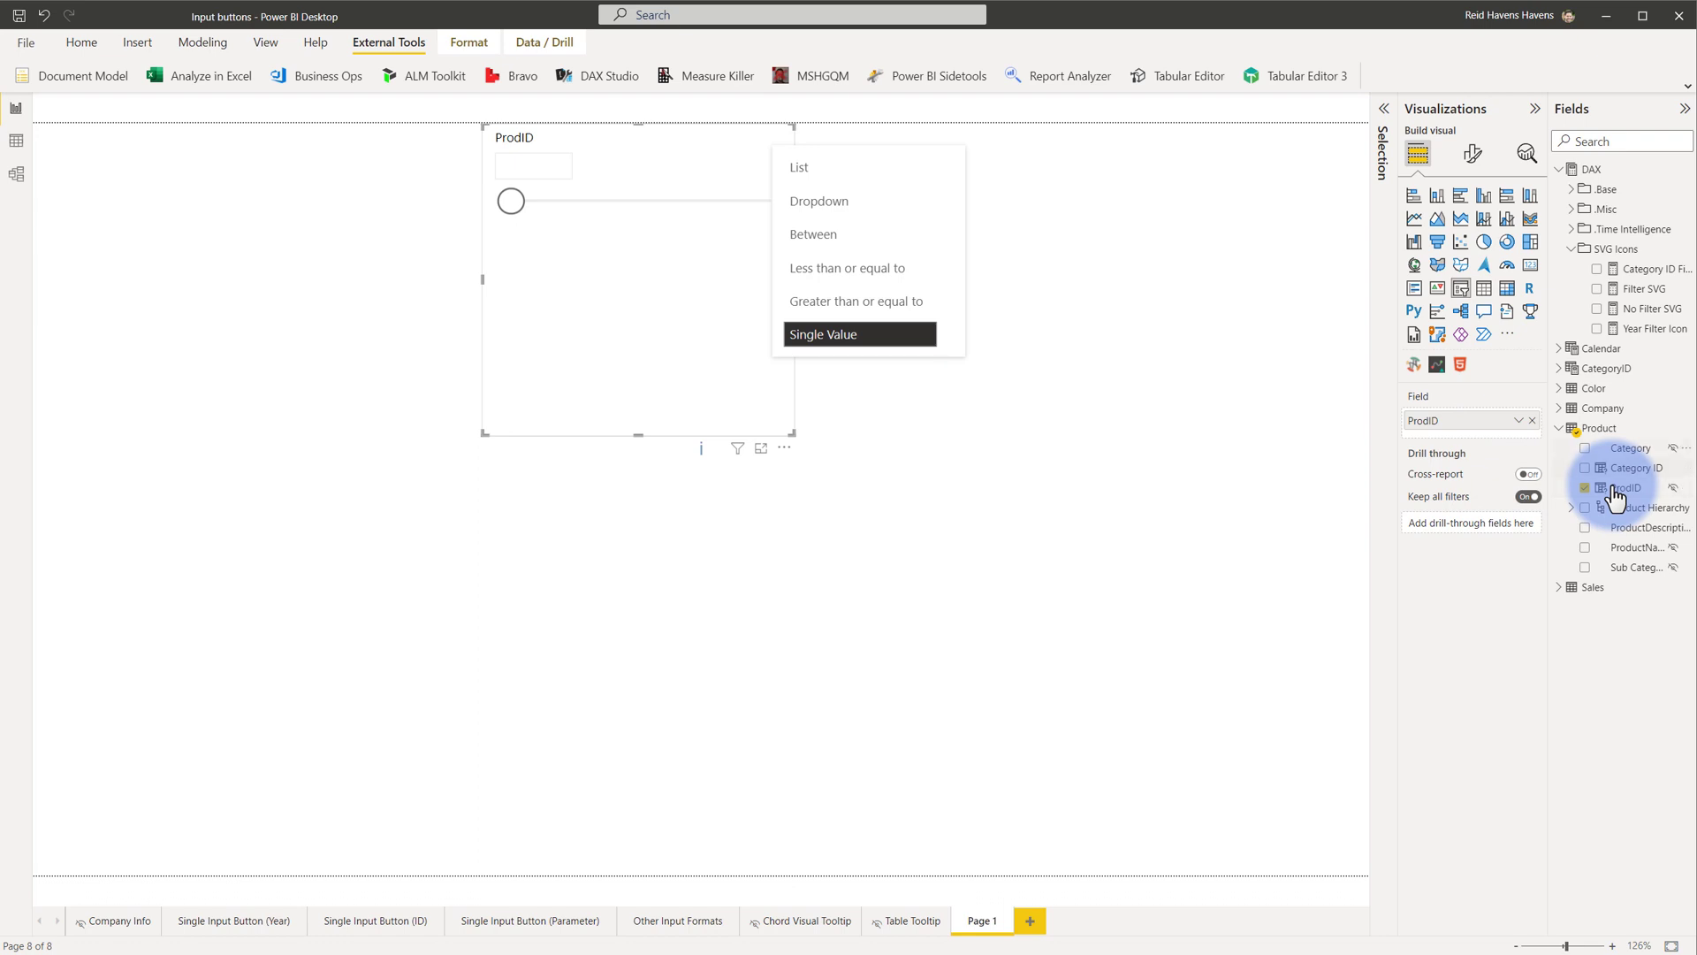
{"action": "mouse_move", "coordinate": [1618, 490]}
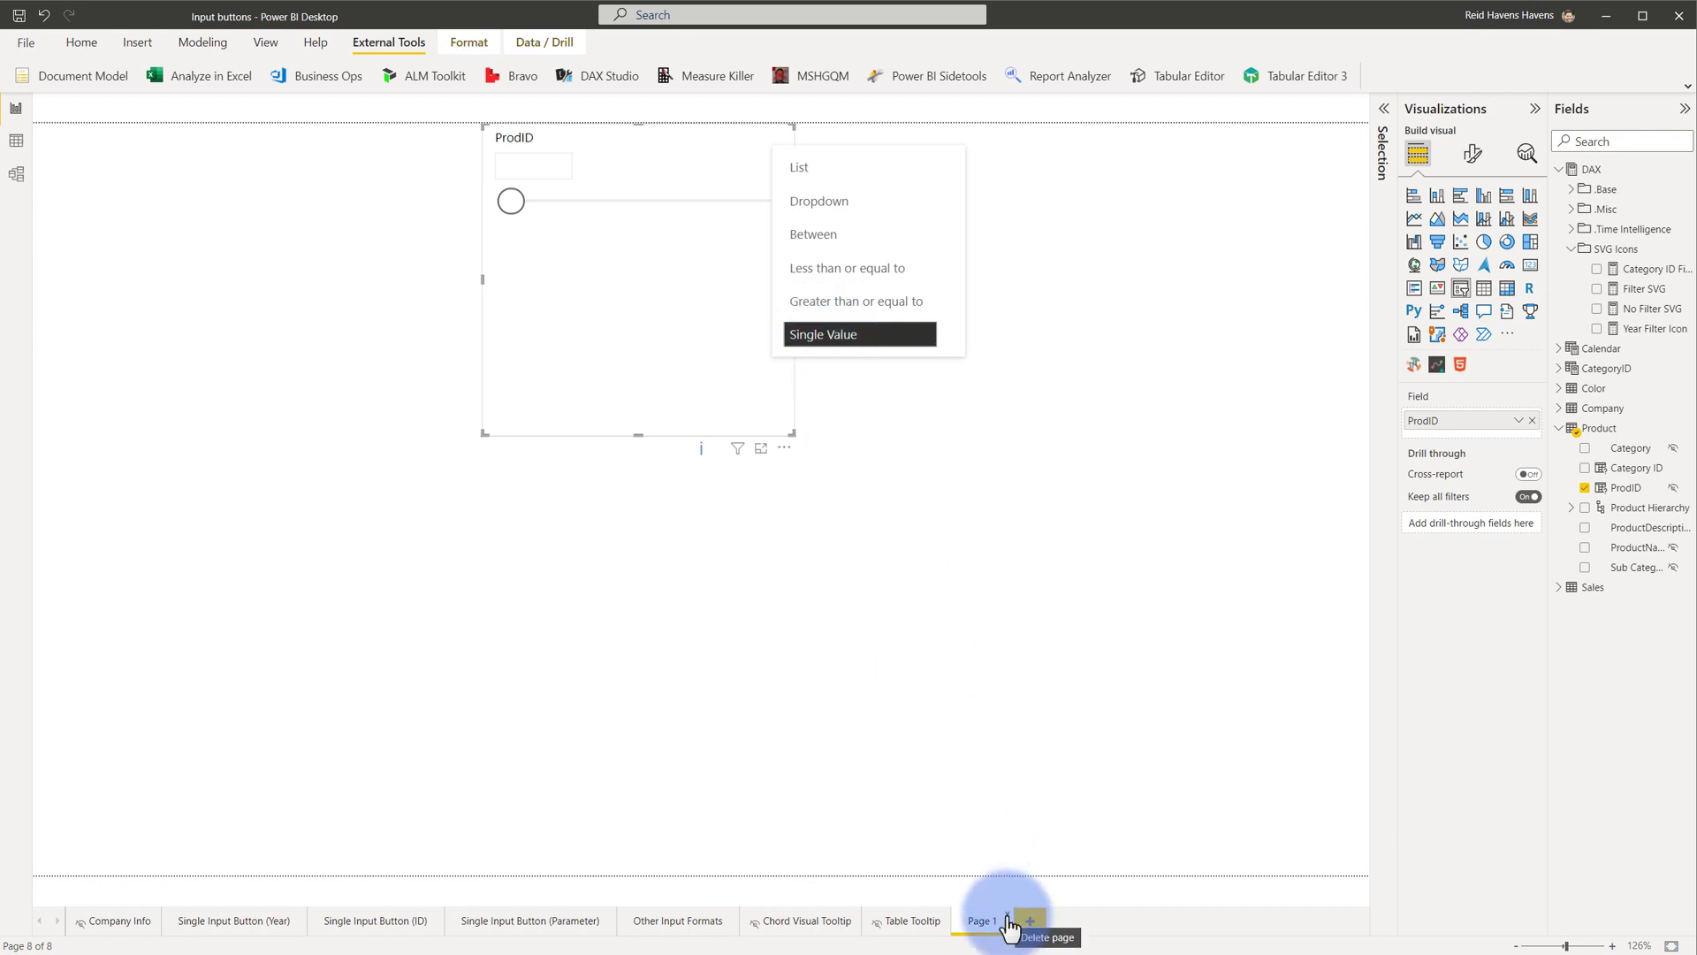
Step: Delete the scratch page and confirm the deletion
{"action": "left_click", "coordinate": [750, 525]}
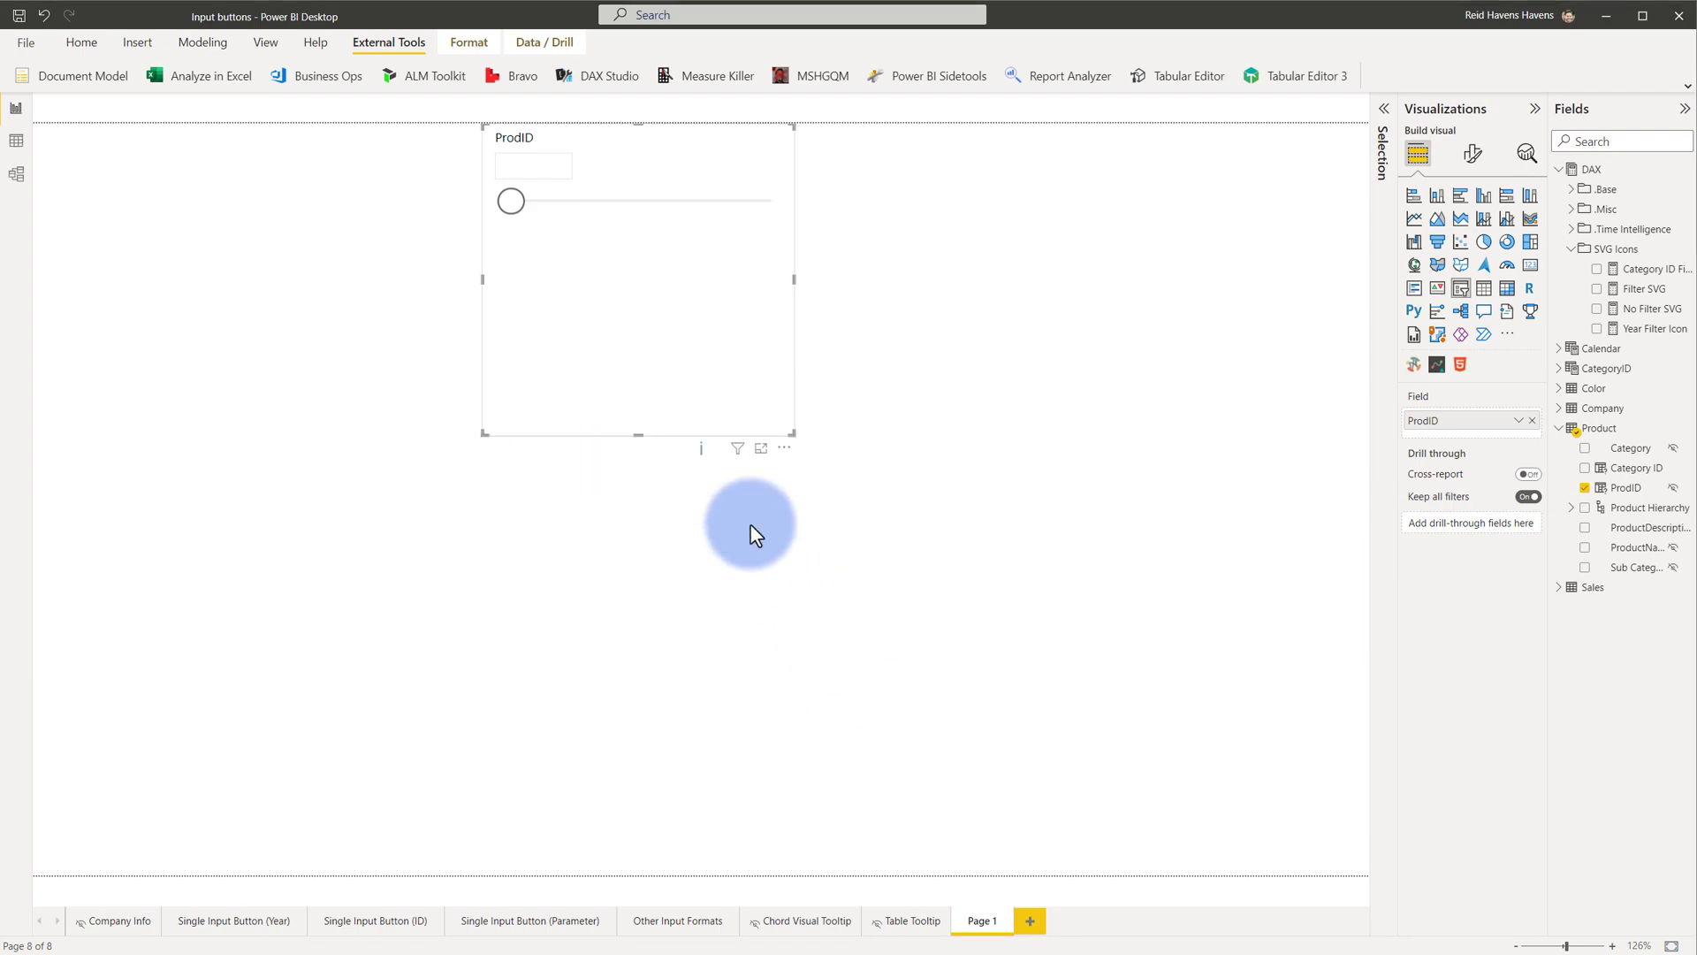
{"action": "left_click", "coordinate": [234, 919]}
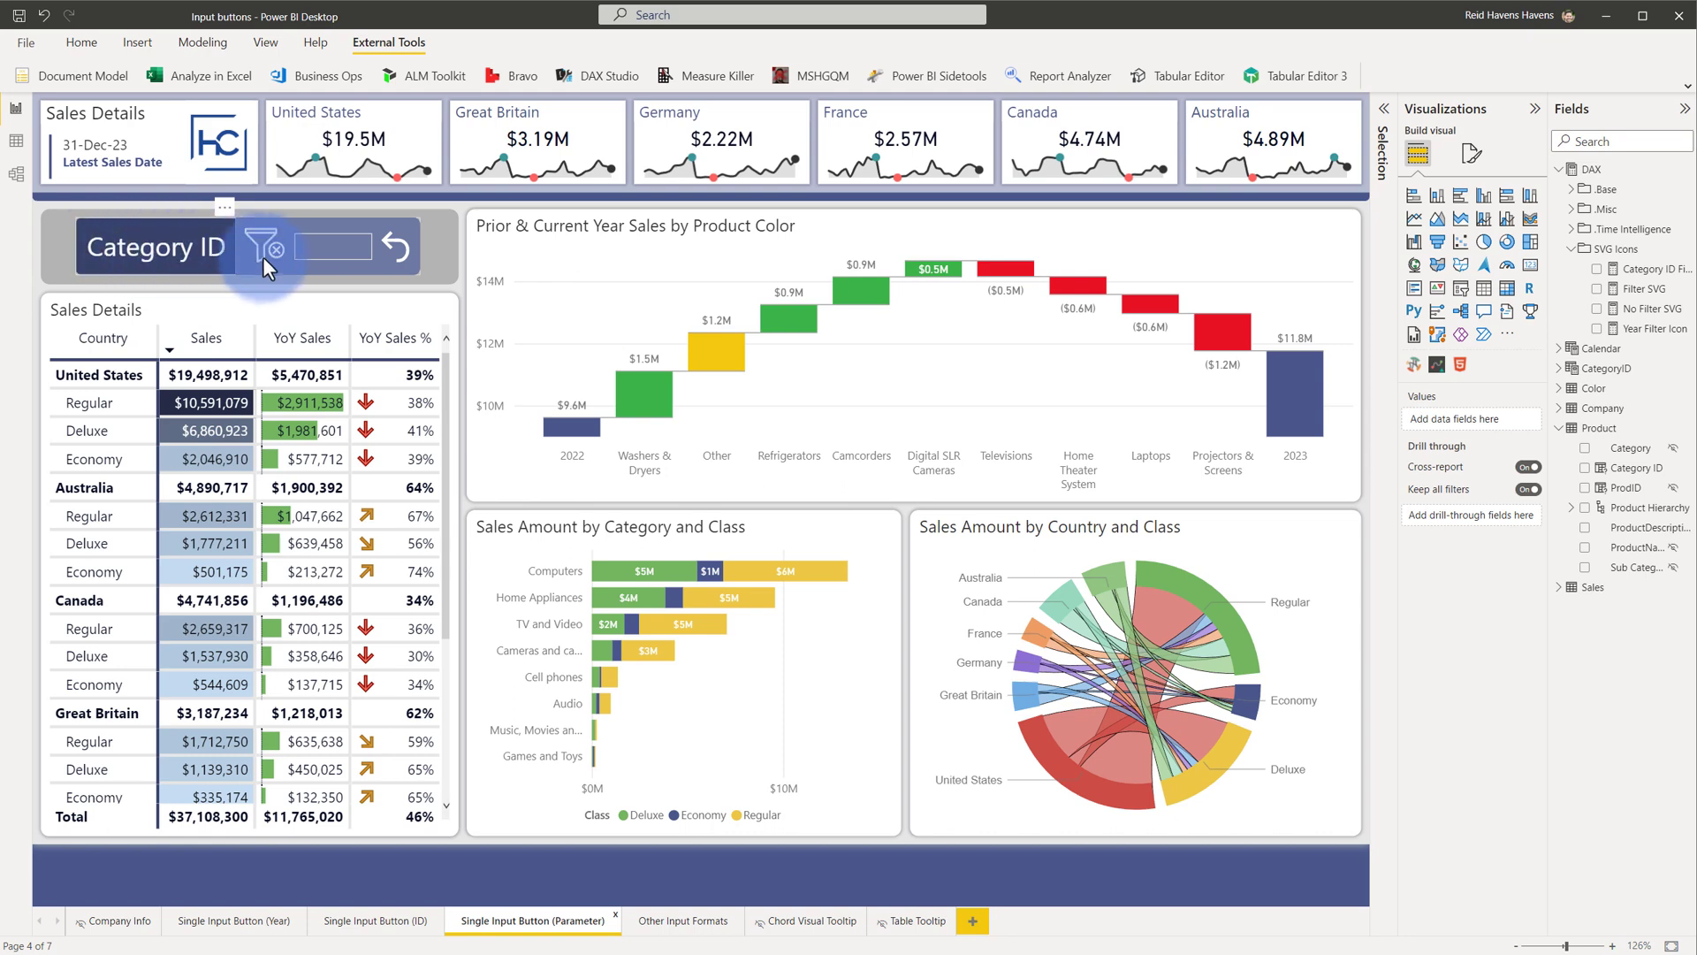
Step: Inspect the Category ID input slicer's CategoryID field and show the Modeling ribbon
{"action": "left_click", "coordinate": [333, 246]}
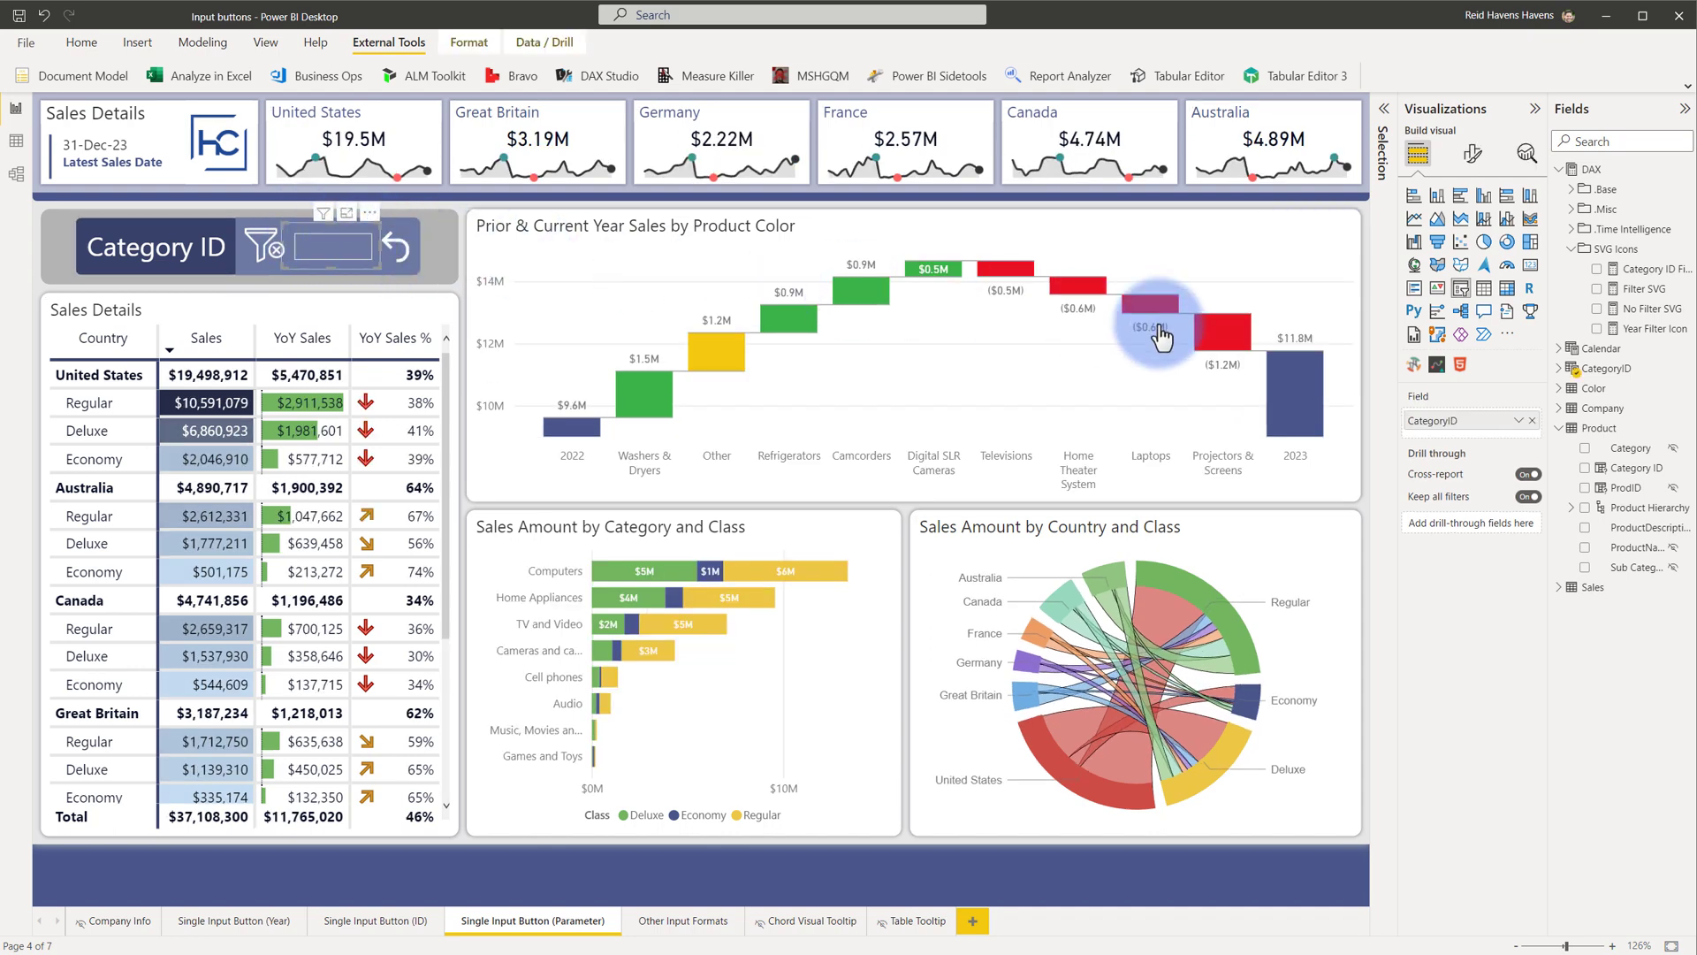
{"action": "mouse_move", "coordinate": [1565, 368]}
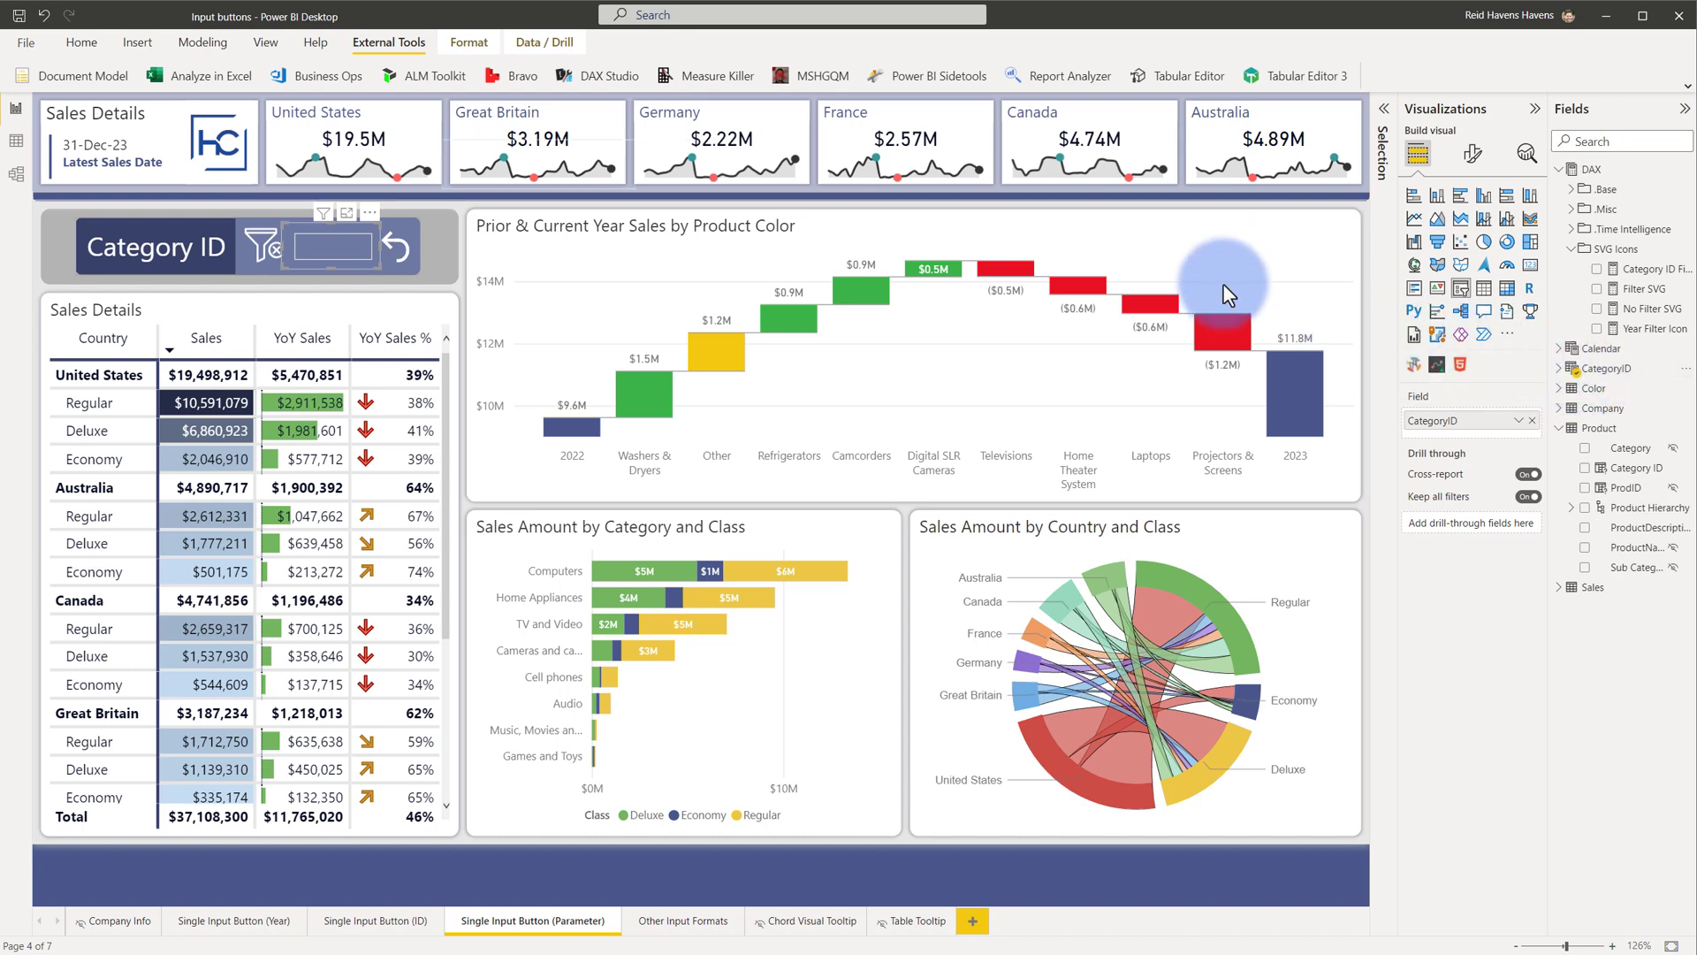
{"action": "left_click", "coordinate": [202, 43]}
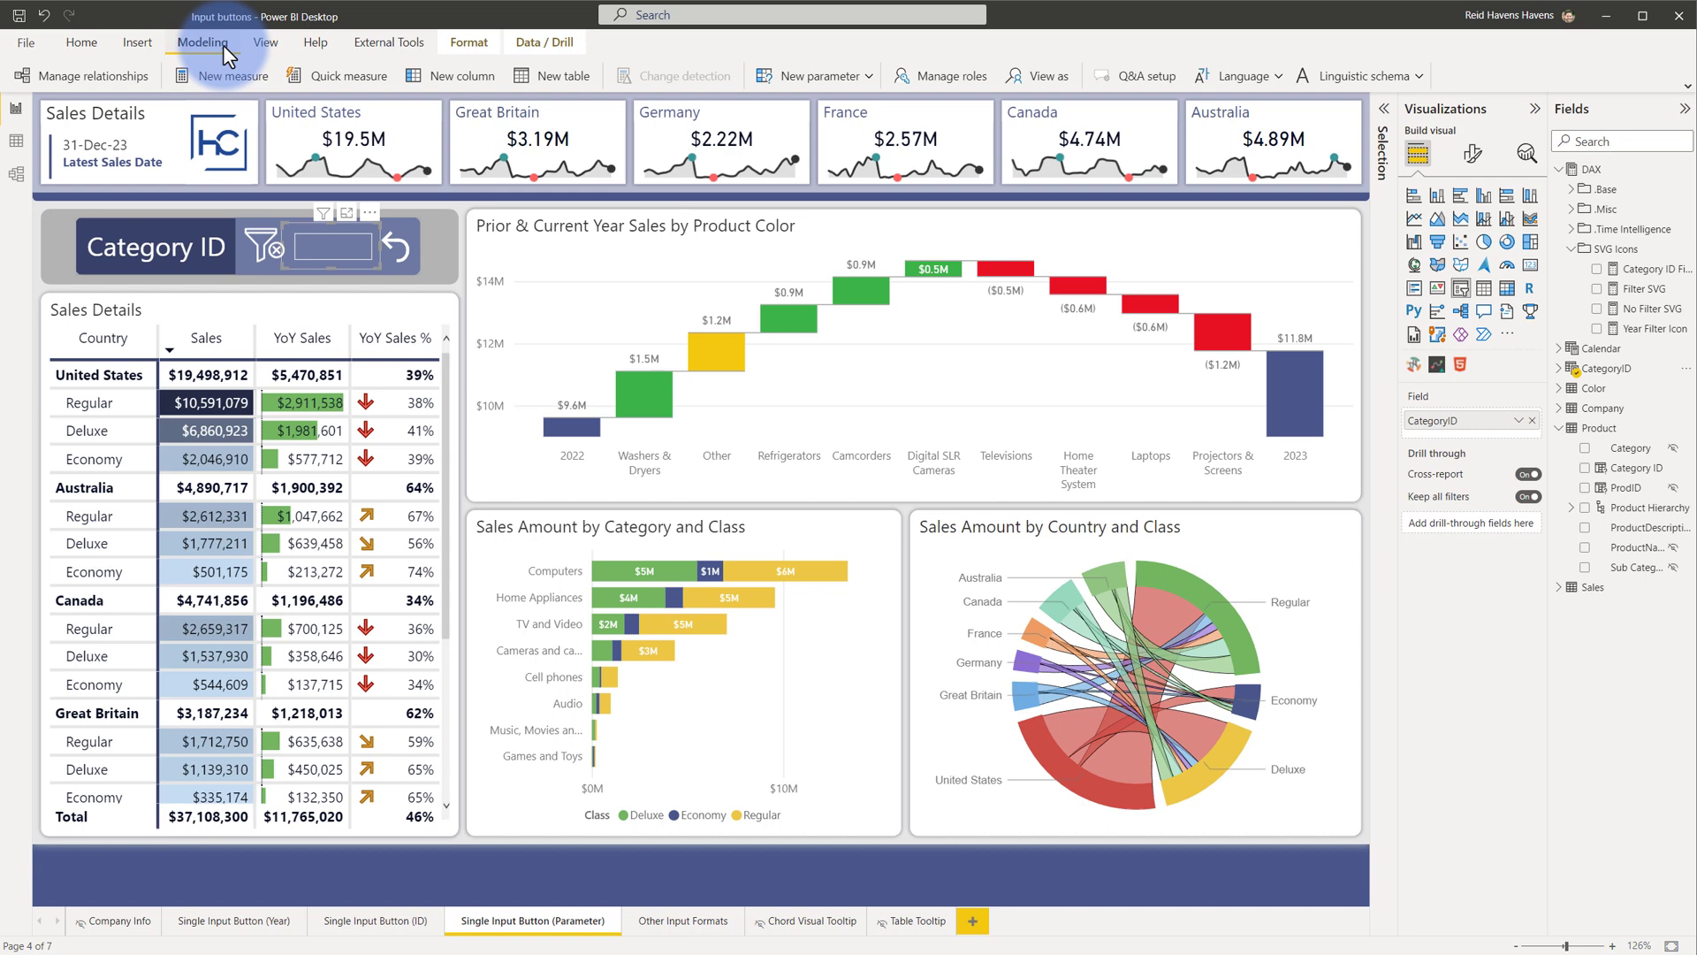
Step: Create a numeric range parameter named CatID without adding a slicer to the page
{"action": "left_click", "coordinate": [812, 76]}
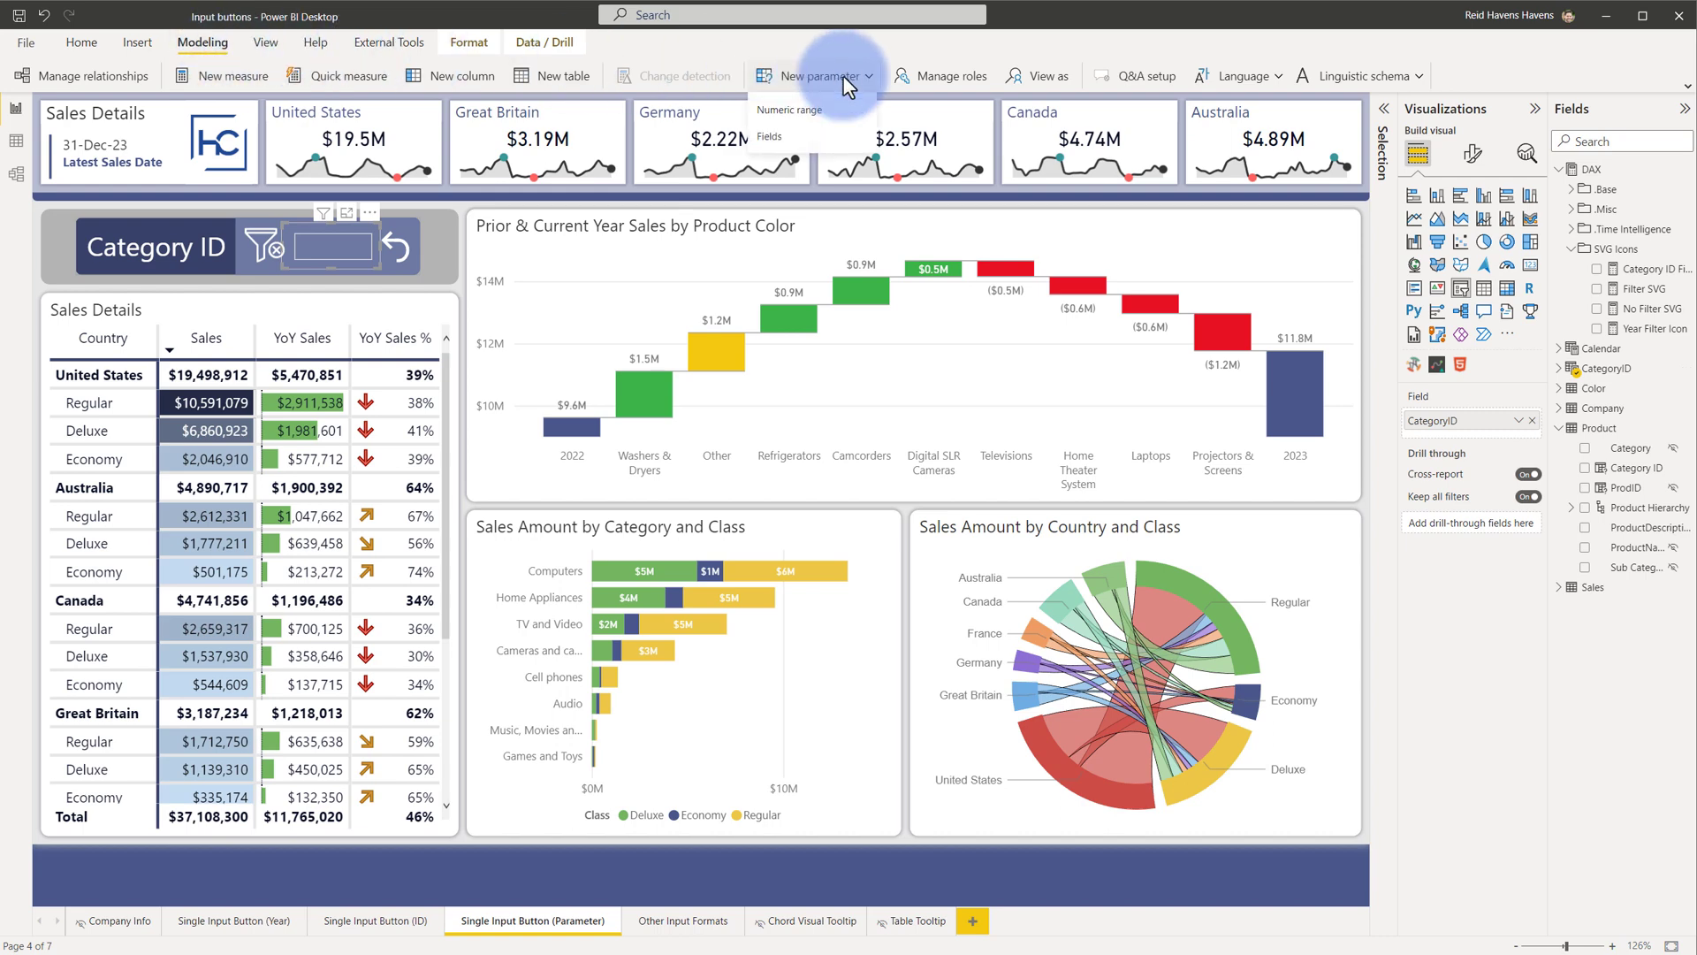
{"action": "left_click", "coordinate": [792, 110]}
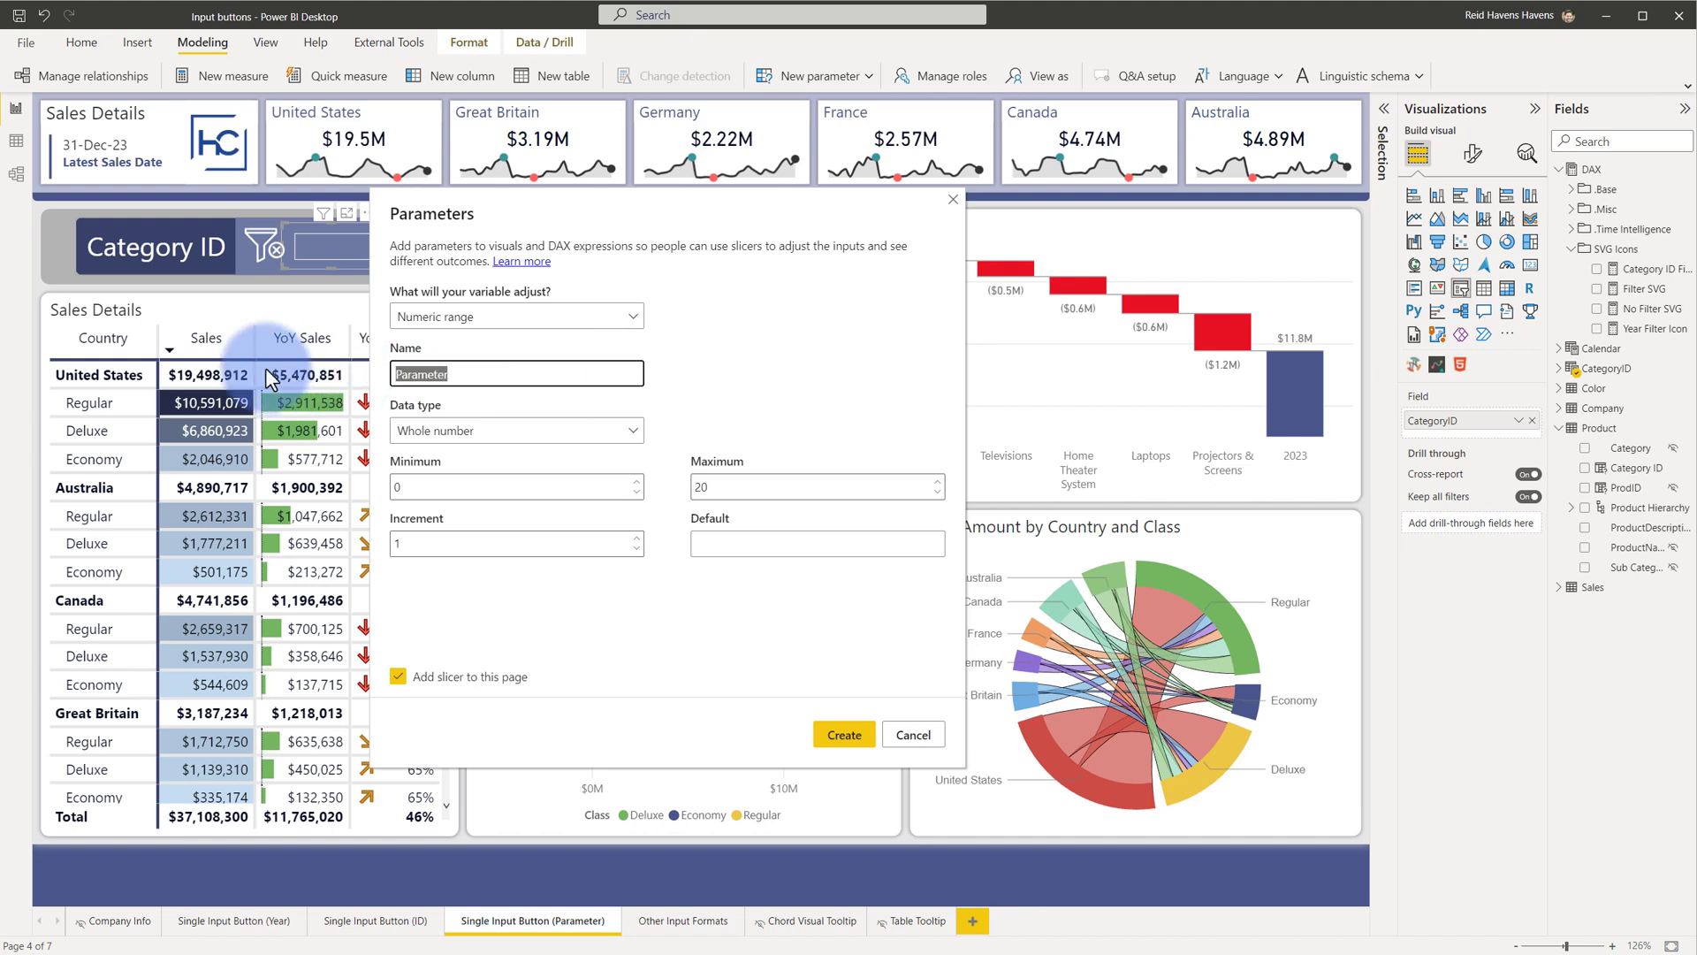
{"action": "type", "text": "CatID"}
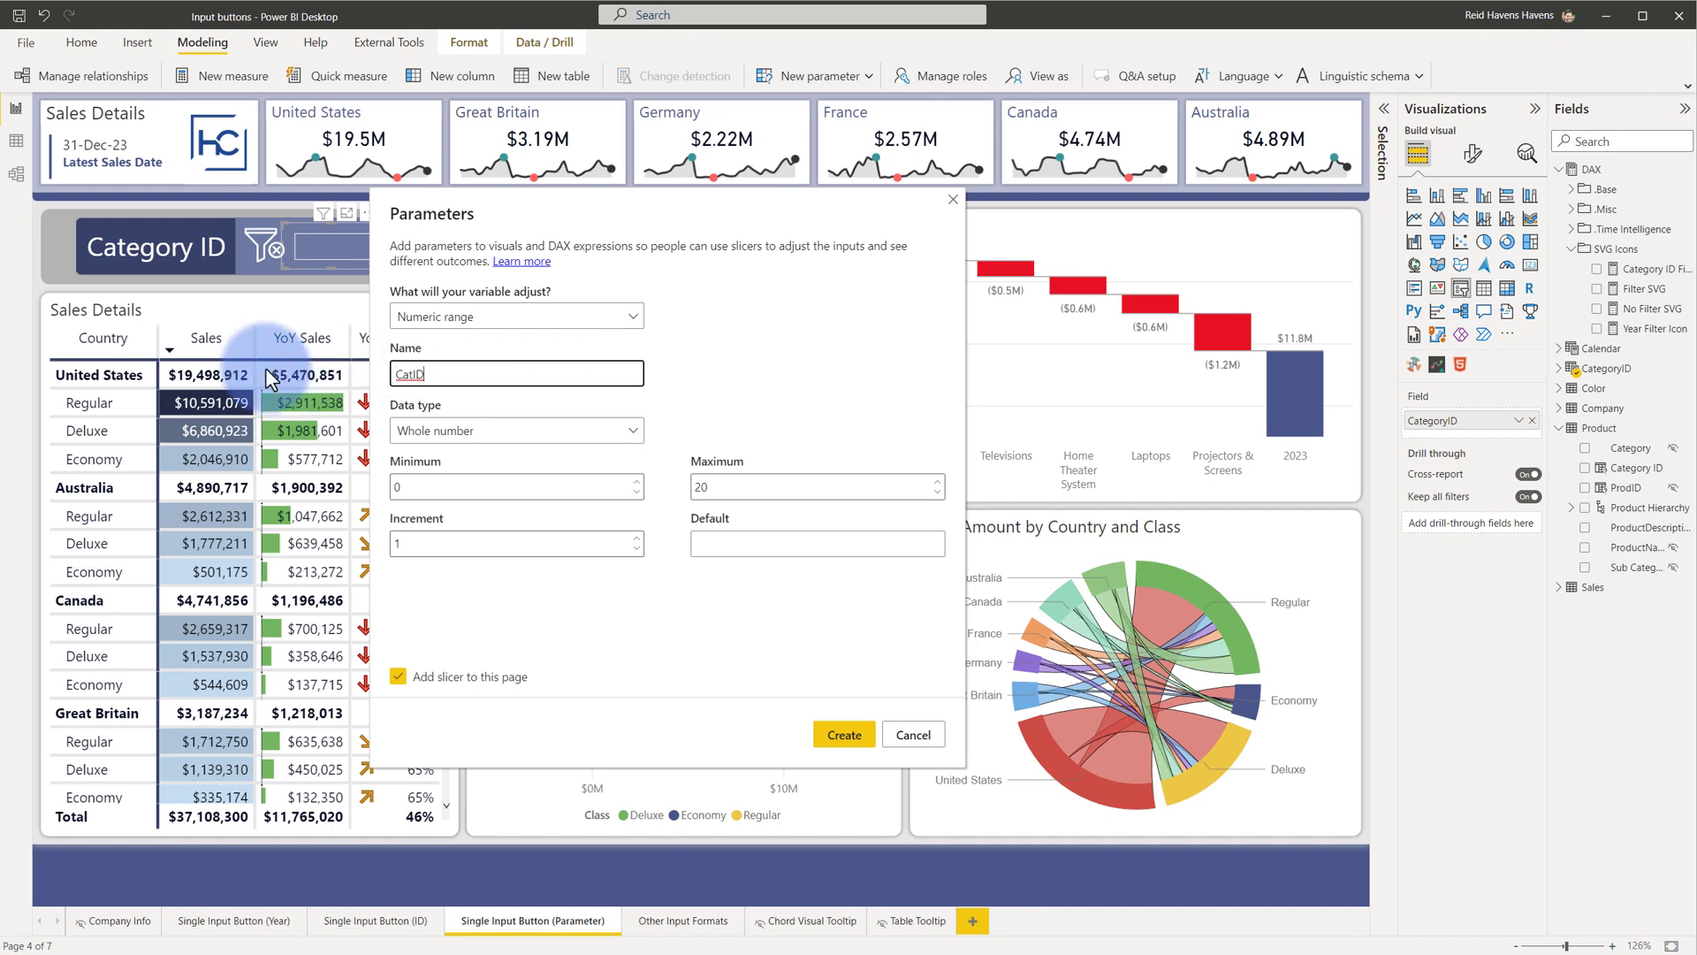
{"action": "left_click", "coordinate": [398, 678]}
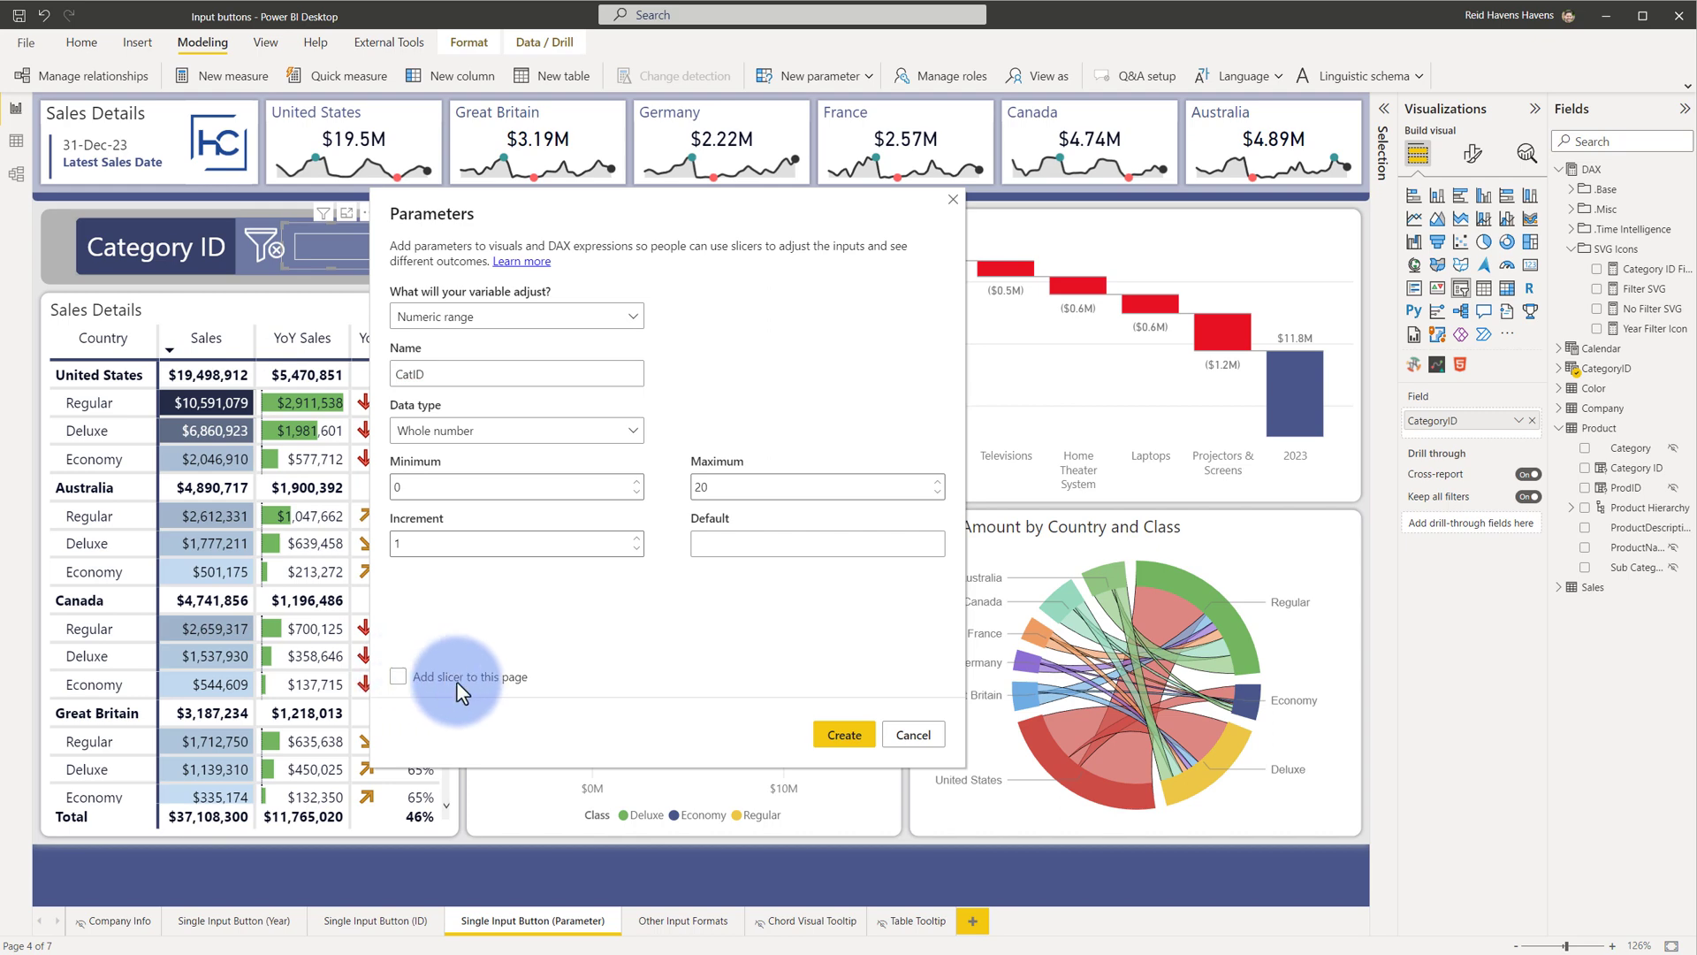
{"action": "left_click", "coordinate": [843, 733]}
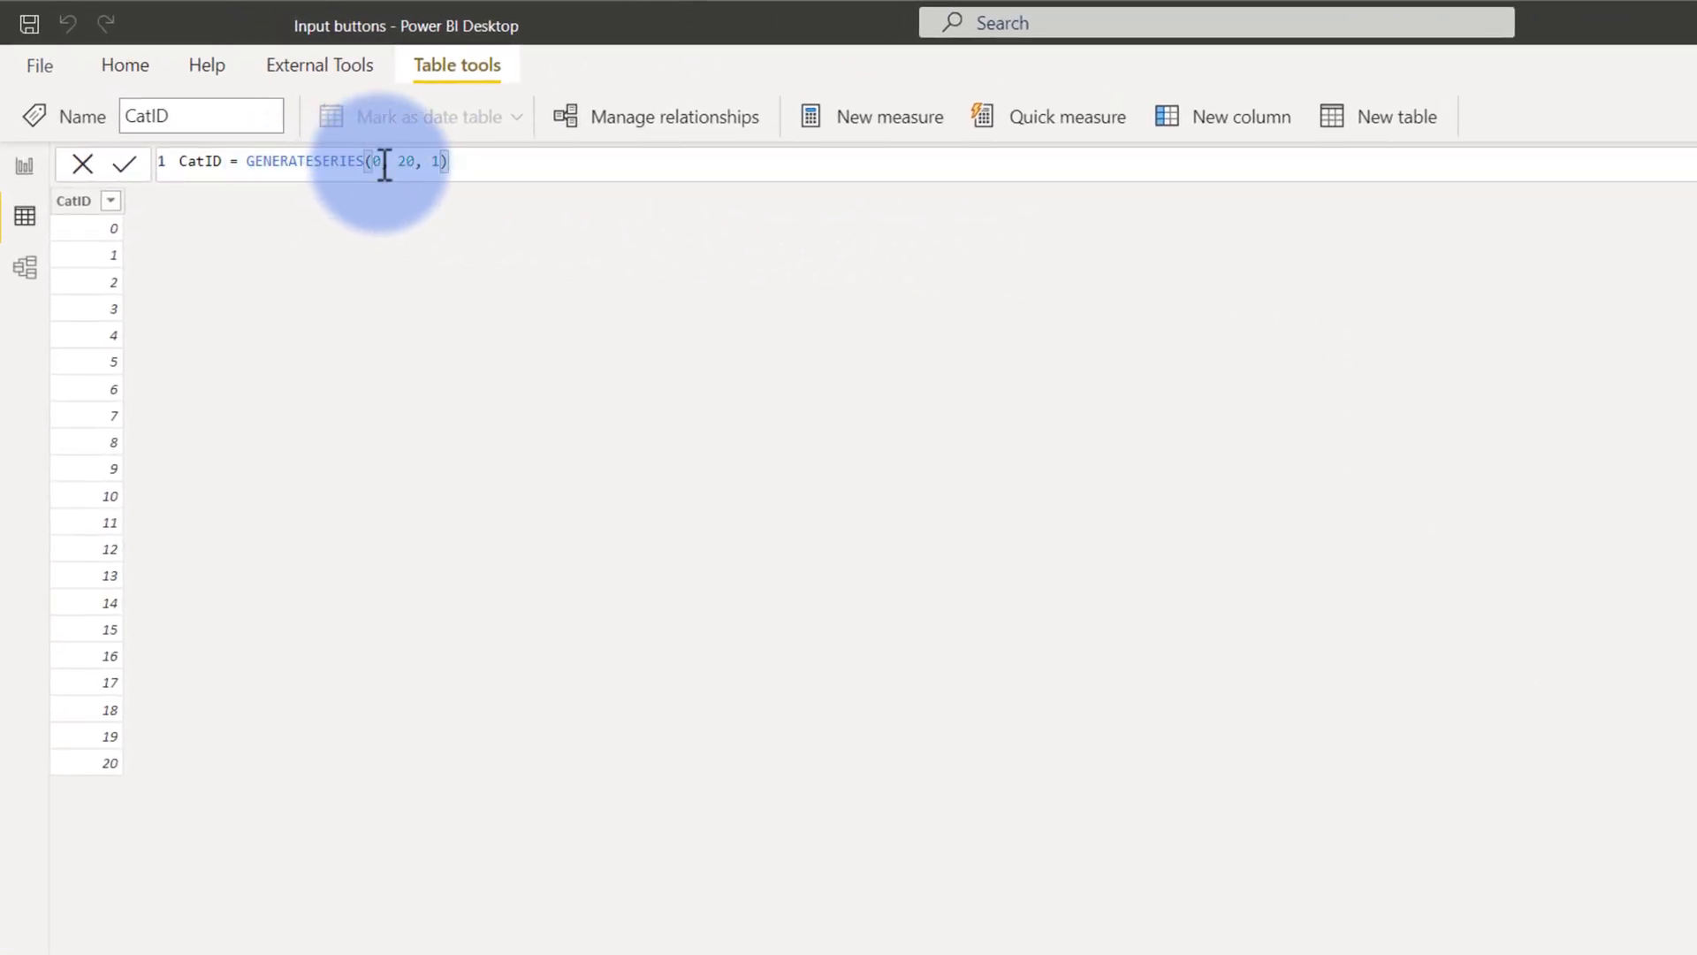
{"action": "mouse_move", "coordinate": [438, 239]}
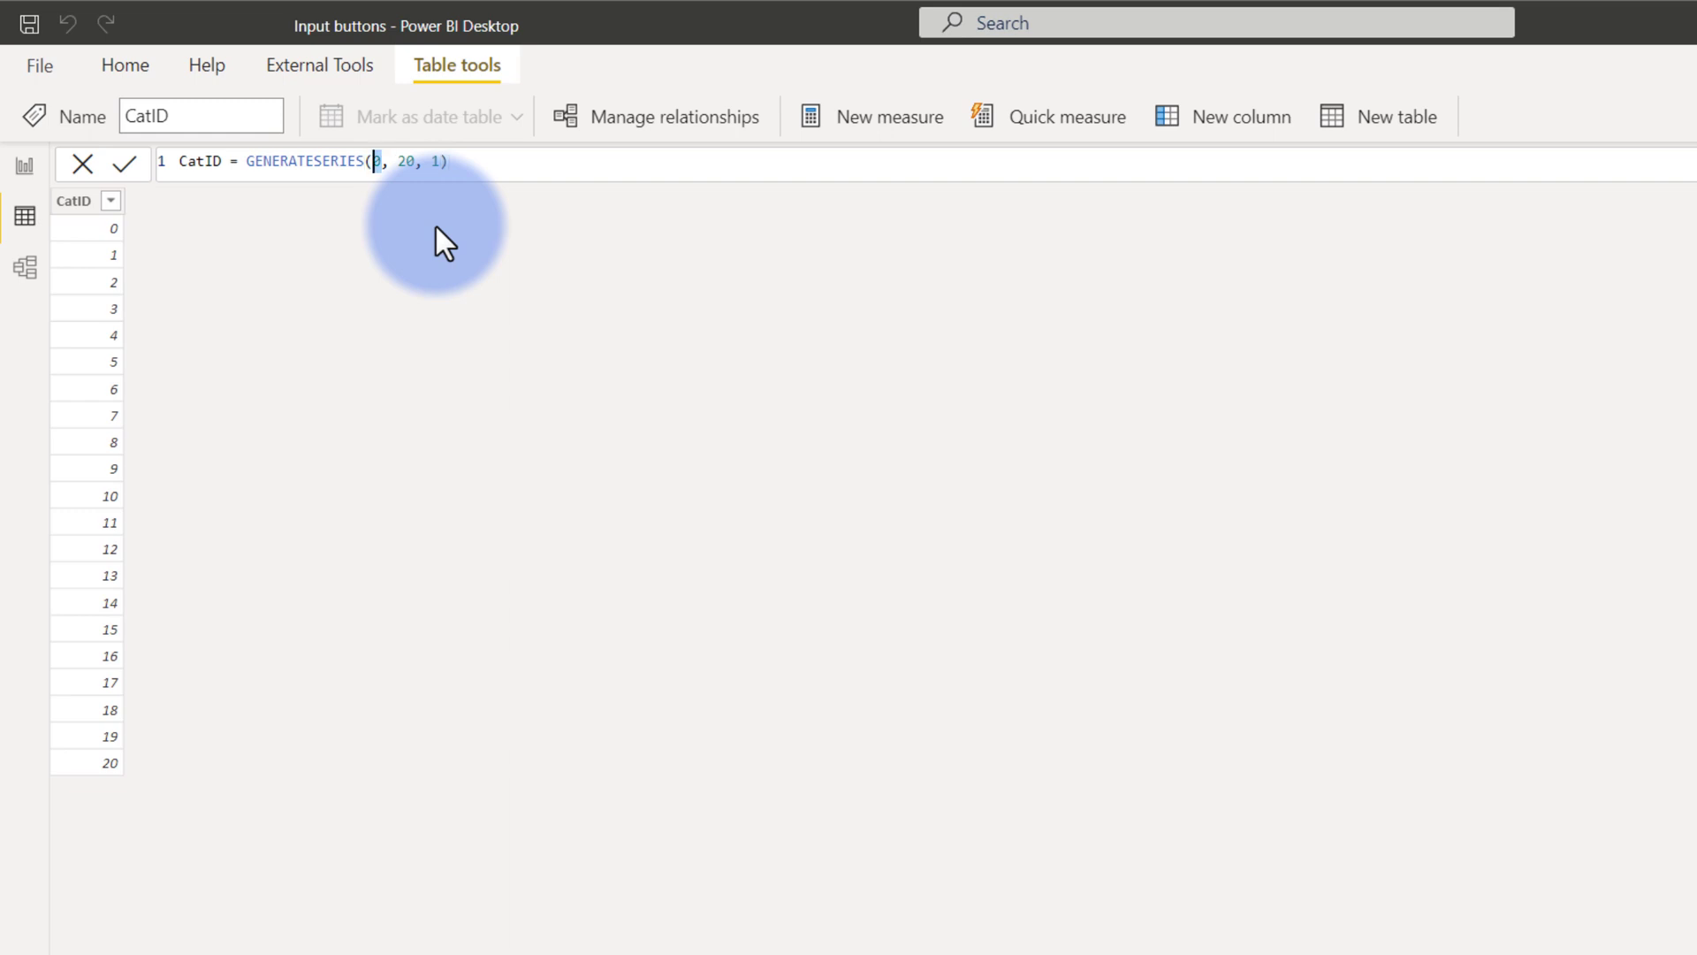
Step: Make CatID span MIN('Product'[Category ID]) to MAX('Product'[Category ID]) and compare with the CategoryID table
{"action": "type", "text": "MIN('Product'[Category ID])"}
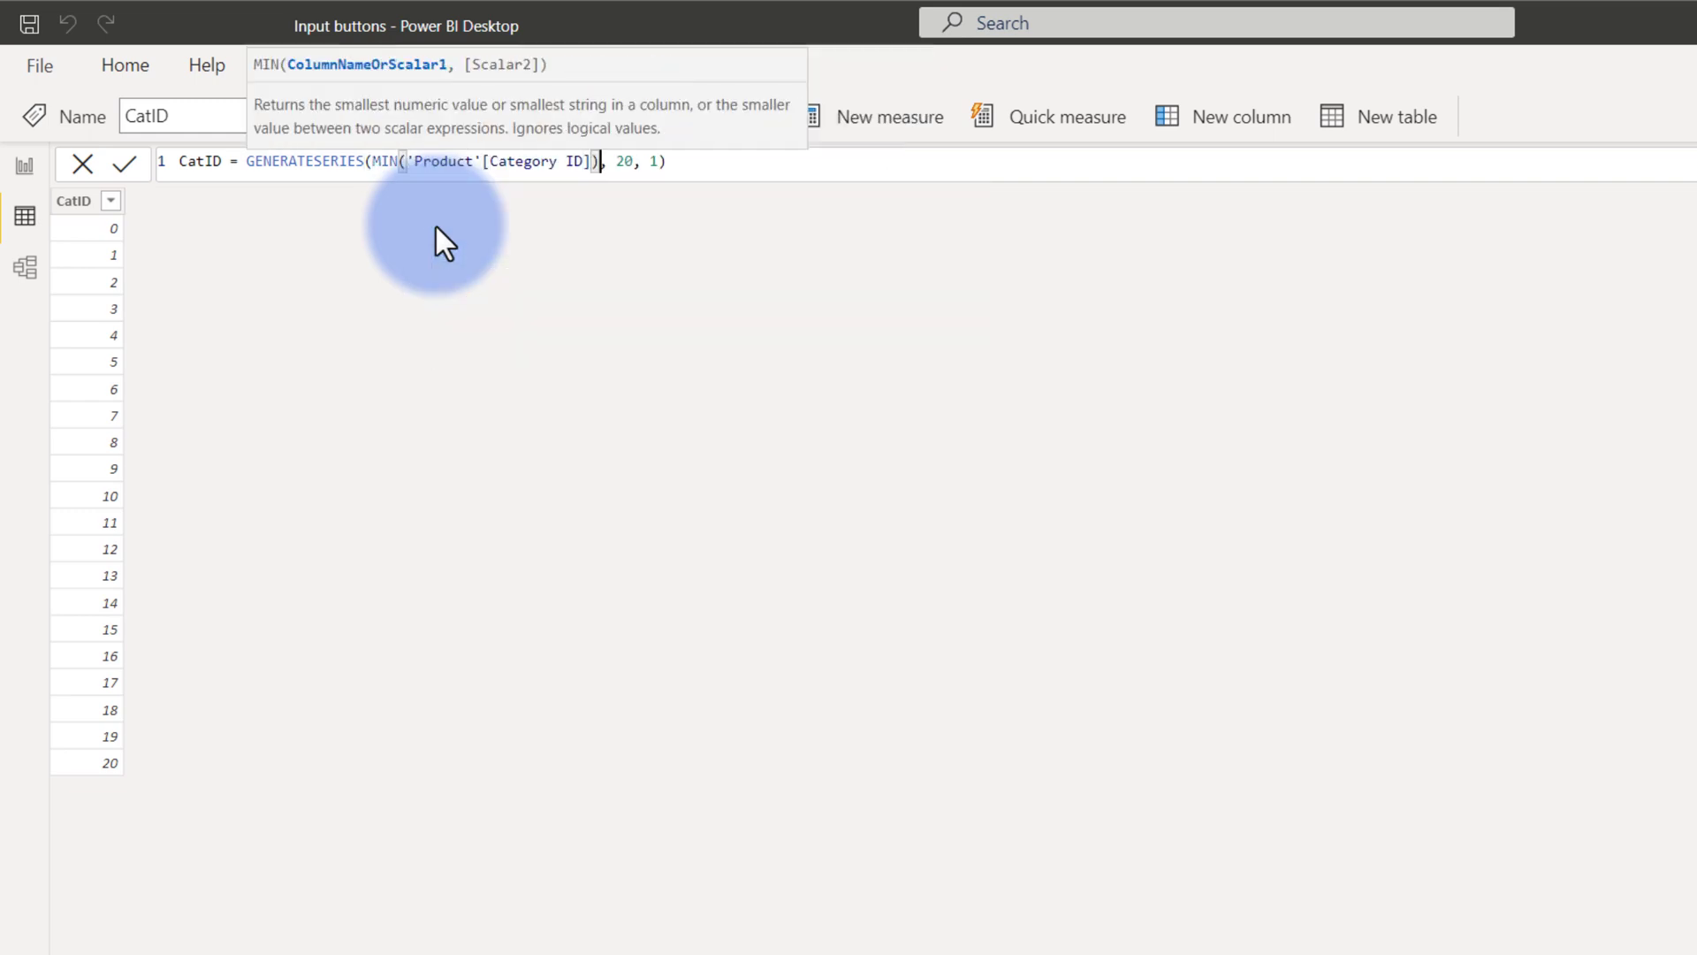
{"action": "type", "text": "MAX('Product'[Category ID])"}
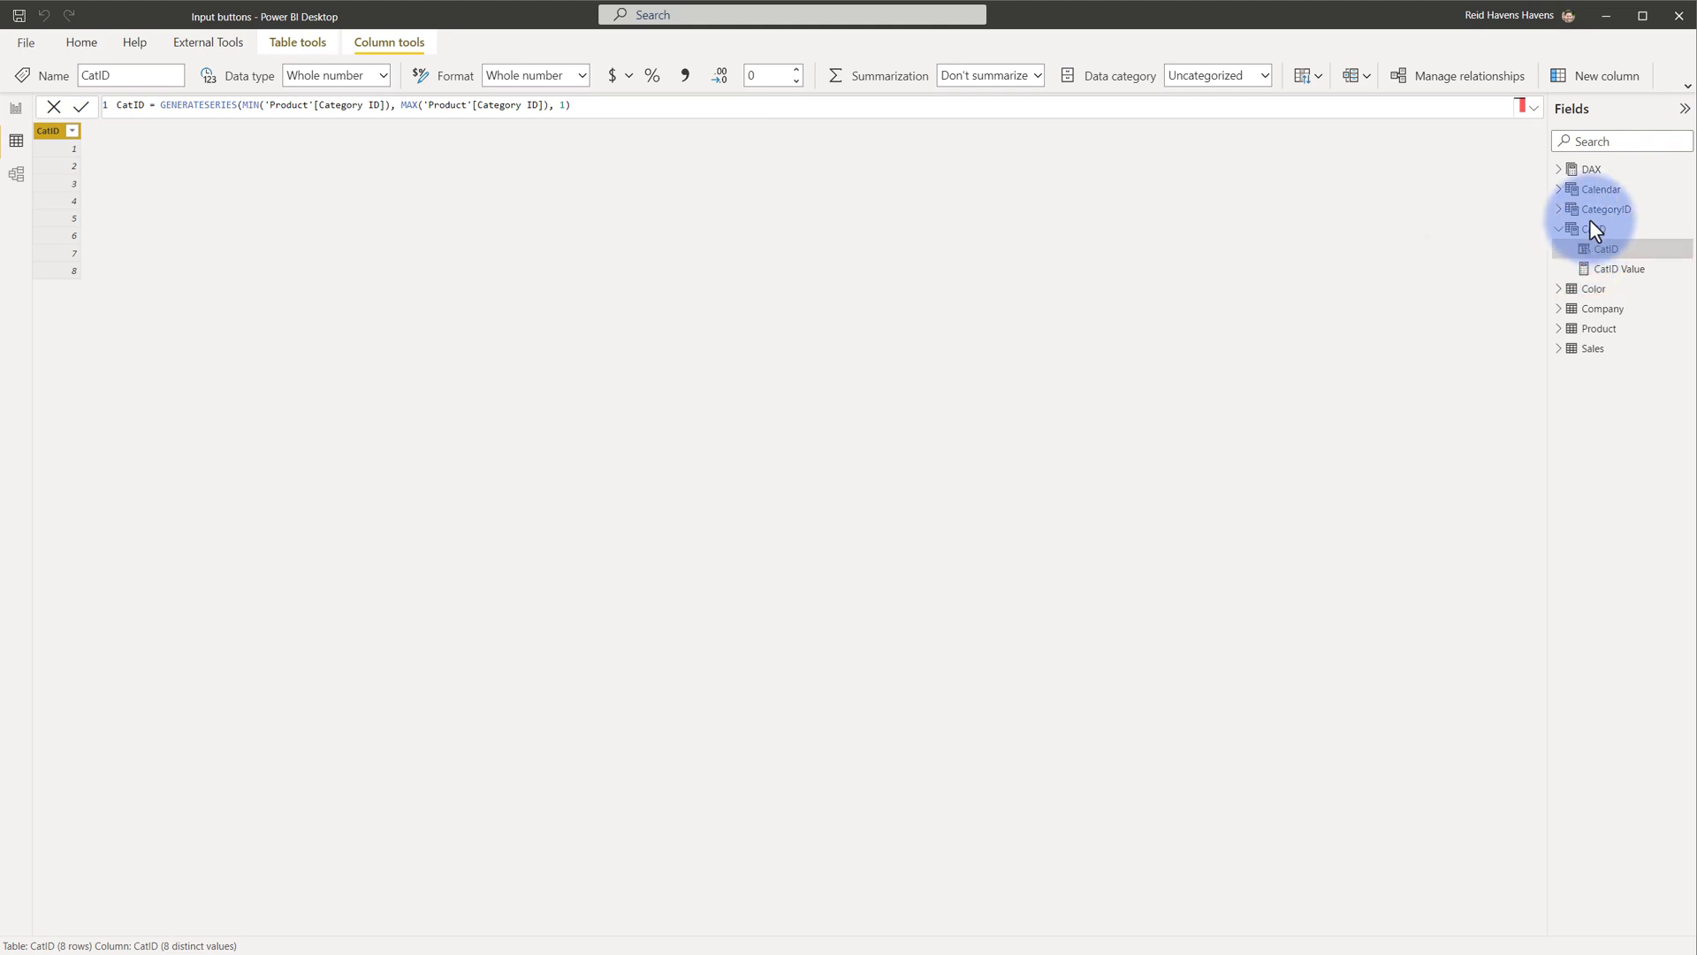
{"action": "left_click", "coordinate": [1607, 208]}
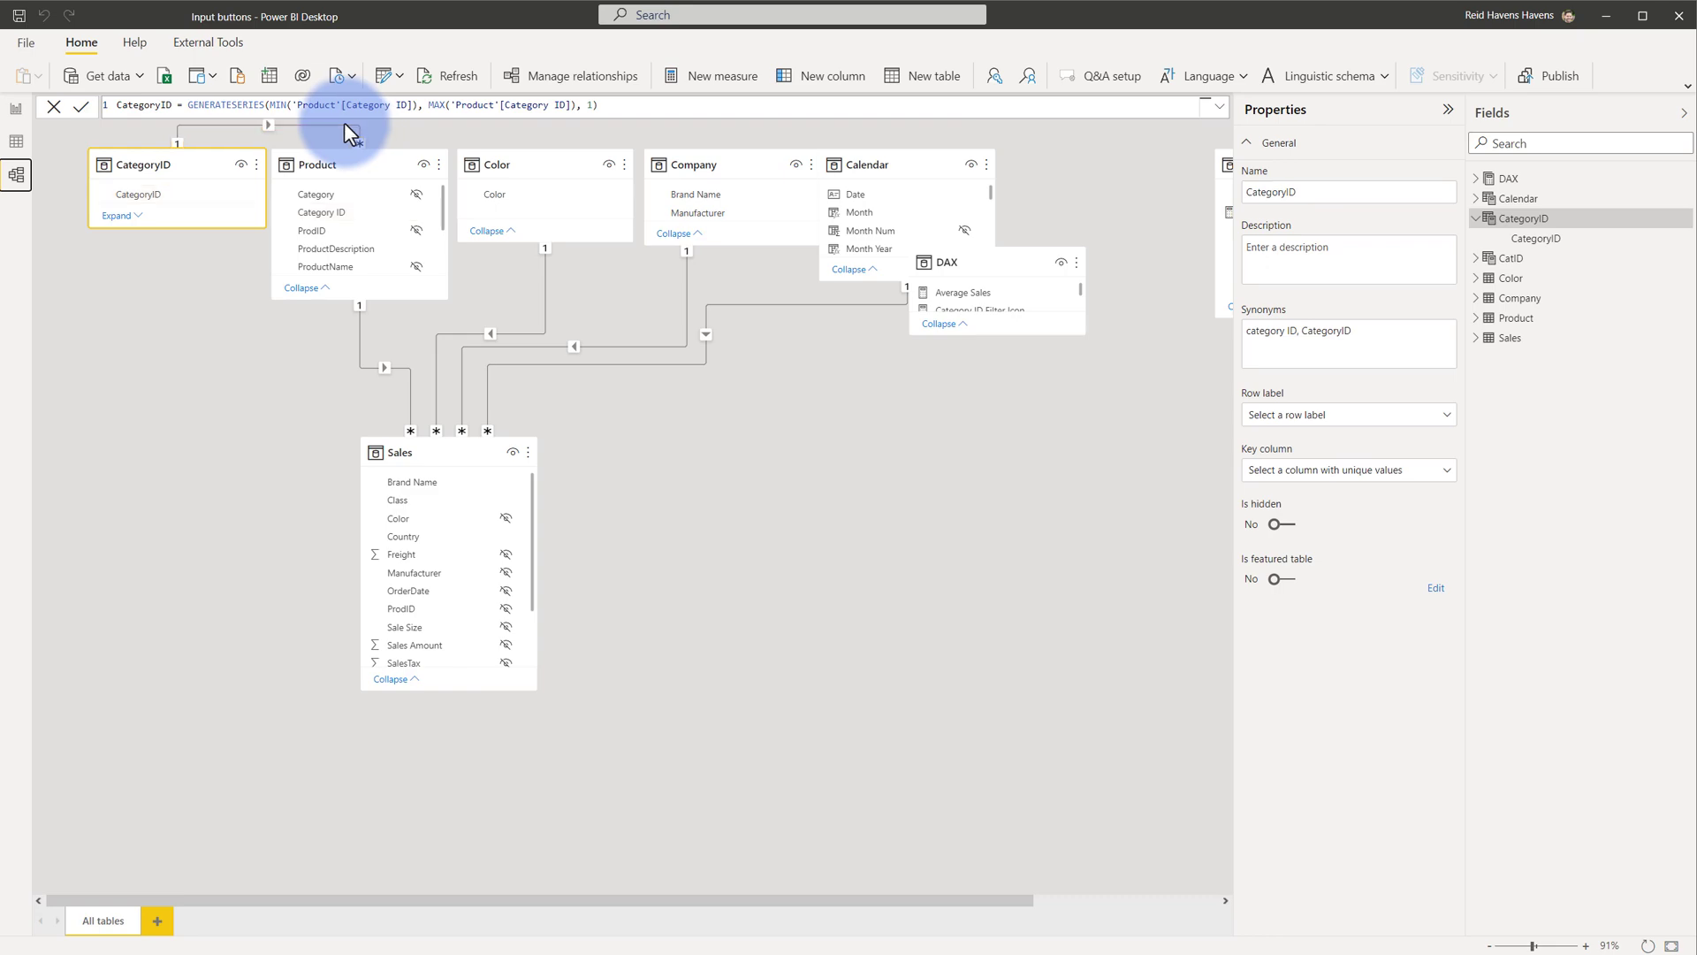
Step: Check the CategoryID table formula, then show the Other Input Formats page
{"action": "left_click", "coordinate": [532, 919]}
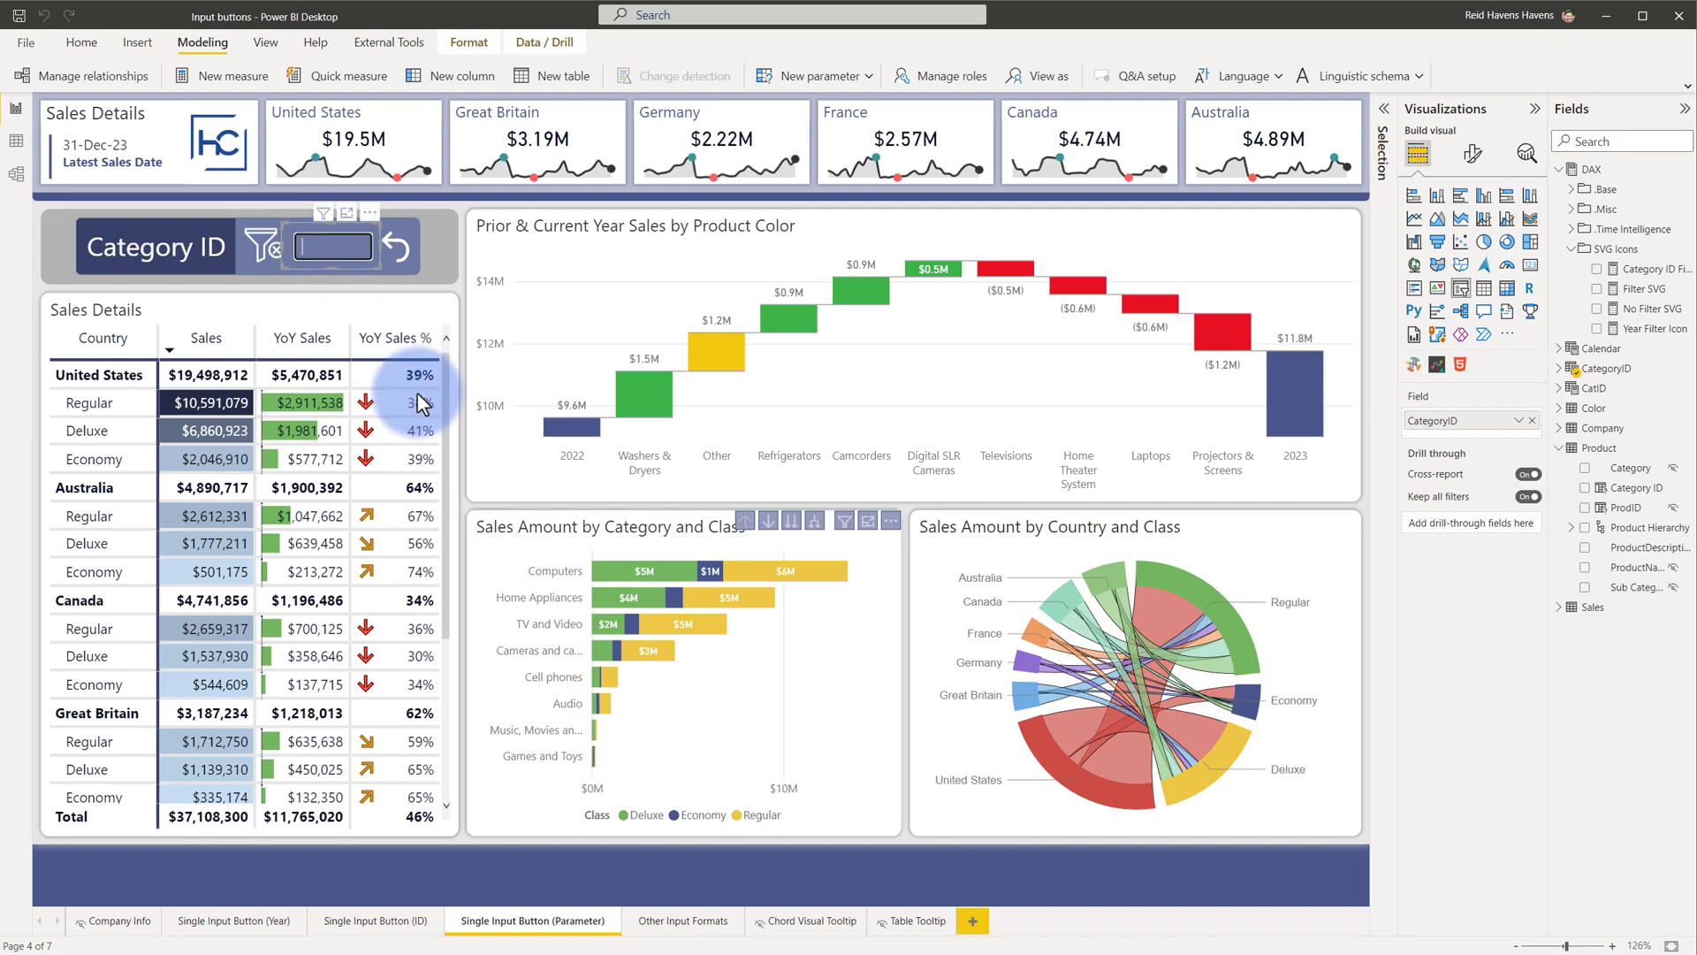
{"action": "left_click", "coordinate": [679, 921]}
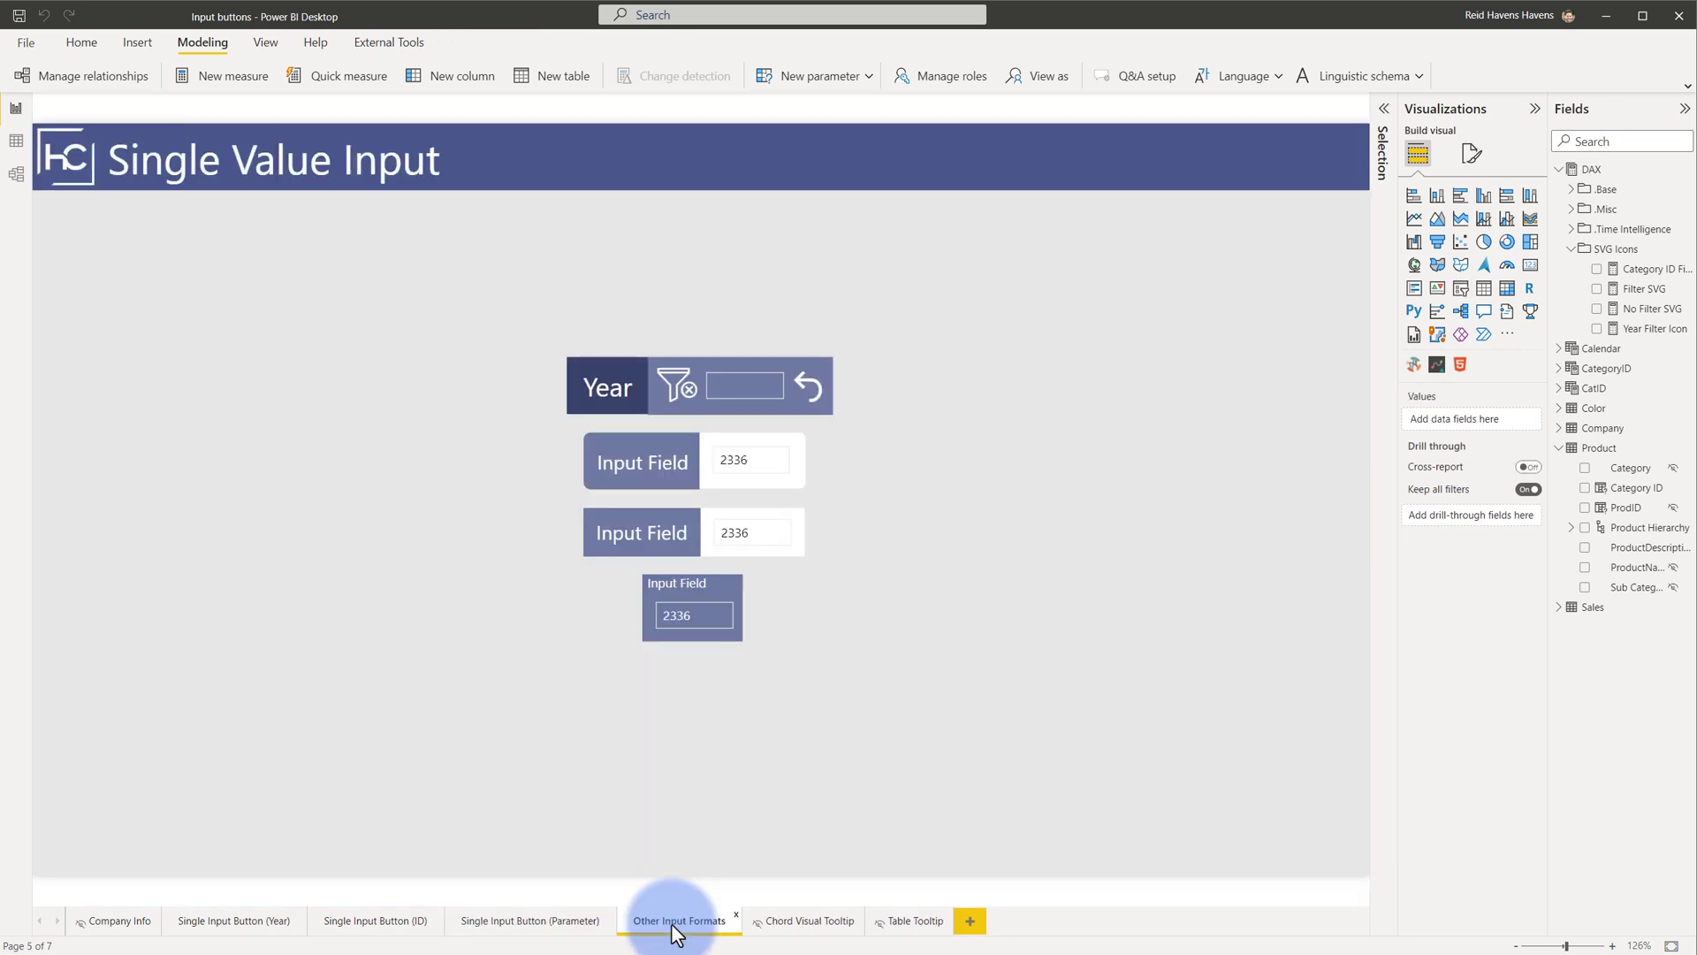